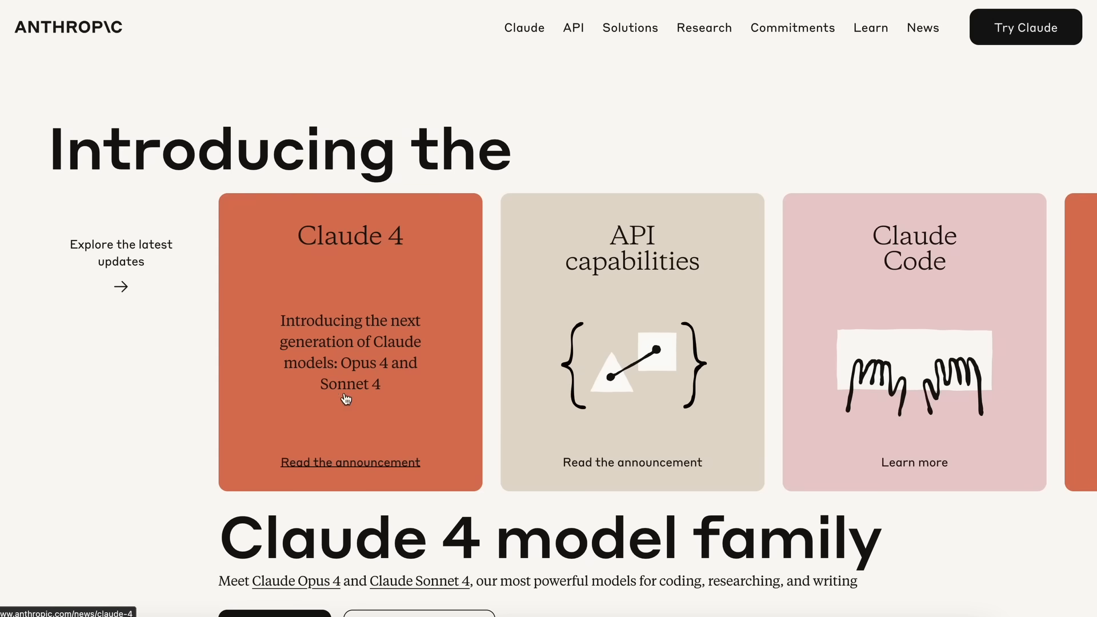
mouse_move(431, 414)
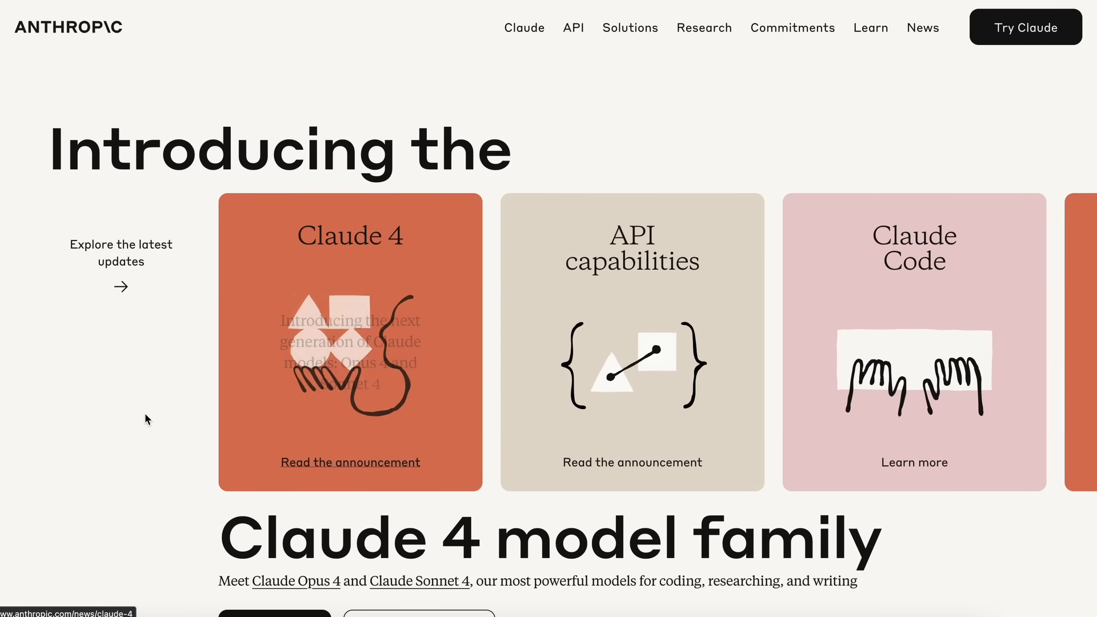
Step: Scroll the Claude Code page past the examples and testimonials to the Max pricing cards
scroll("down", 3)
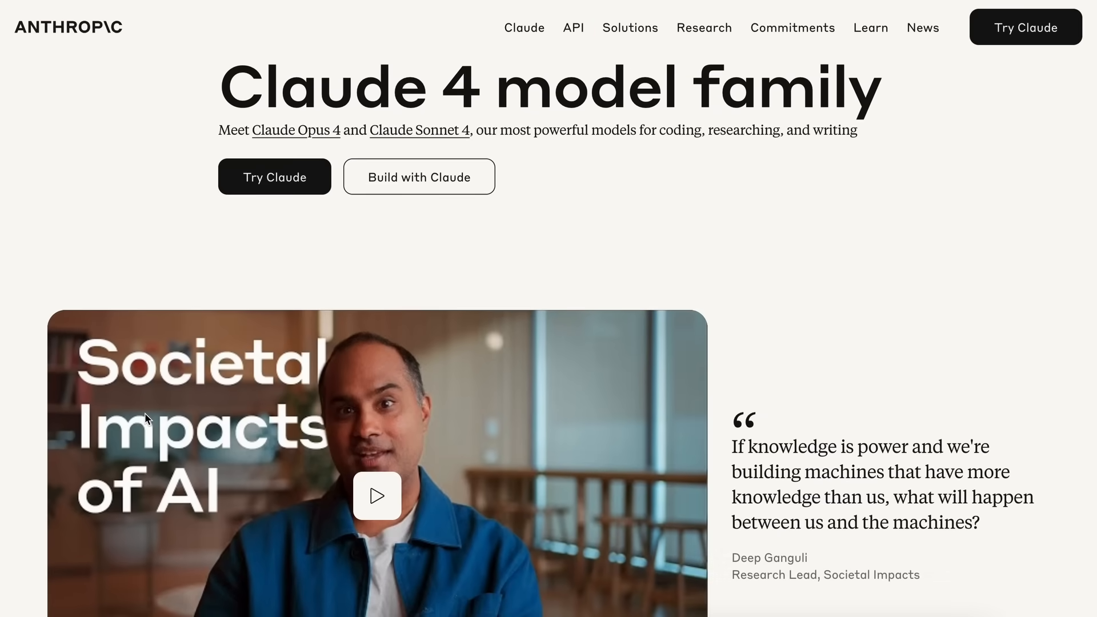
scroll("down", 3)
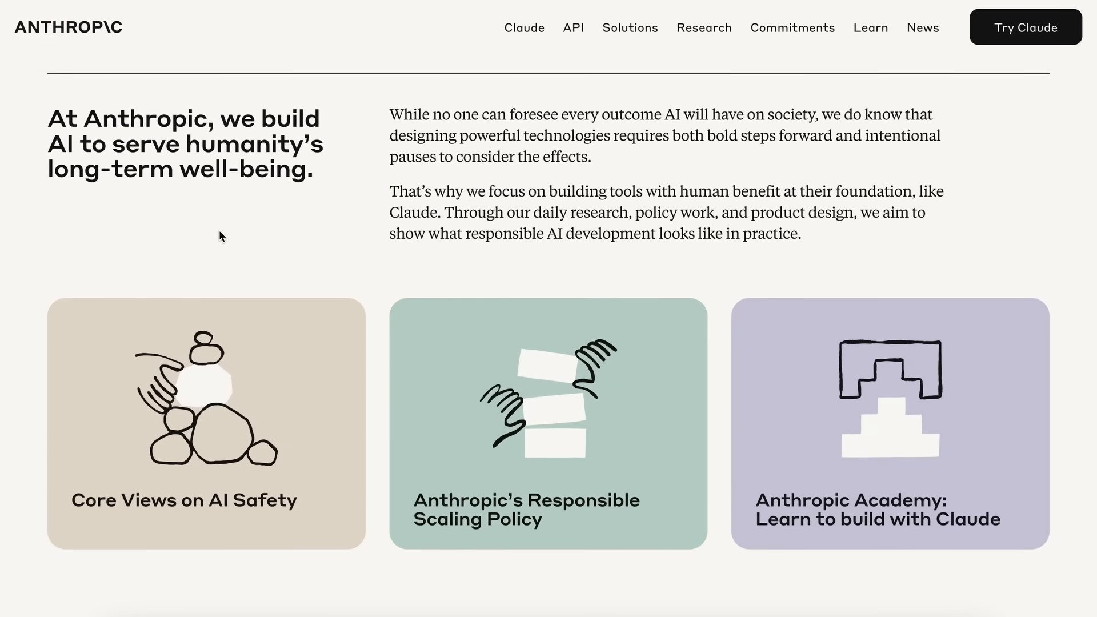
scroll("down", 3)
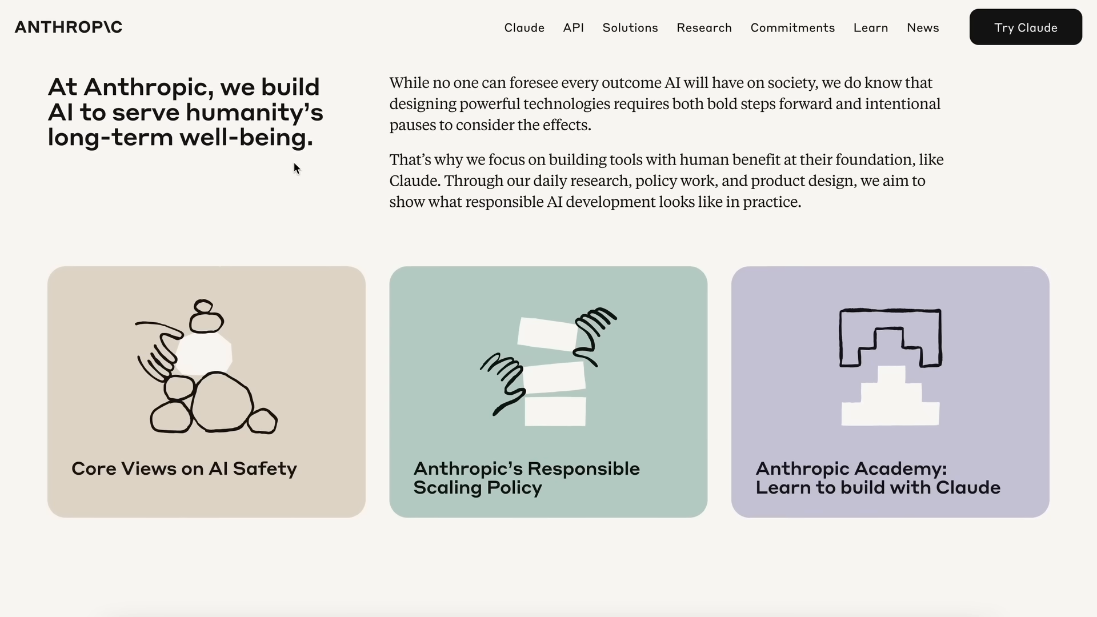
scroll("down", 3)
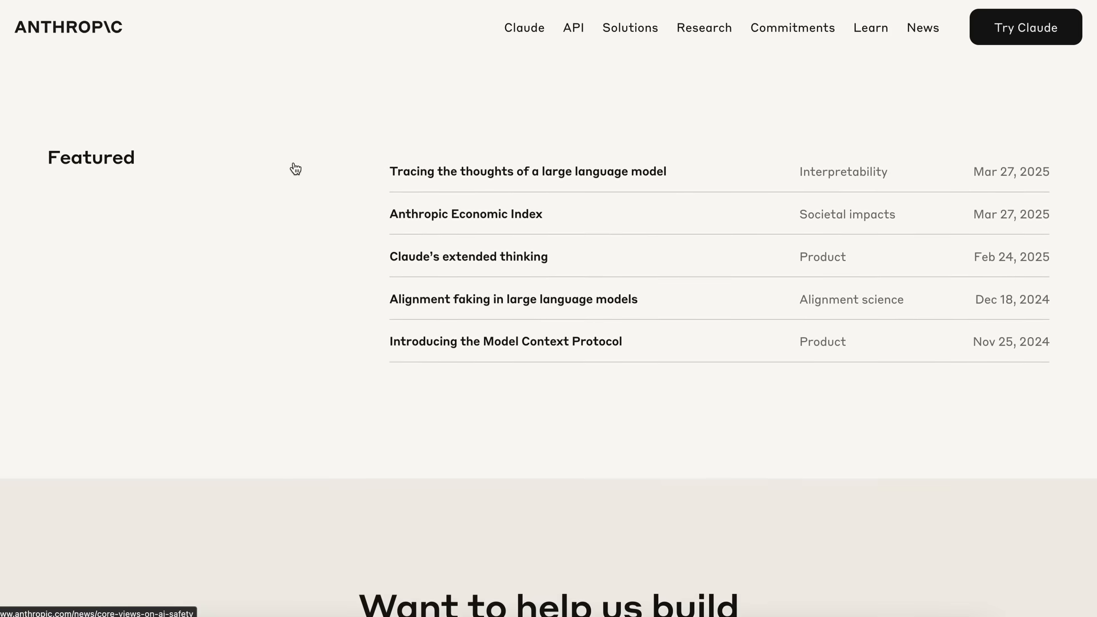
scroll("down", 3)
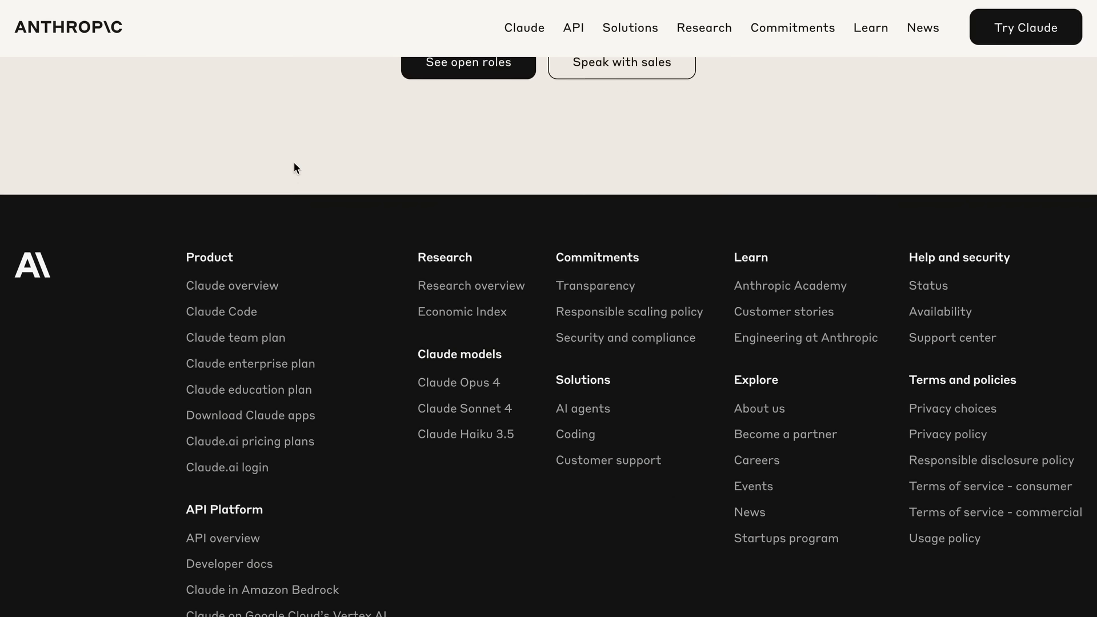
scroll("down", 3)
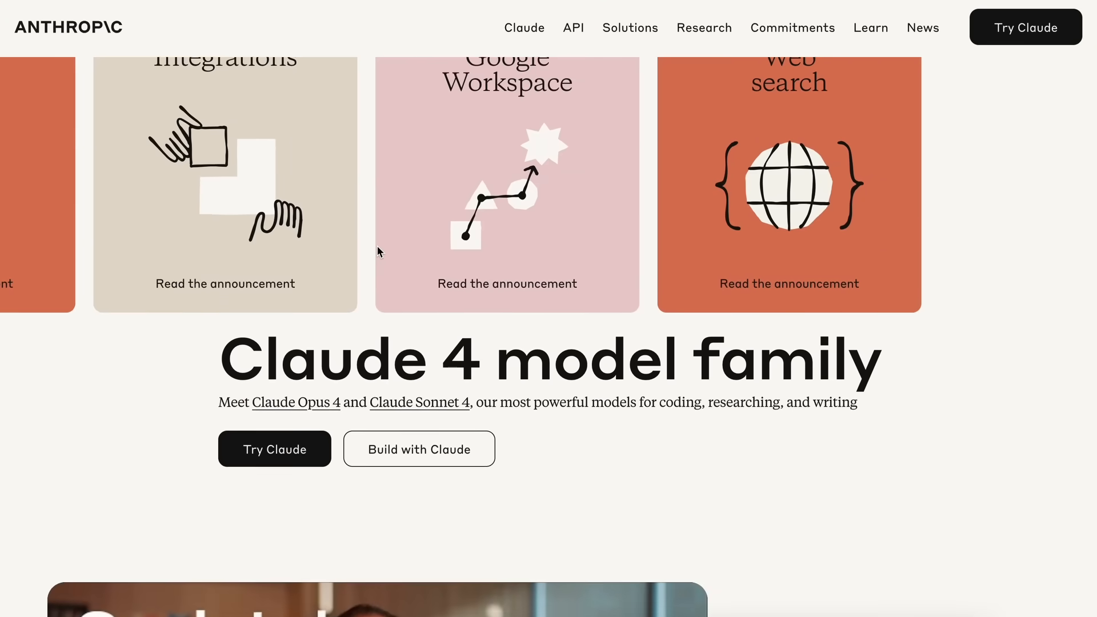
scroll("up", 3)
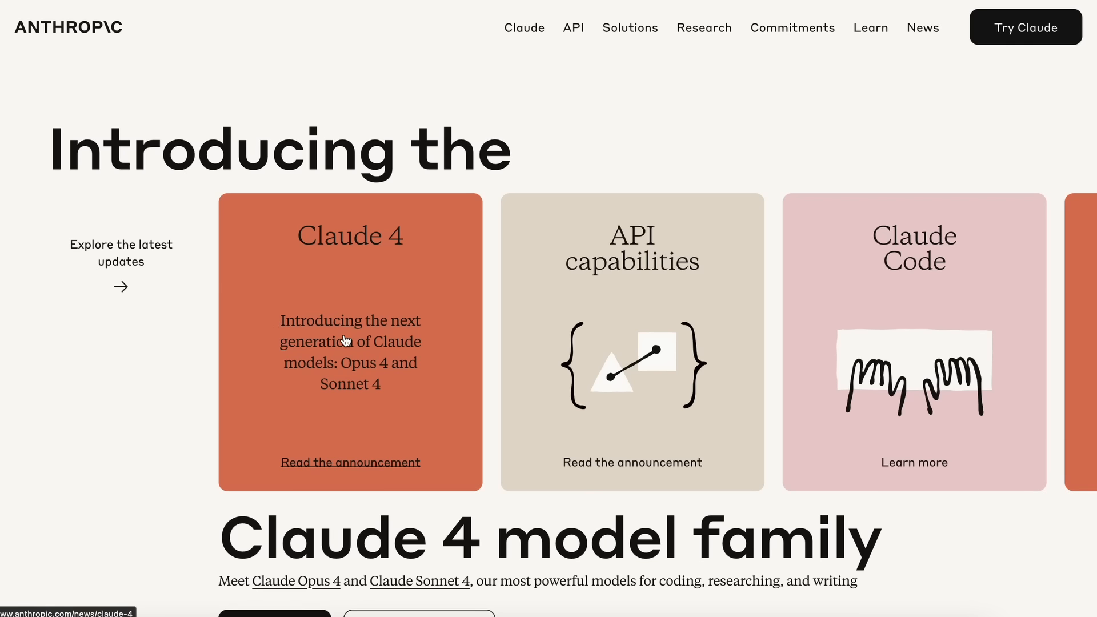
mouse_move(398, 367)
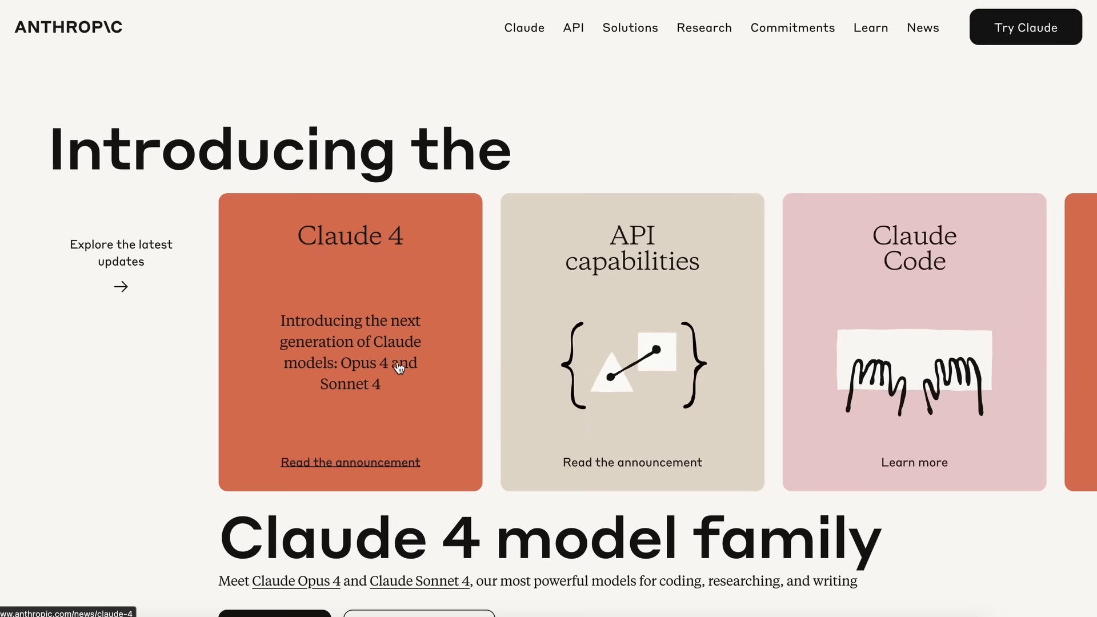
mouse_move(389, 377)
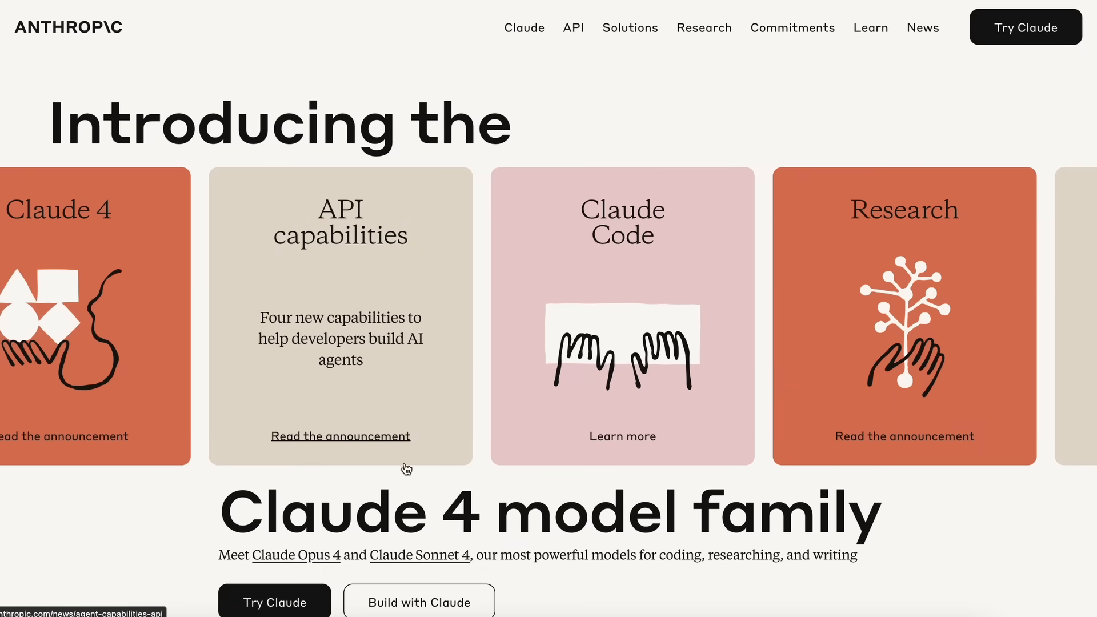
scroll("down", 3)
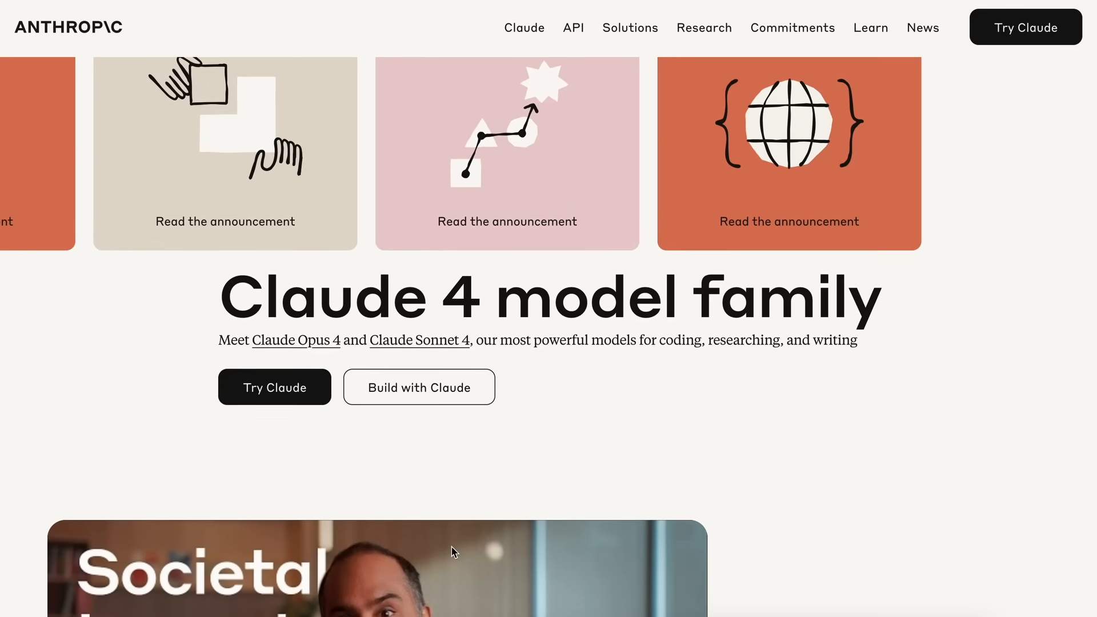
scroll("down", 3)
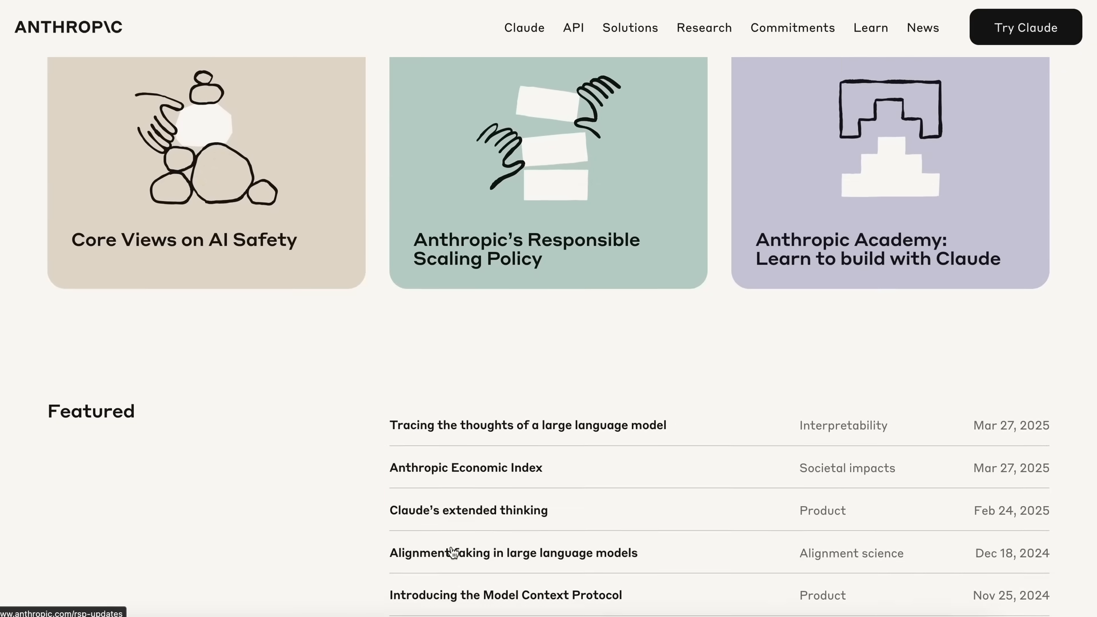
scroll("down", 3)
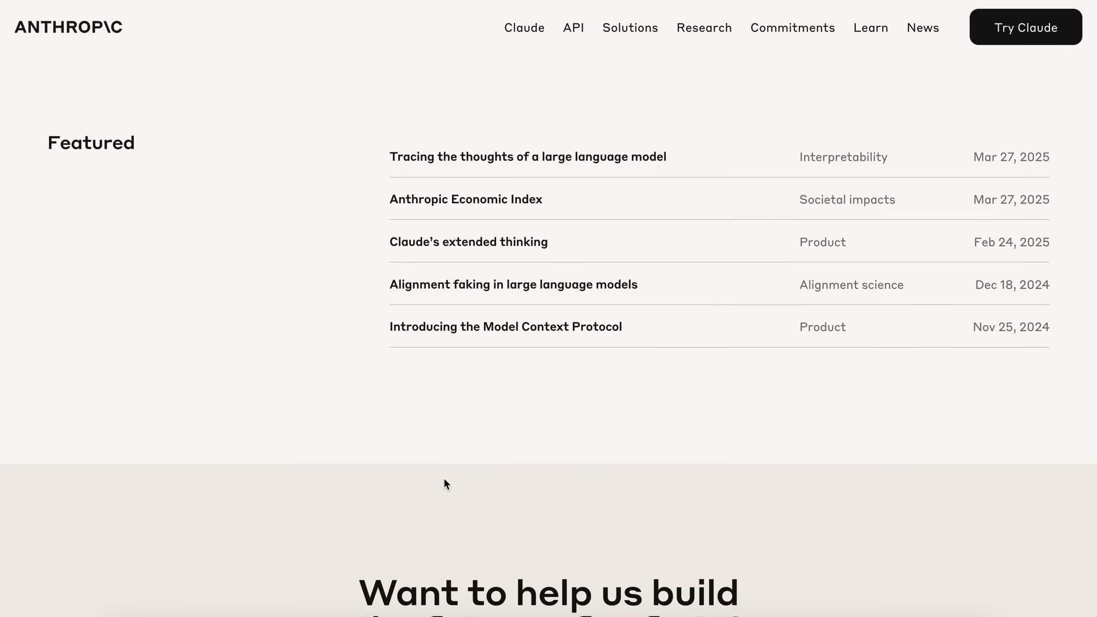
scroll("down", 3)
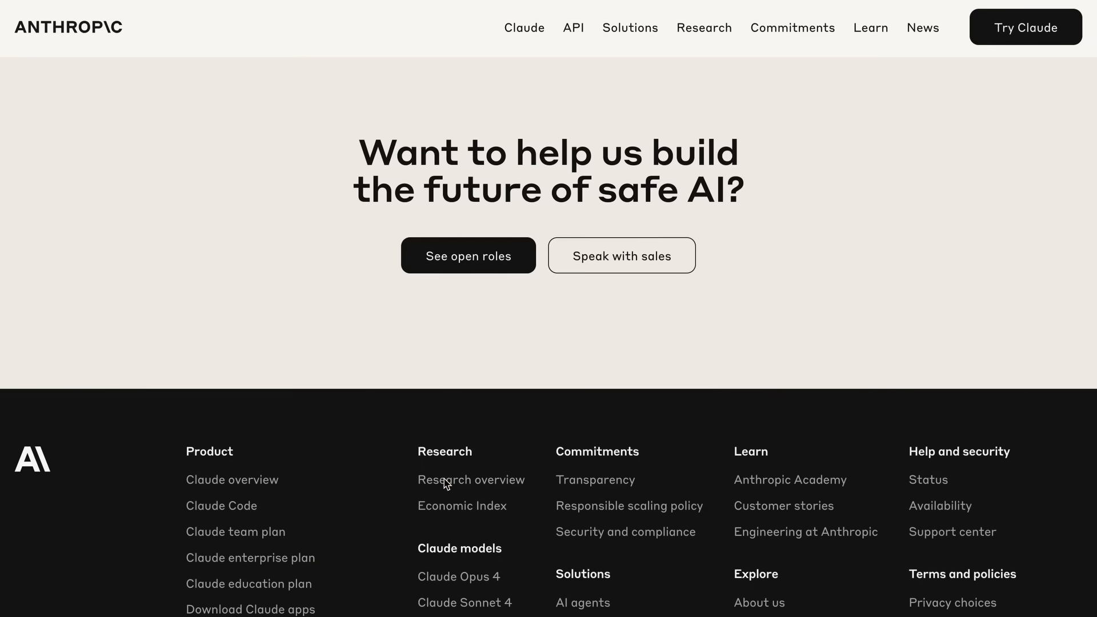
scroll("down", 3)
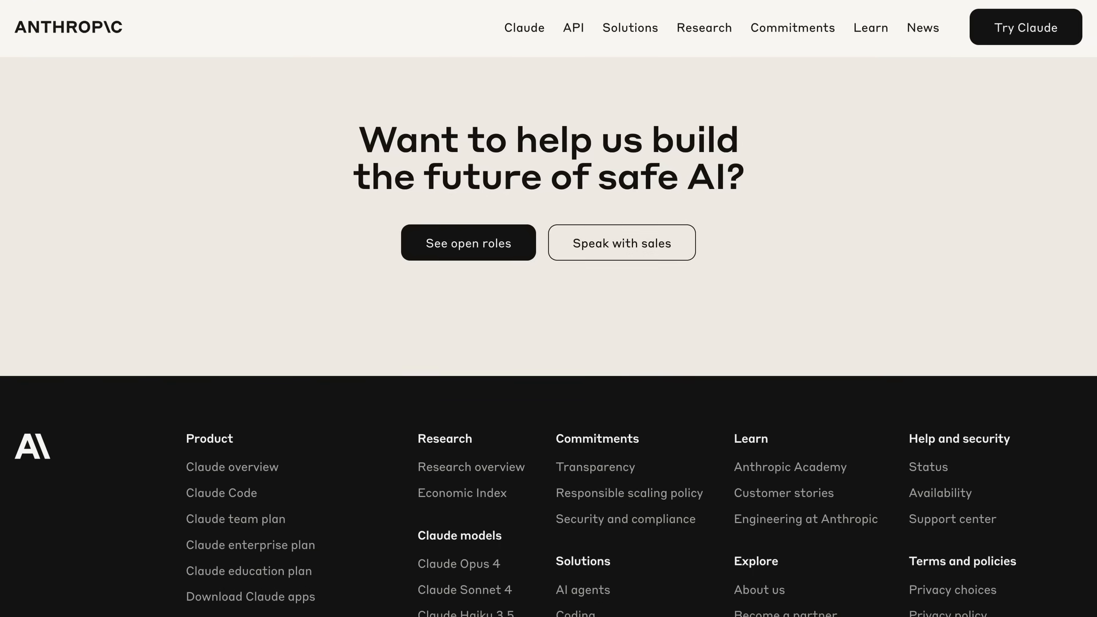
scroll("up", 3)
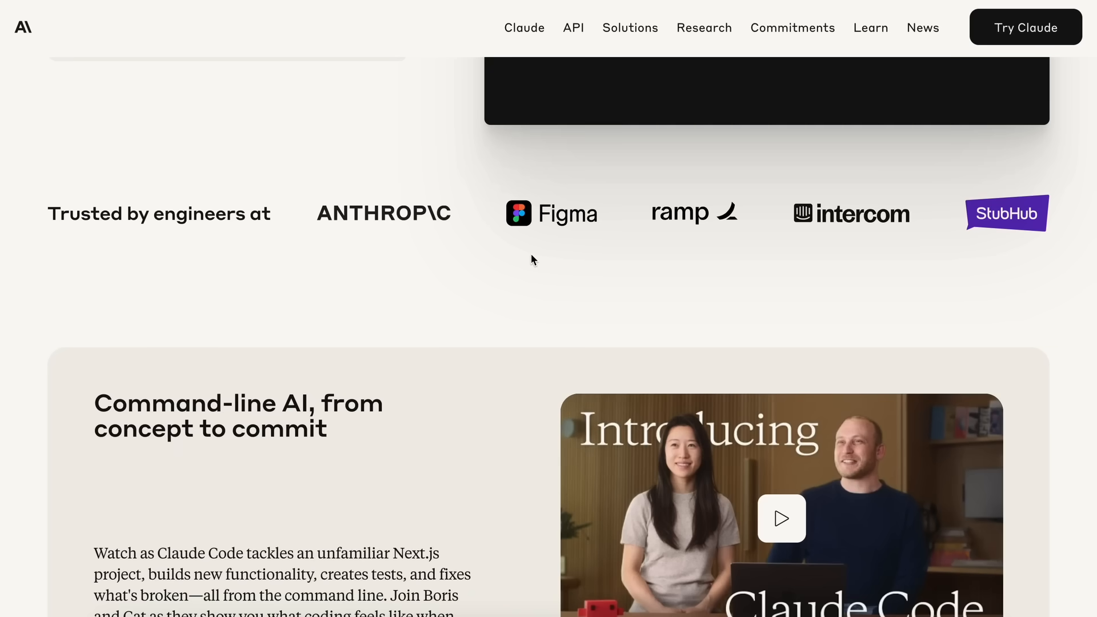
scroll("down", 3)
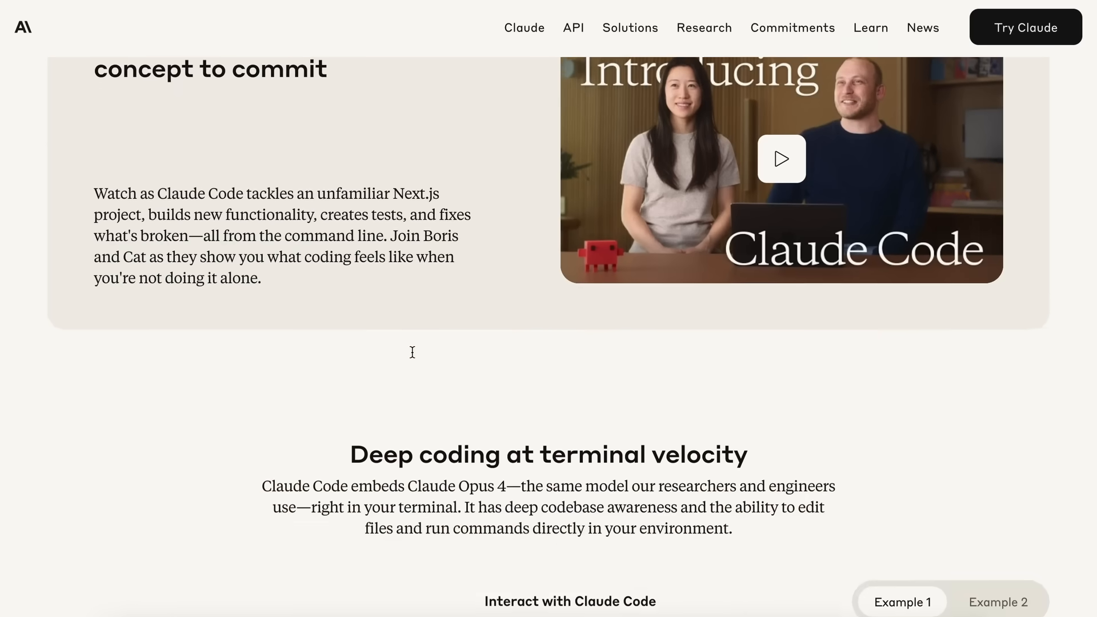
scroll("down", 3)
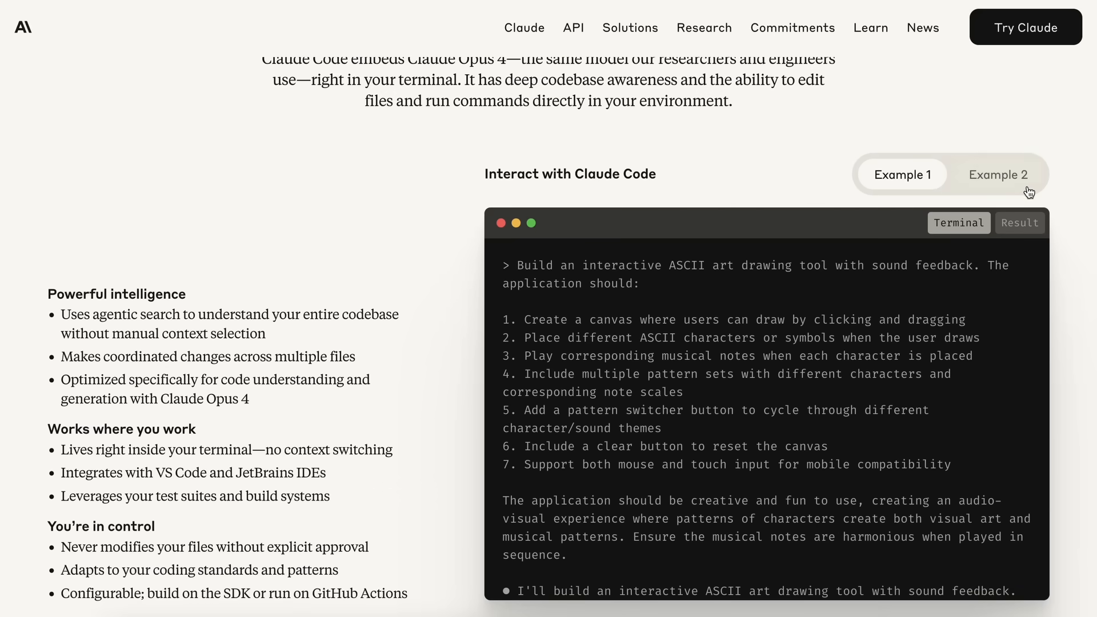
mouse_move(439, 286)
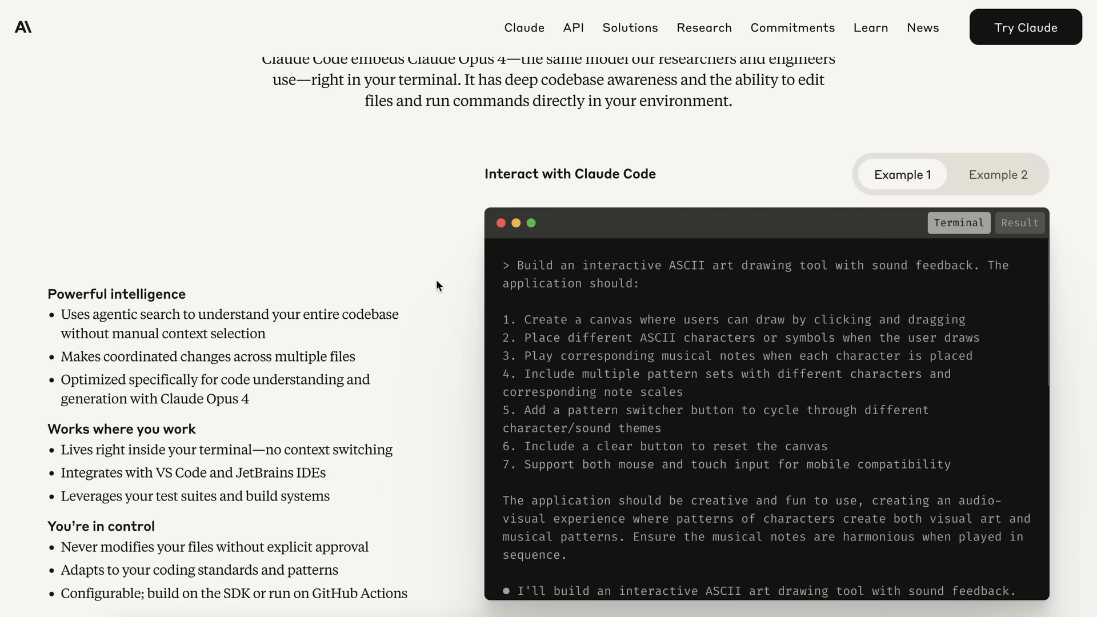
scroll("down", 3)
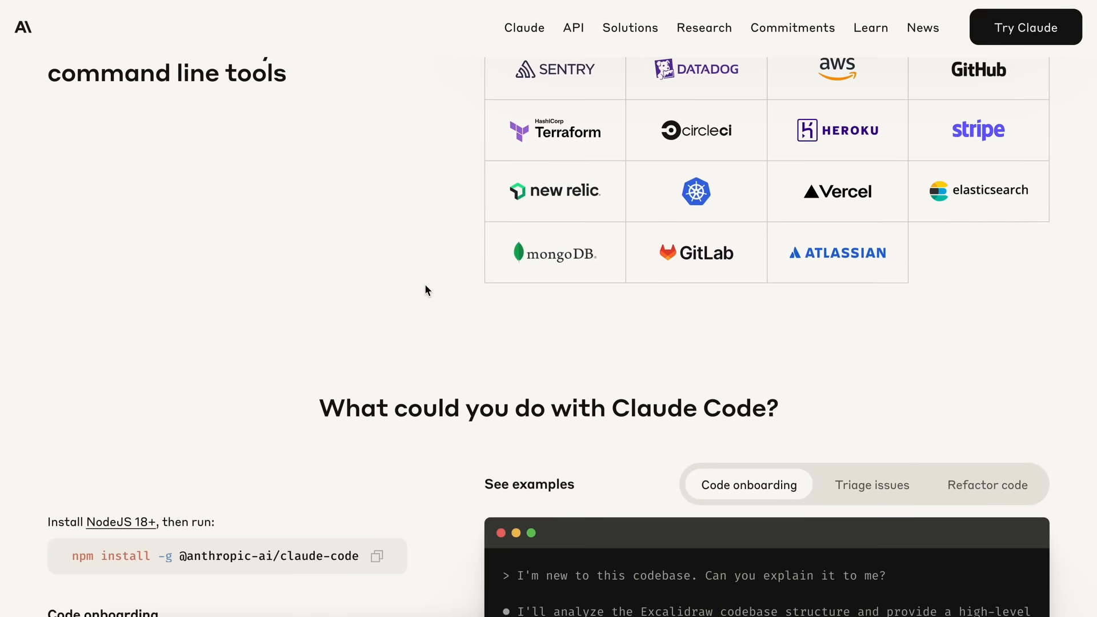
scroll("down", 3)
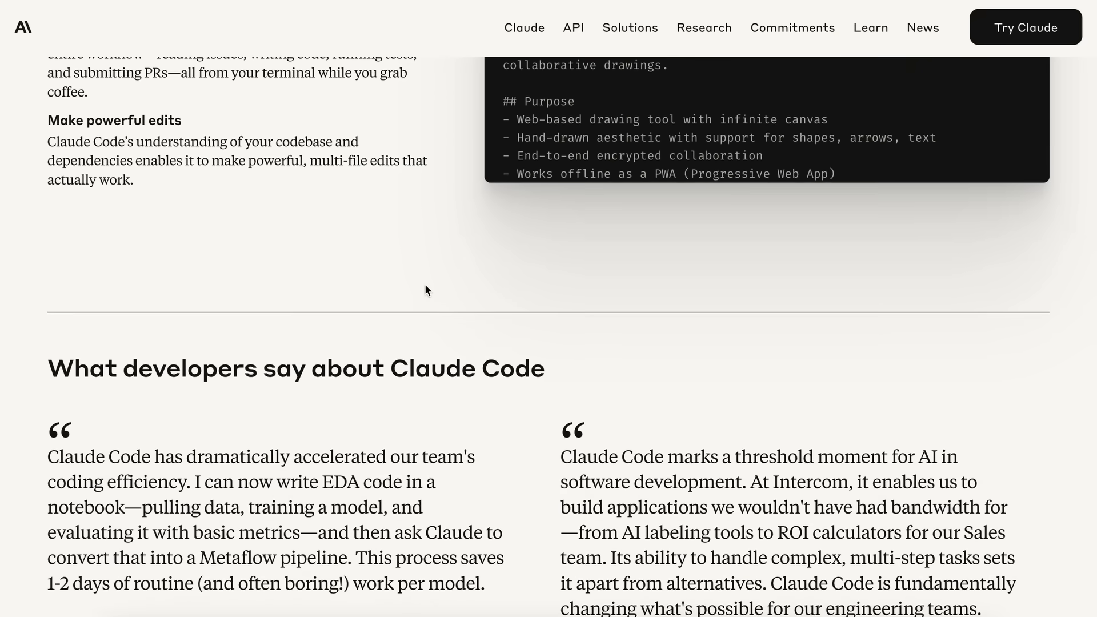
scroll("down", 3)
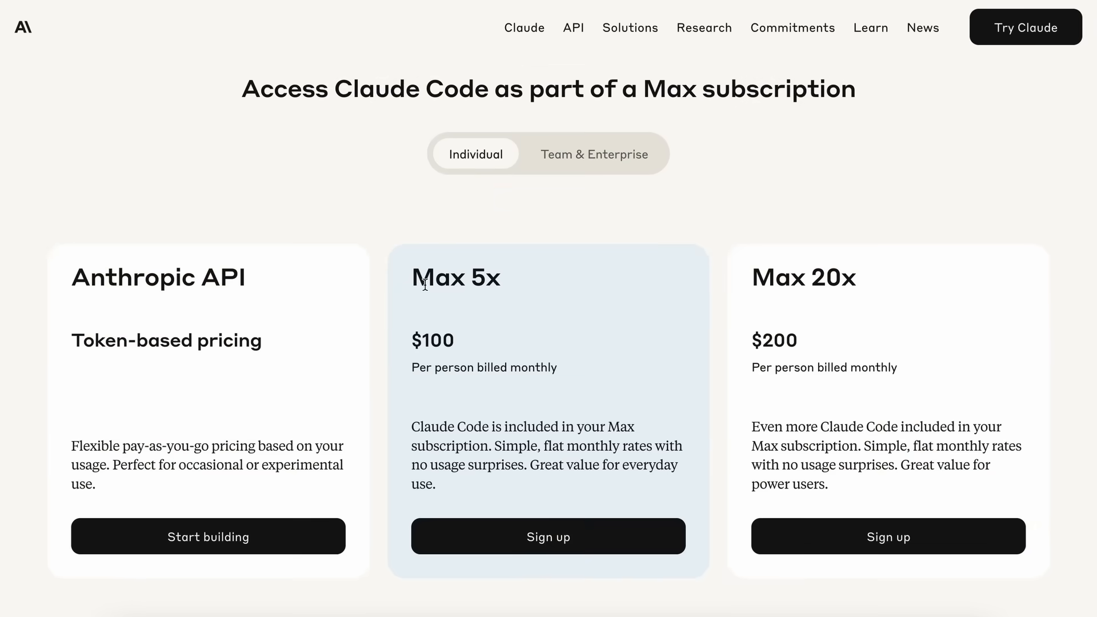
scroll("down", 3)
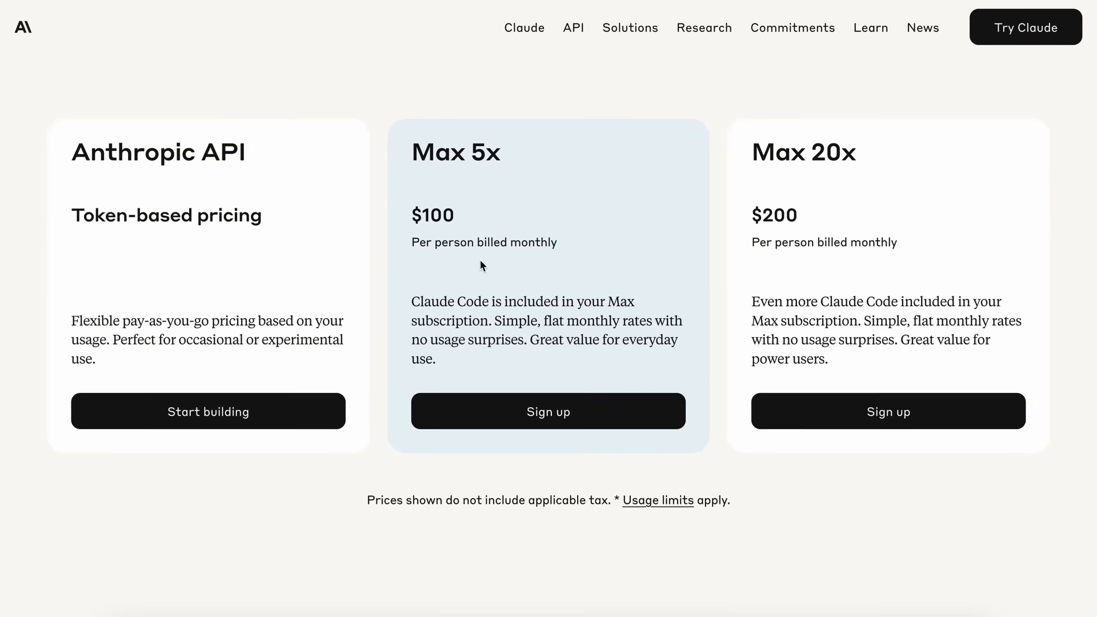
scroll("down", 3)
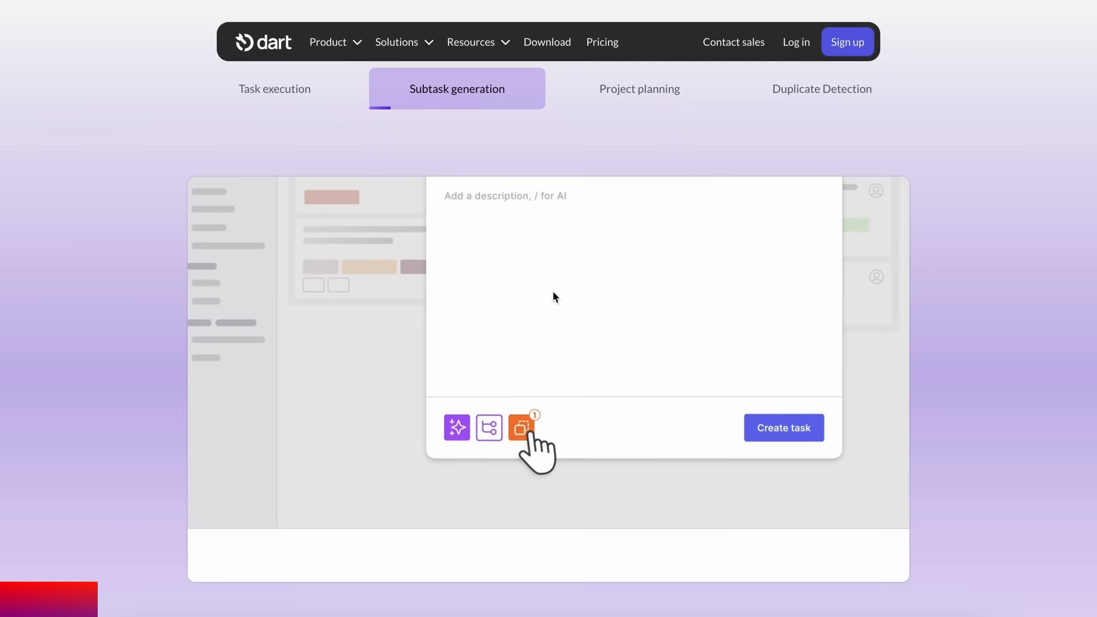
Step: Show the General space task board, then the empty Notes folder in the Technical space
left_click(273, 88)
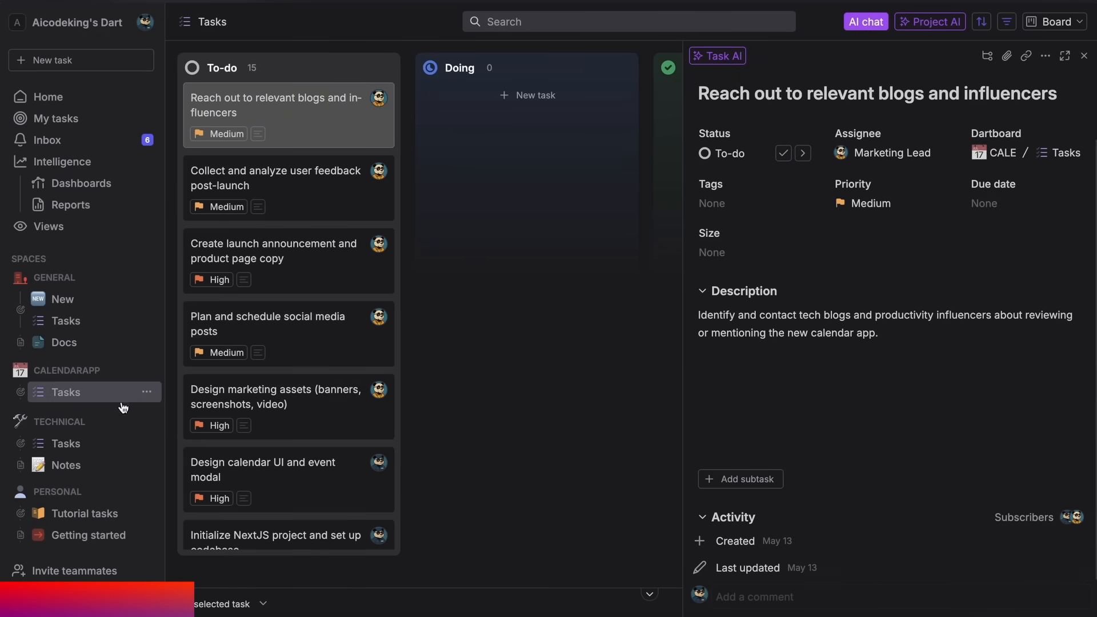
left_click(66, 464)
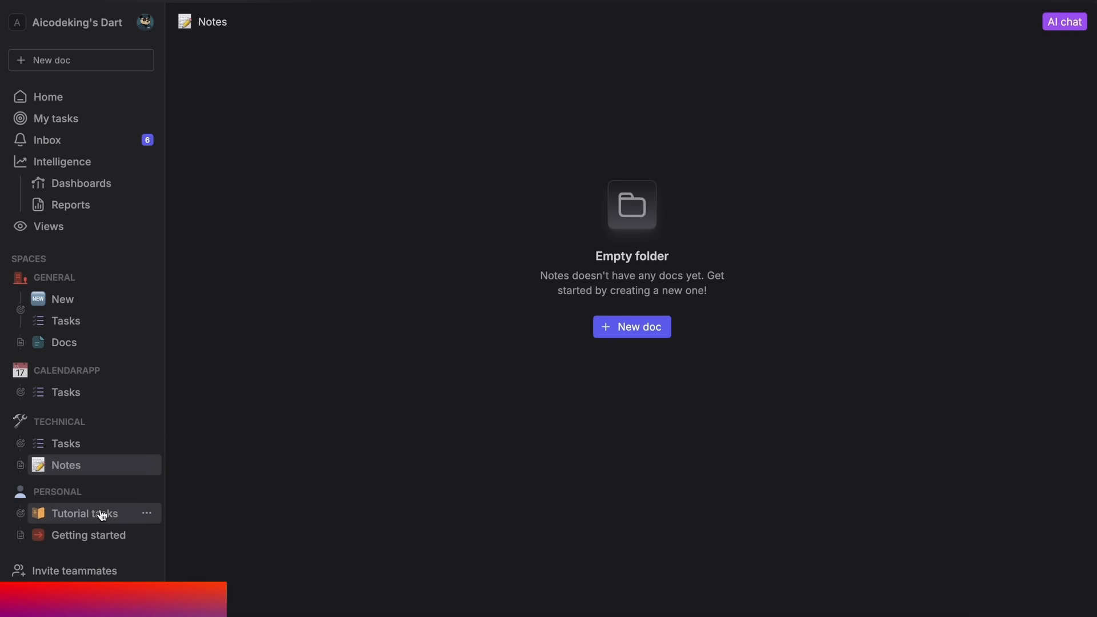
mouse_move(105, 320)
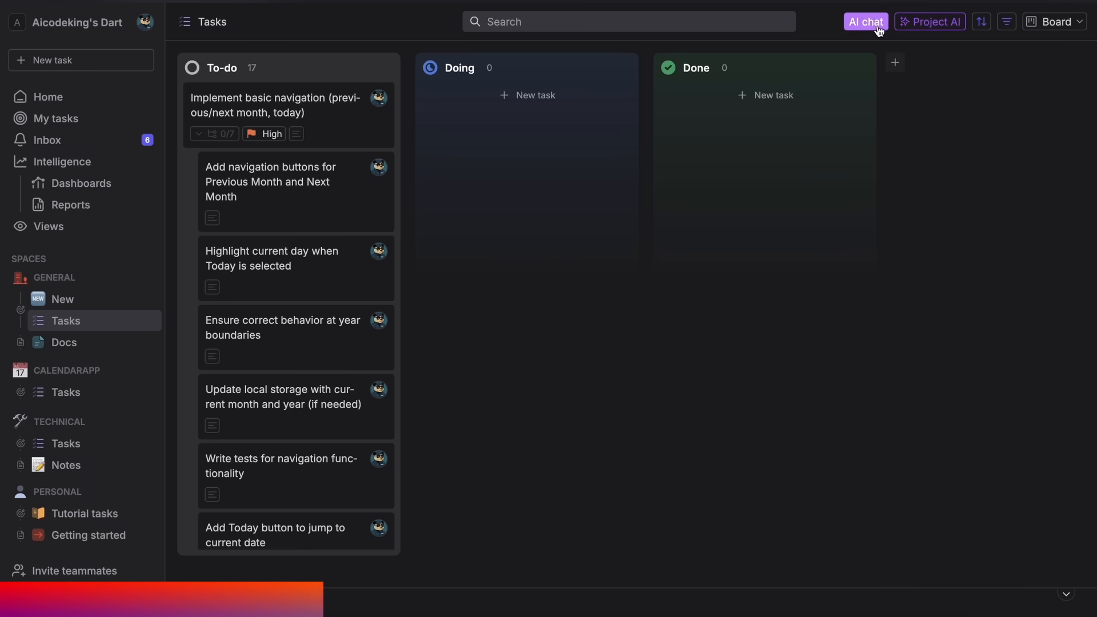
Step: Ask Dart's AI chat "What tasks do i have?"
left_click(866, 21)
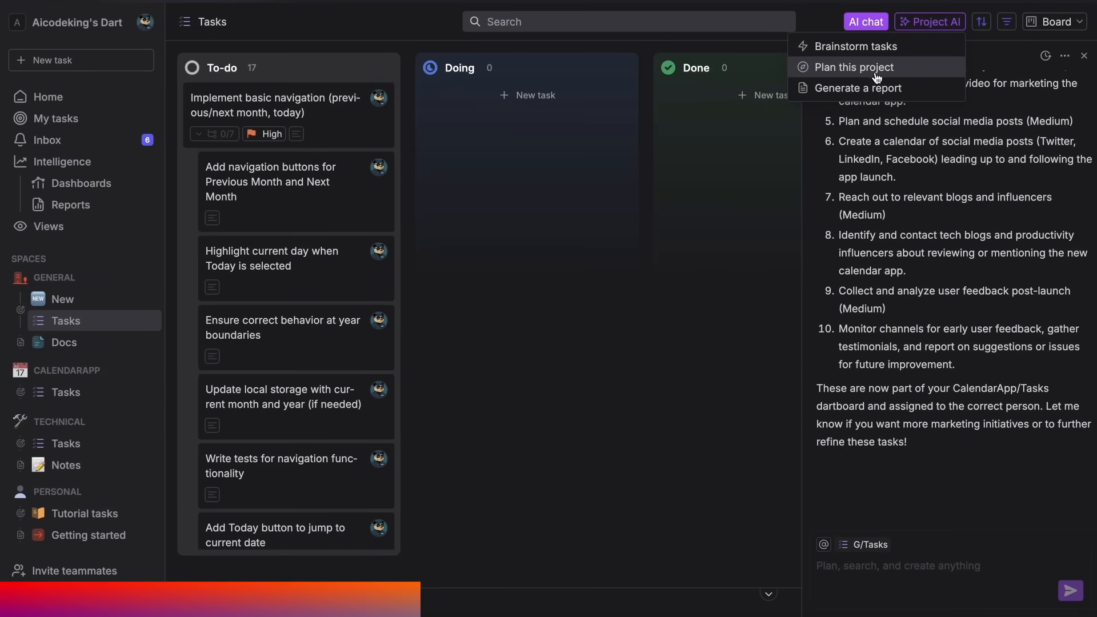
left_click(851, 66)
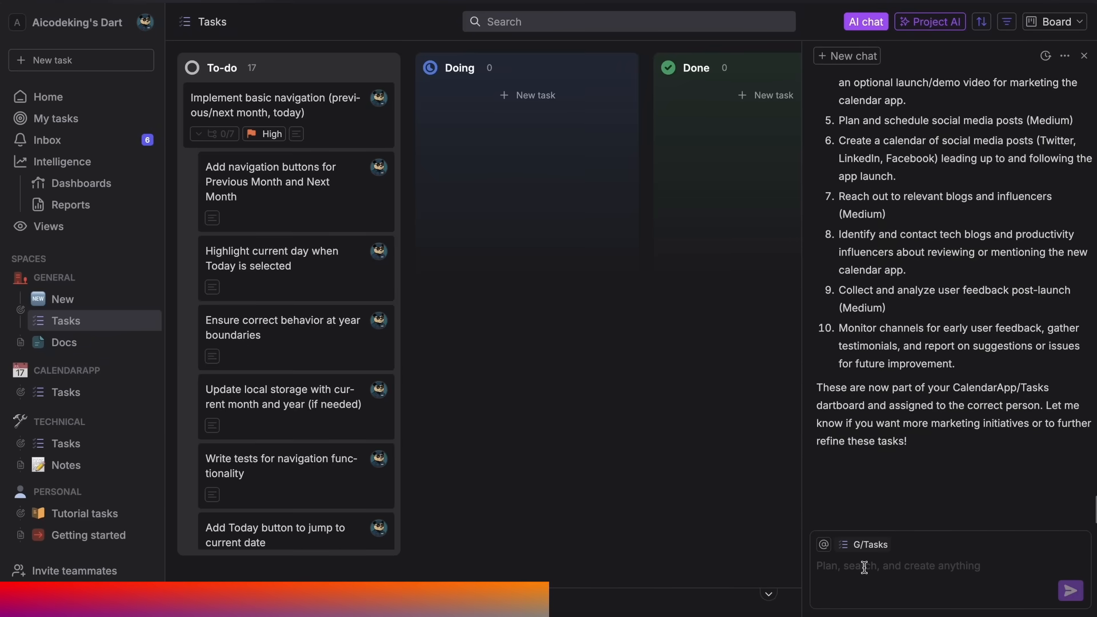
type("What tasks")
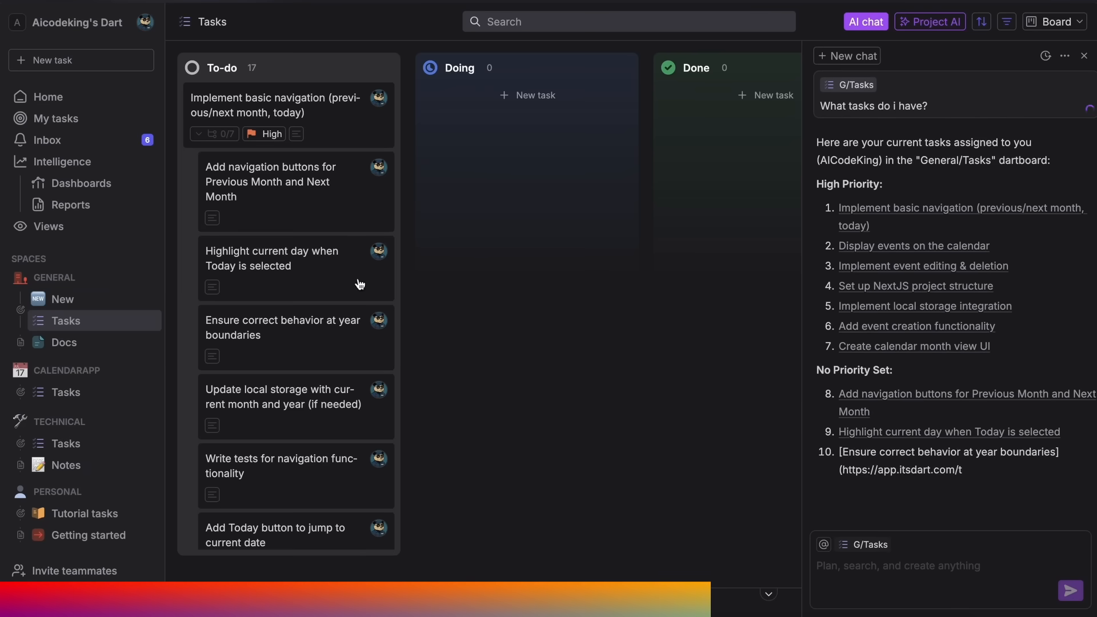
left_click(77, 21)
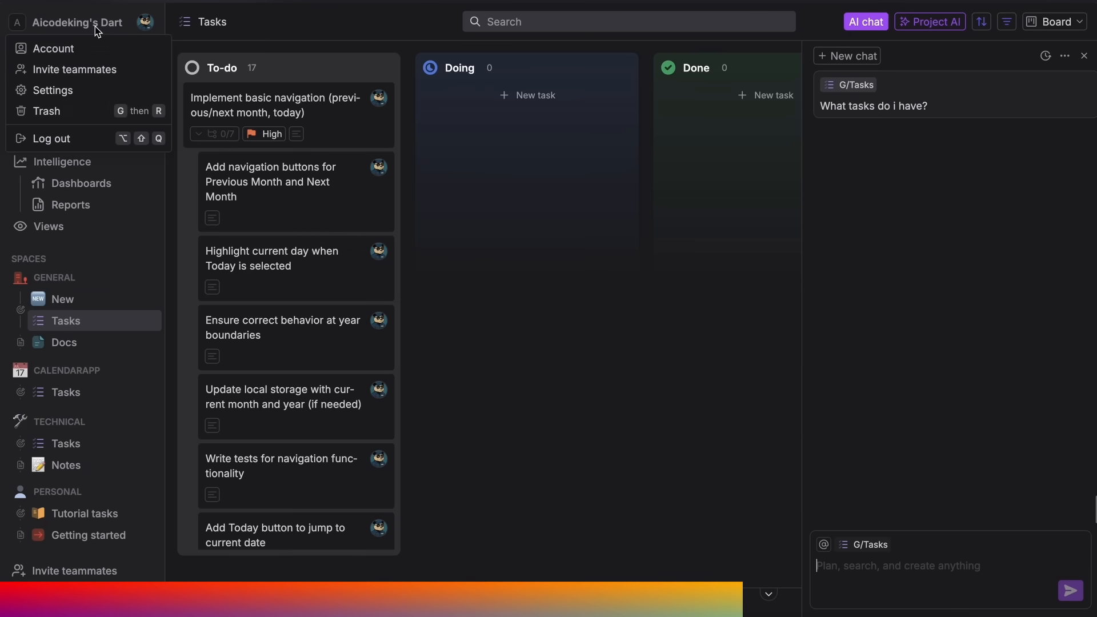
left_click(53, 89)
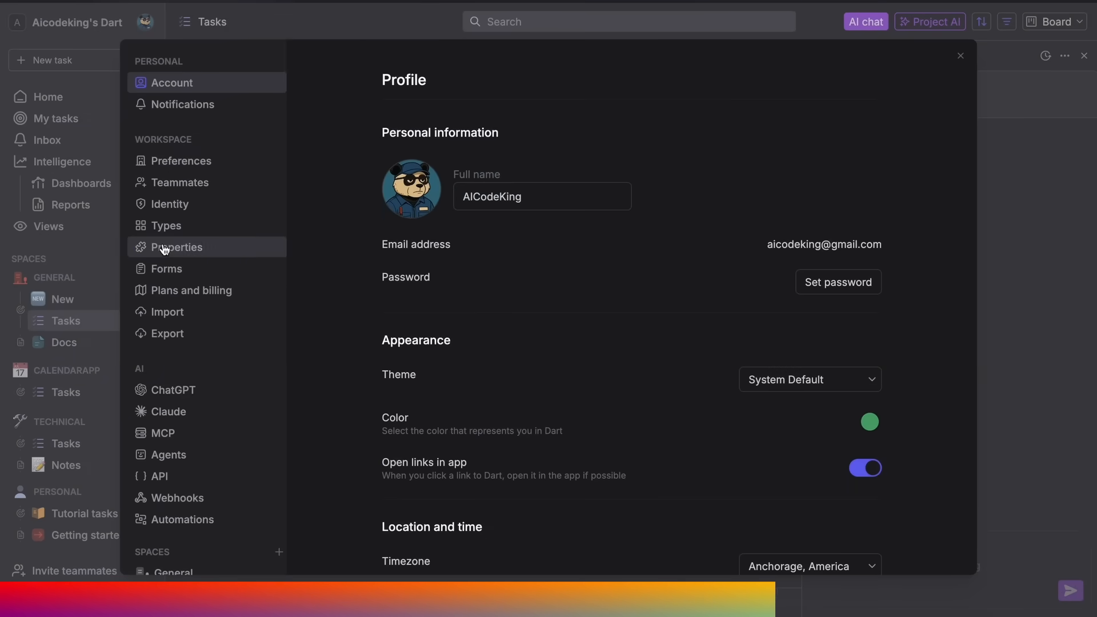
left_click(168, 411)
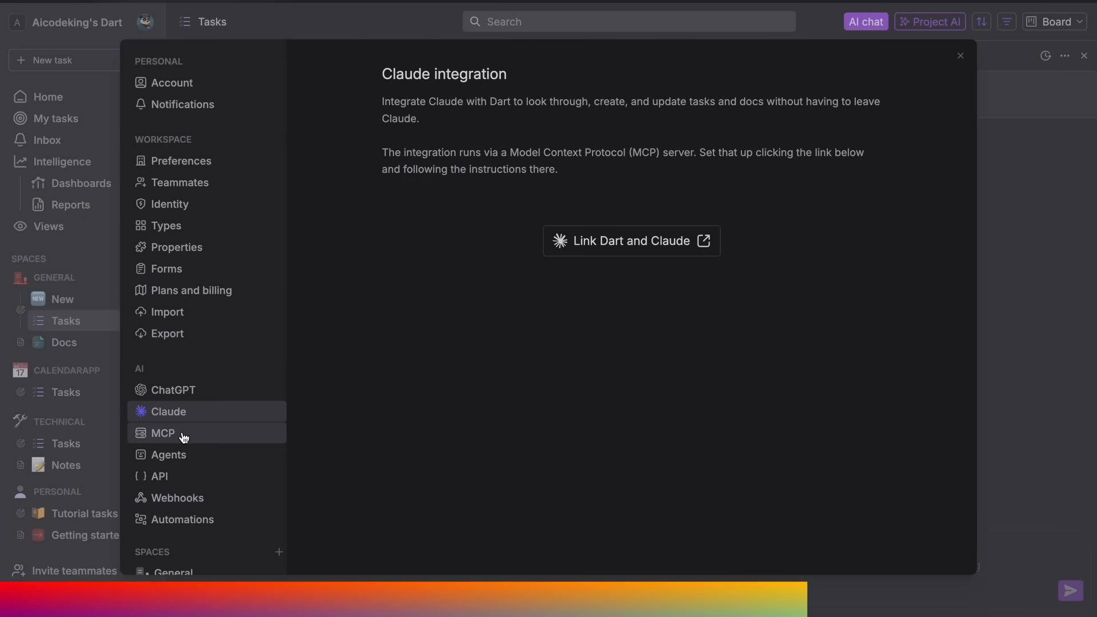
mouse_move(451, 351)
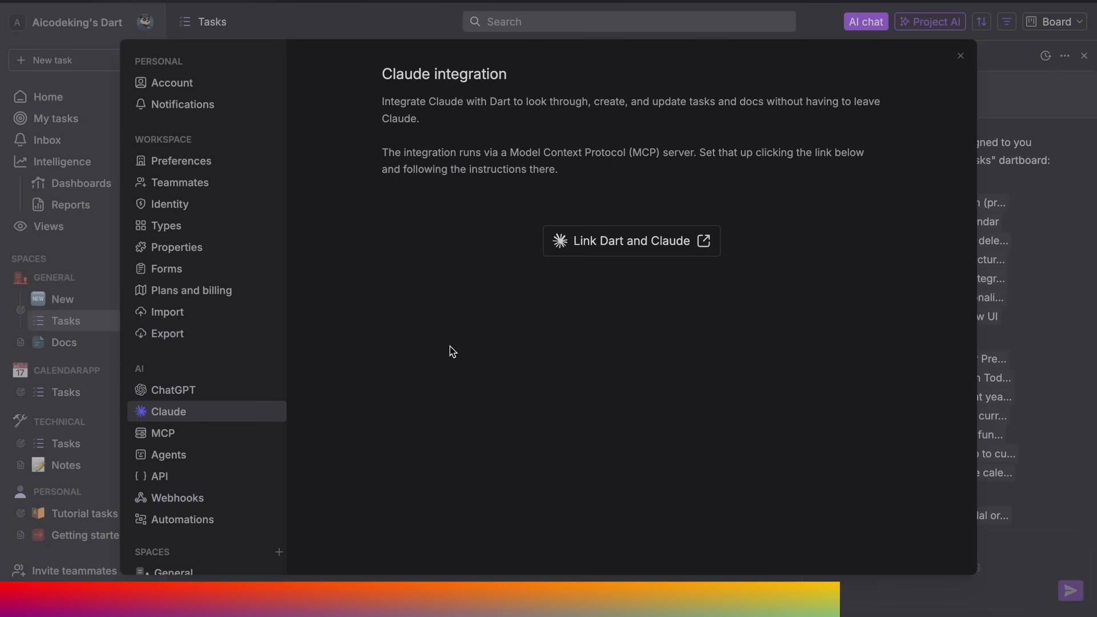
left_click(163, 433)
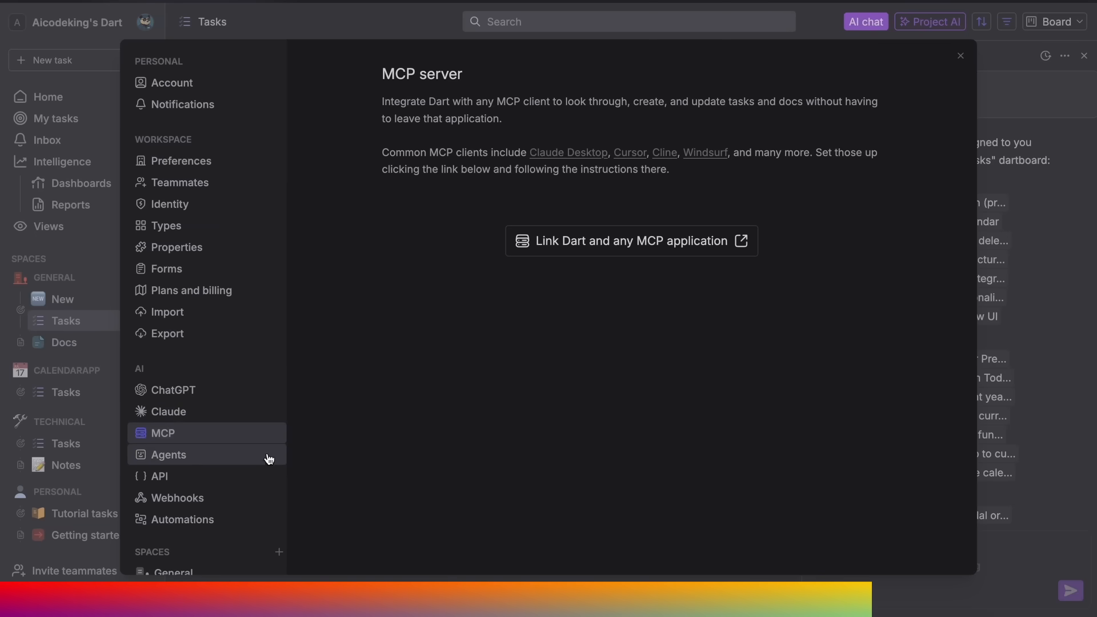
left_click(168, 455)
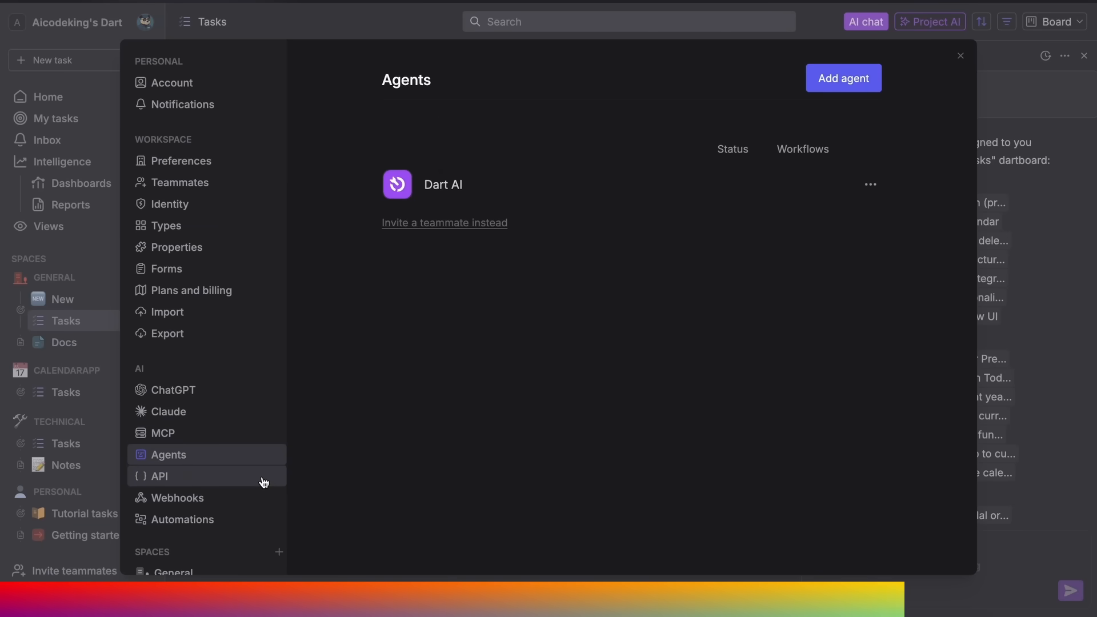
left_click(157, 476)
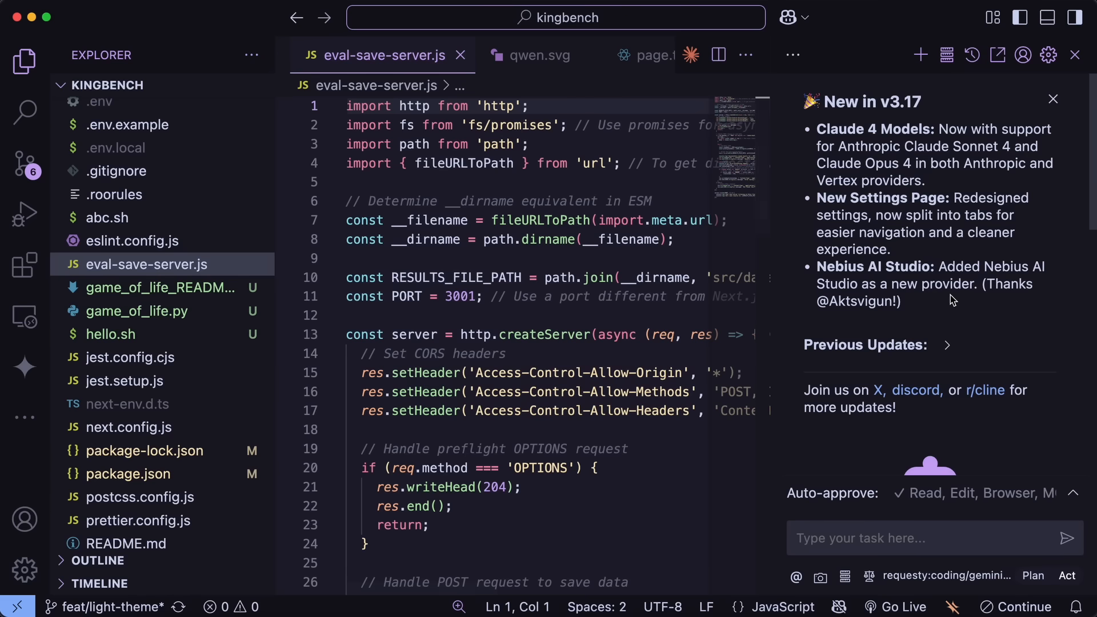
mouse_move(844, 155)
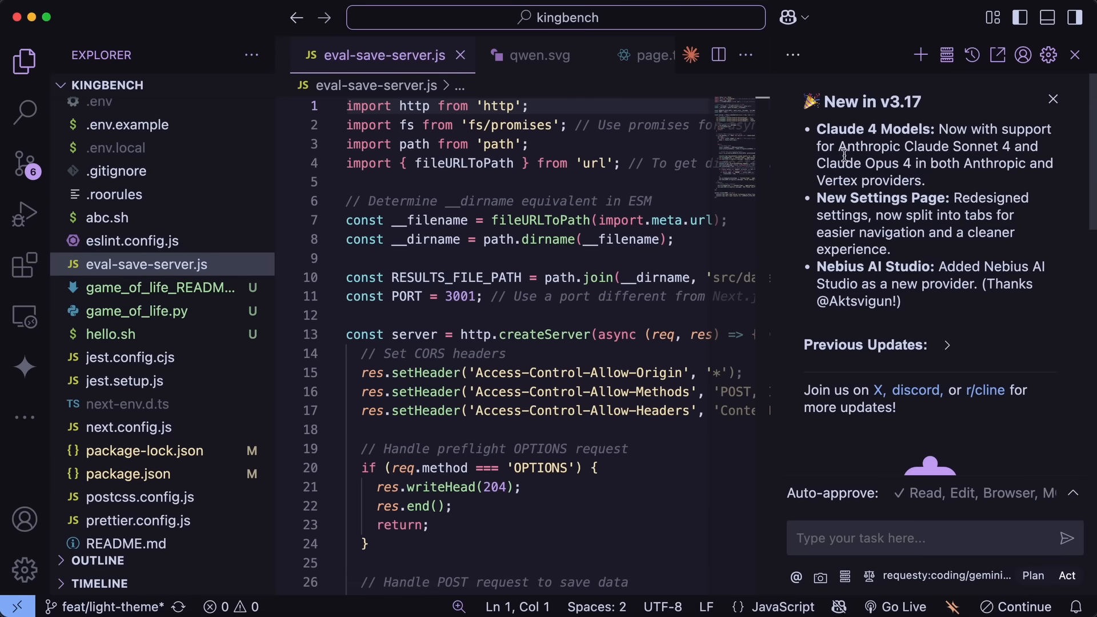
mouse_move(905, 261)
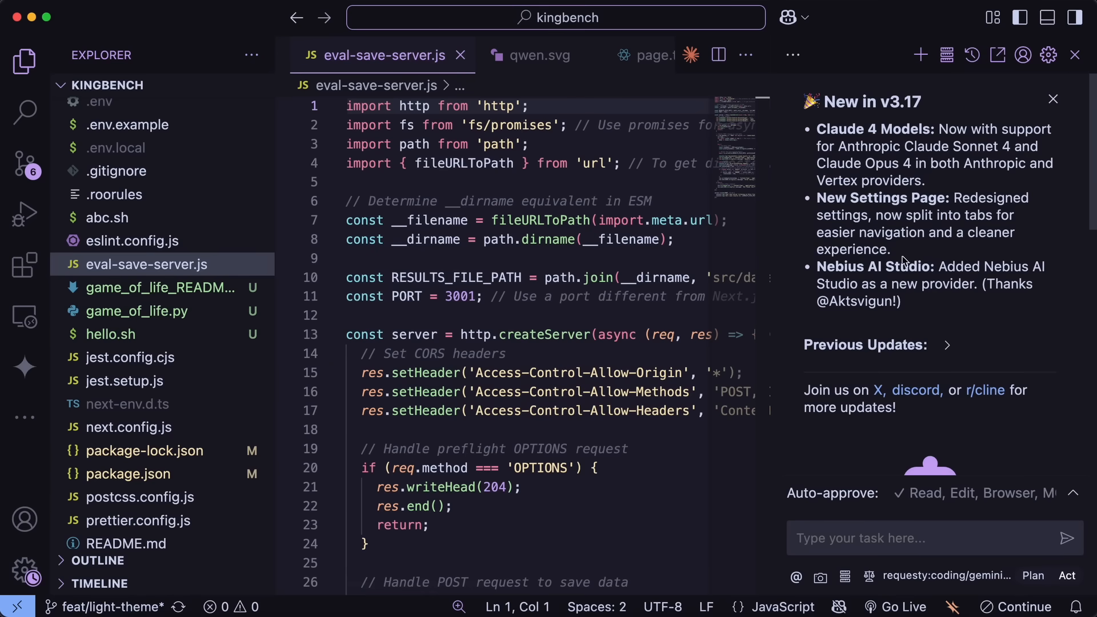
Step: Close Cline's "New in v3.17" announcement to reveal the recent tasks list
left_click(1051, 99)
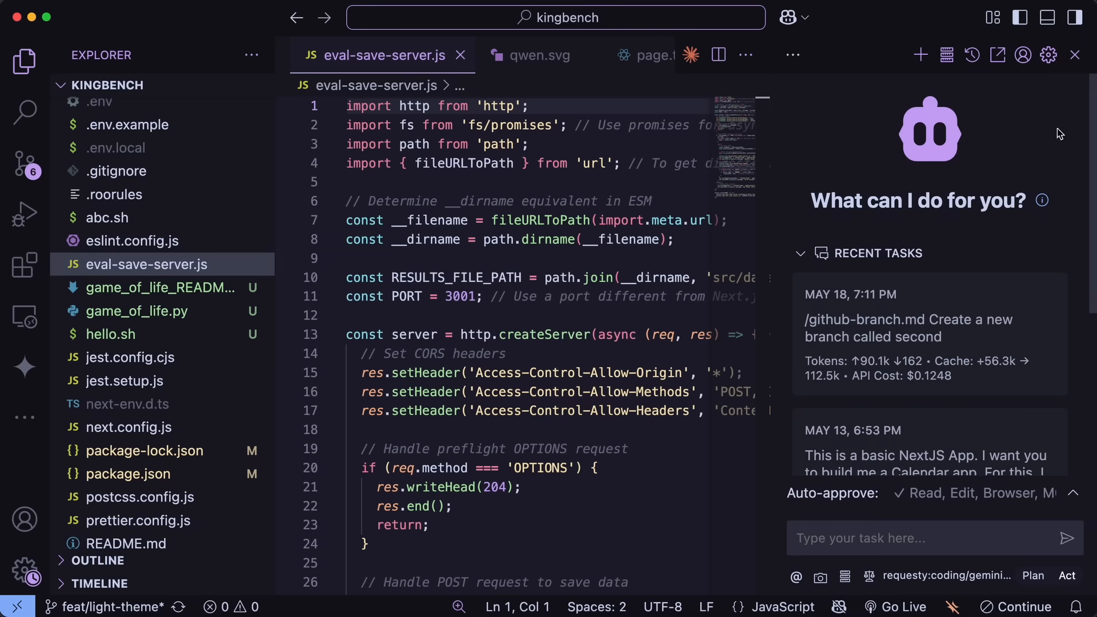
mouse_move(927, 128)
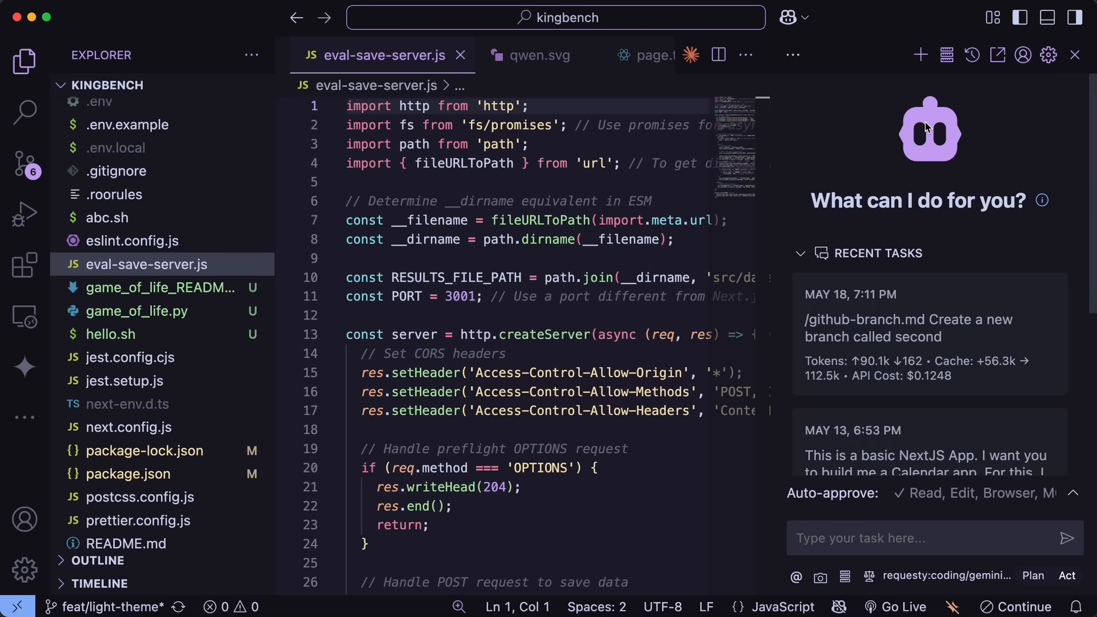
Step: Set Cline's model to coding/claude-4-sonnet in its API configuration
left_click(1048, 56)
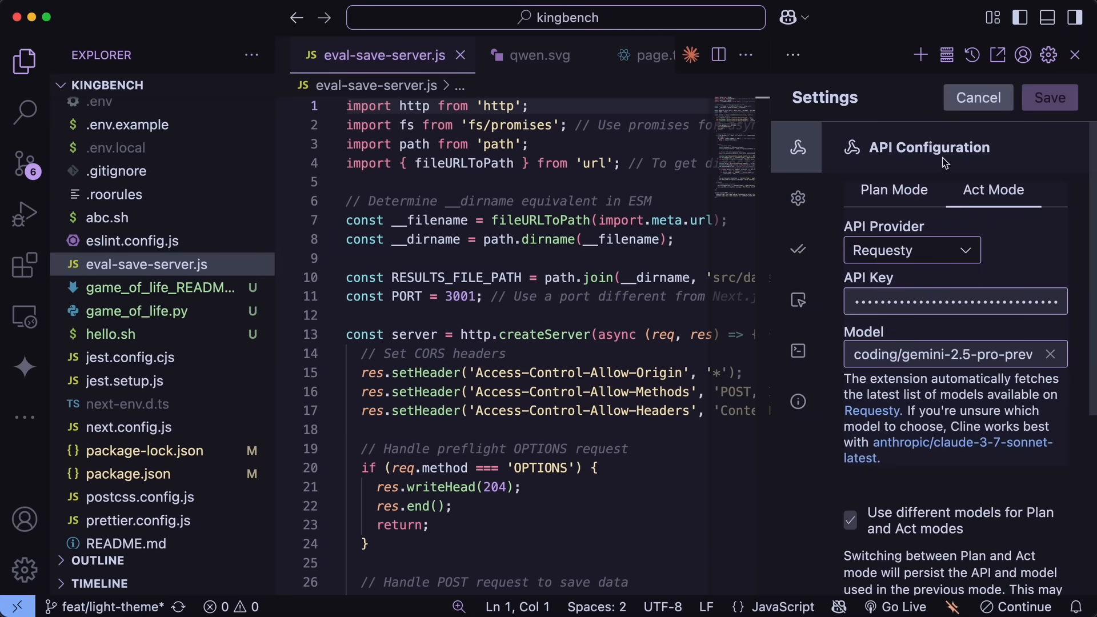
triple_click(941, 355)
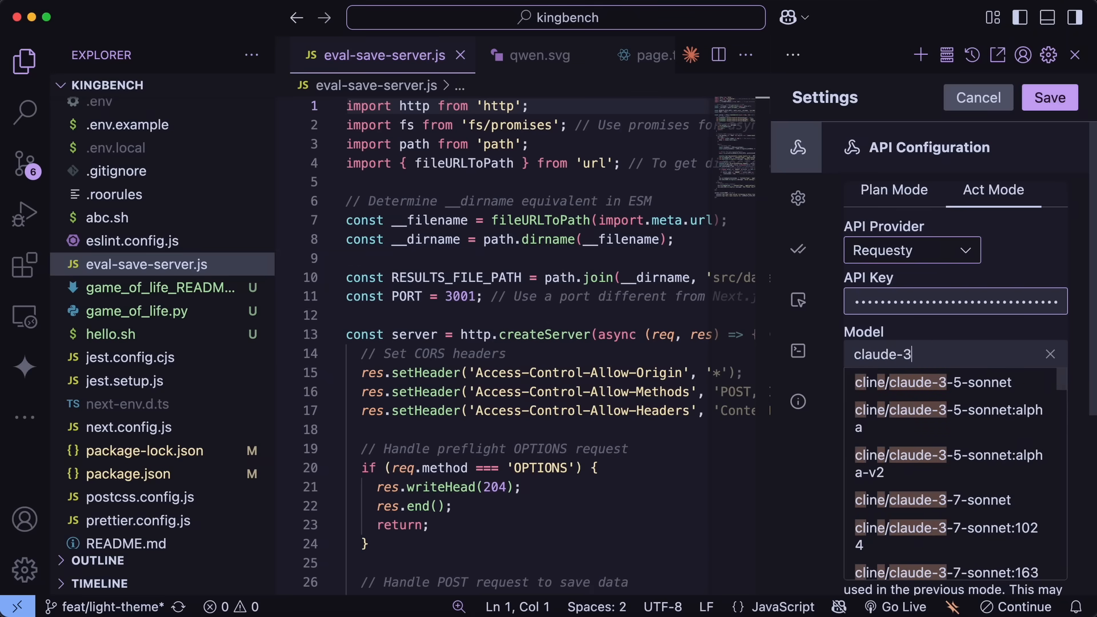
type("claude-4-so")
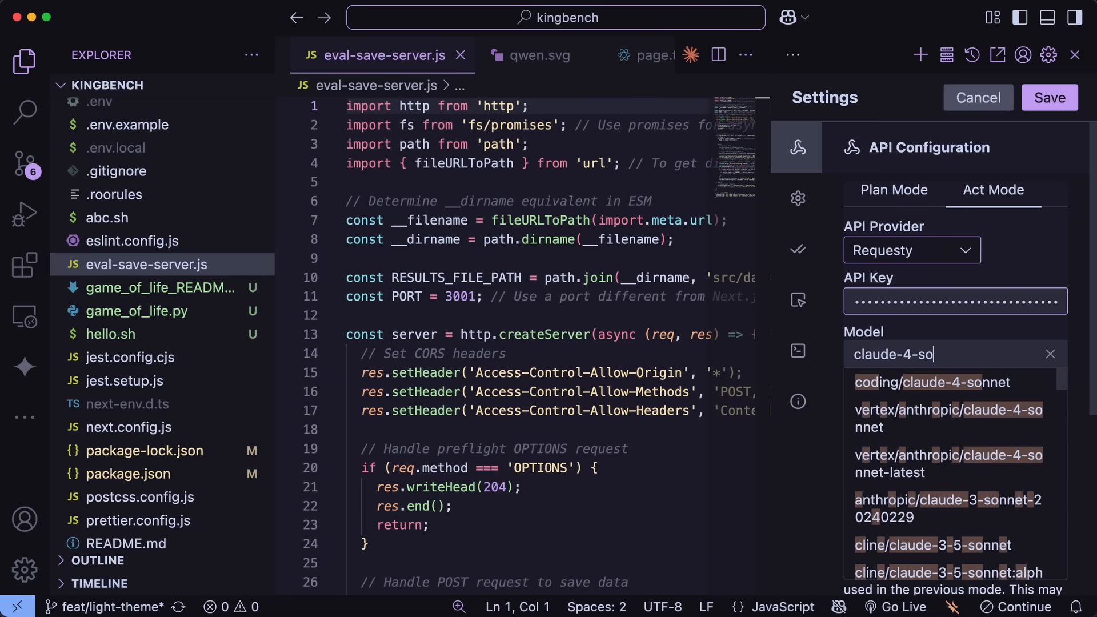
left_click(931, 383)
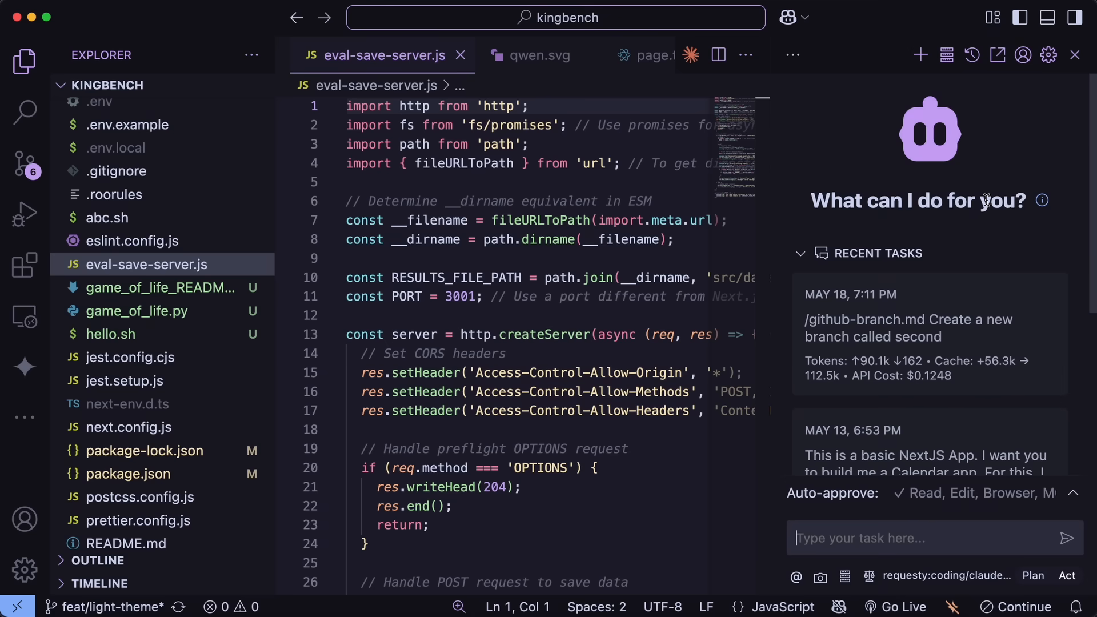
mouse_move(880, 73)
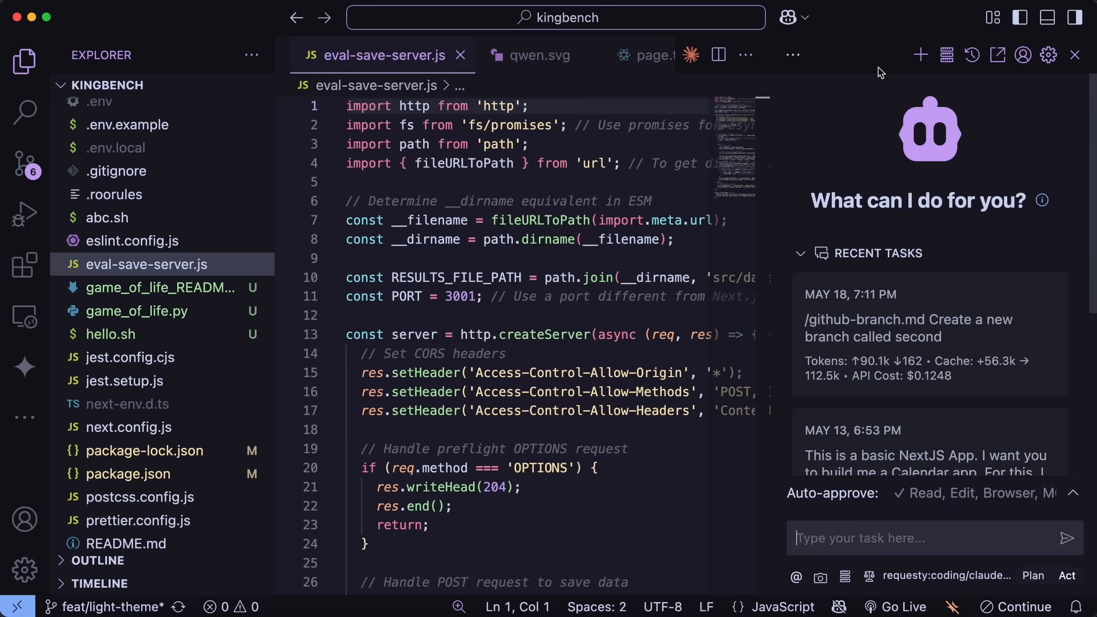
mouse_move(794, 55)
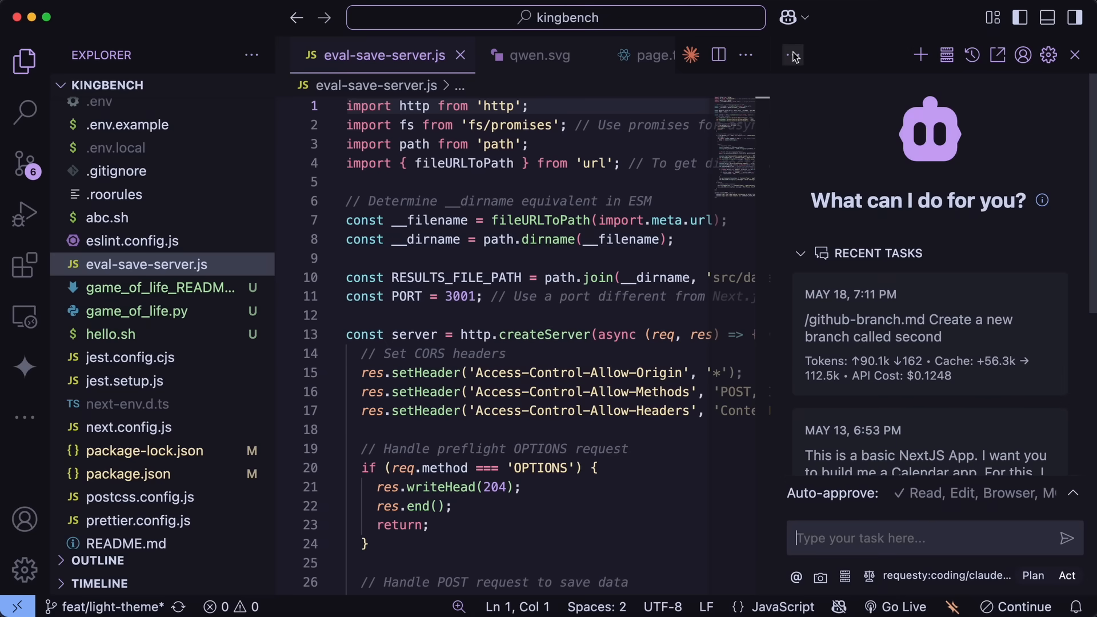
Step: Switch the side panel from Cline to Kilo Code via Additional Views
left_click(793, 55)
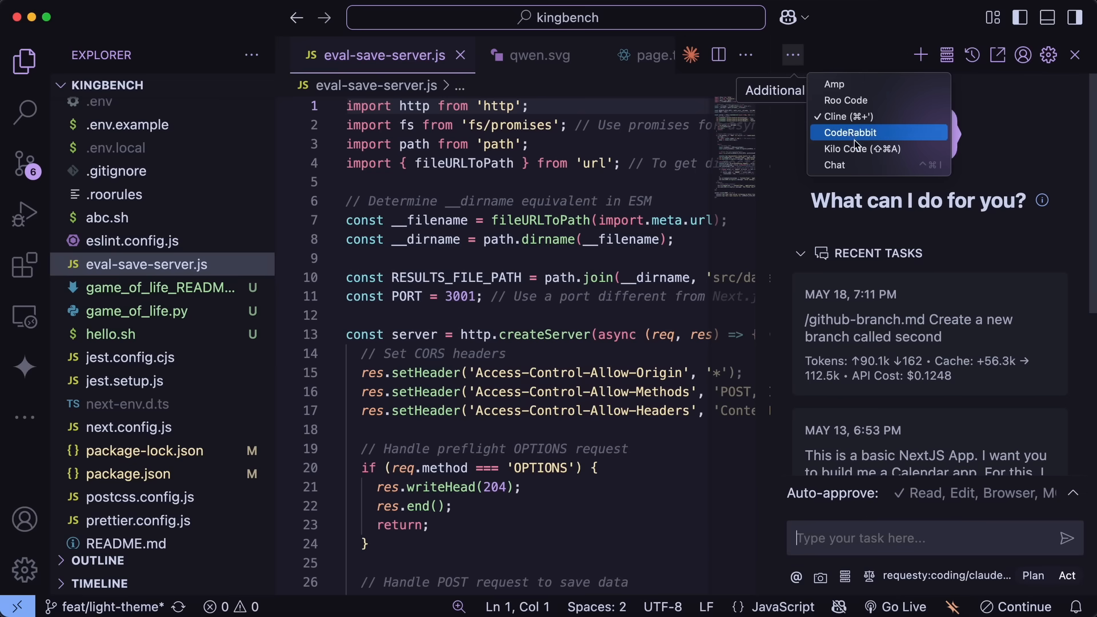
left_click(873, 124)
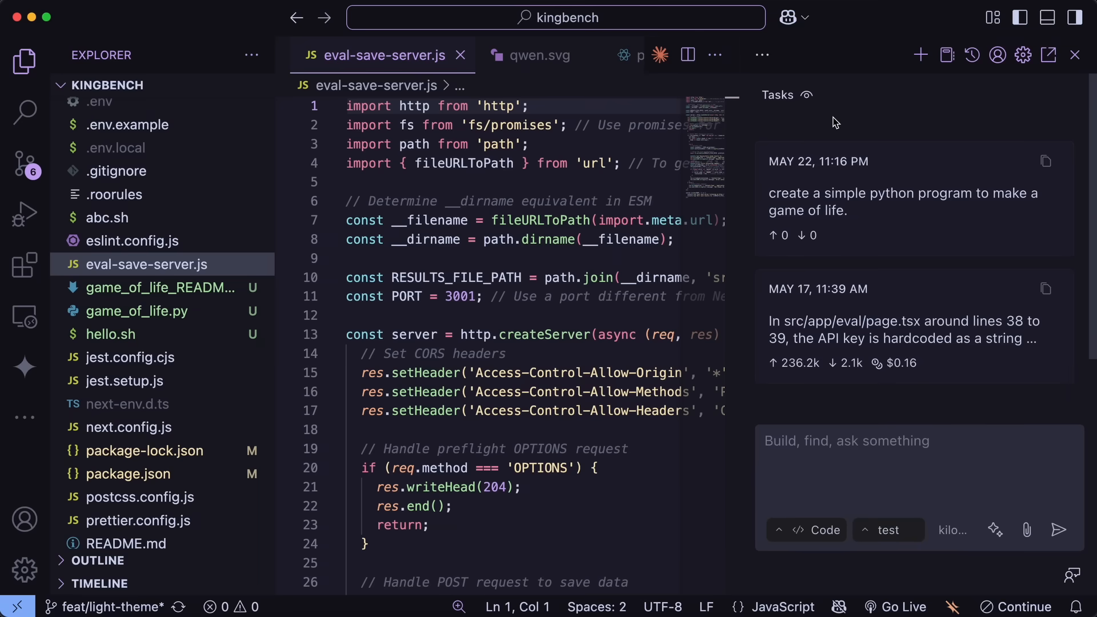
mouse_move(1022, 56)
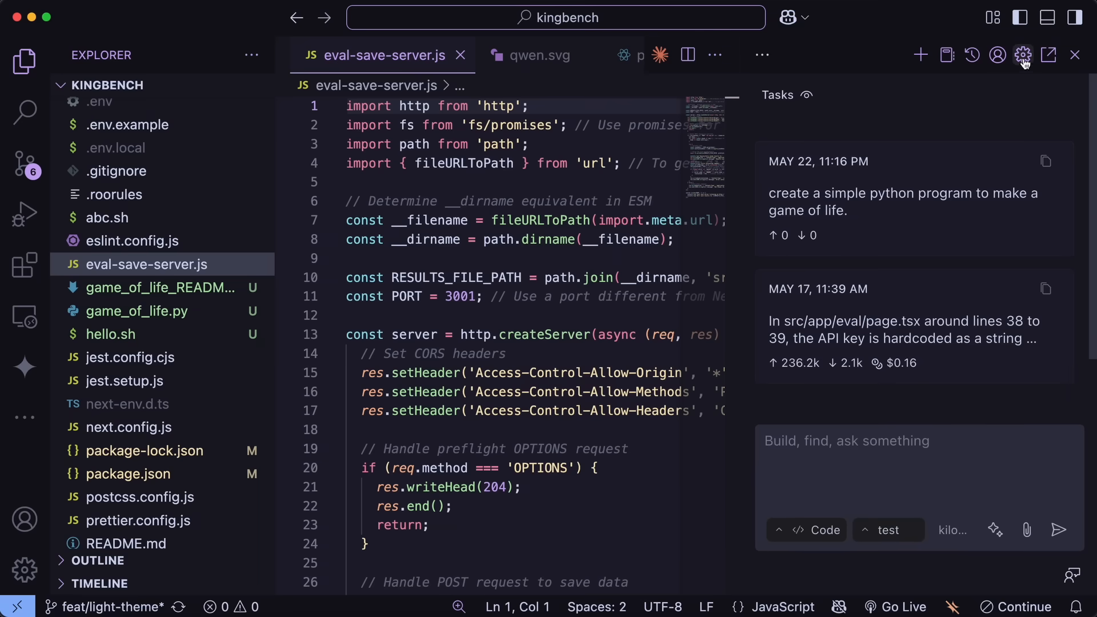
left_click(1023, 54)
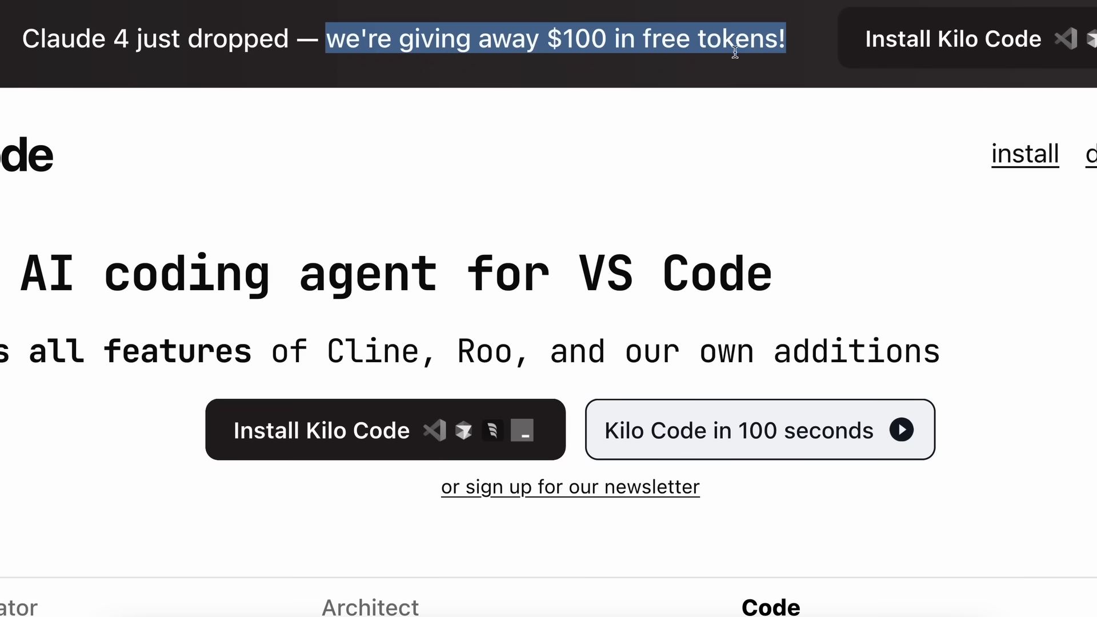
scroll("down", 3)
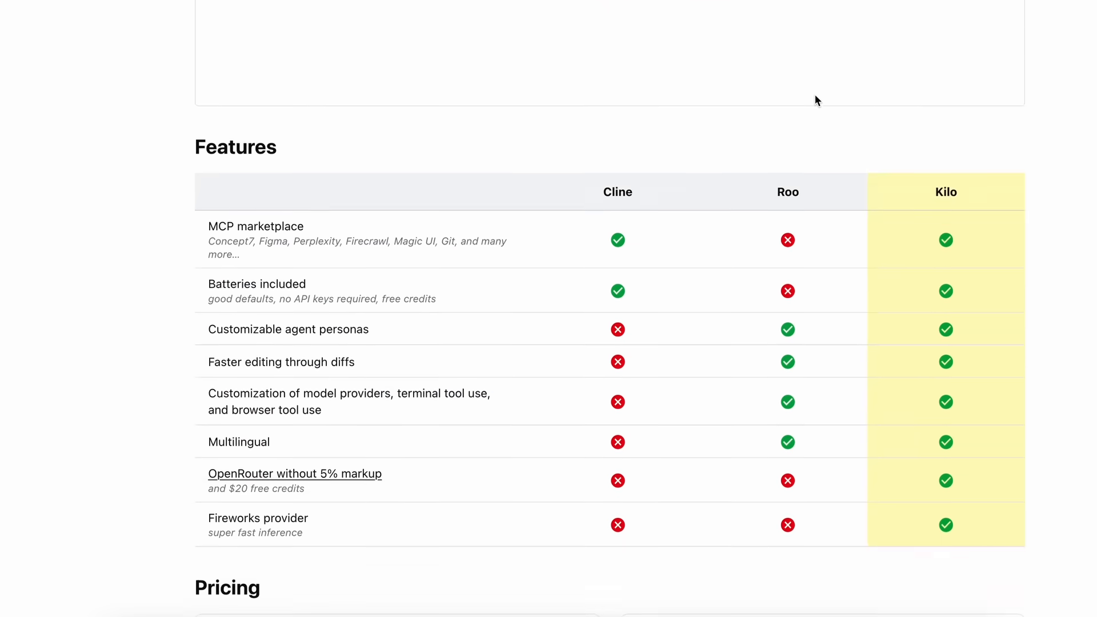
scroll("down", 3)
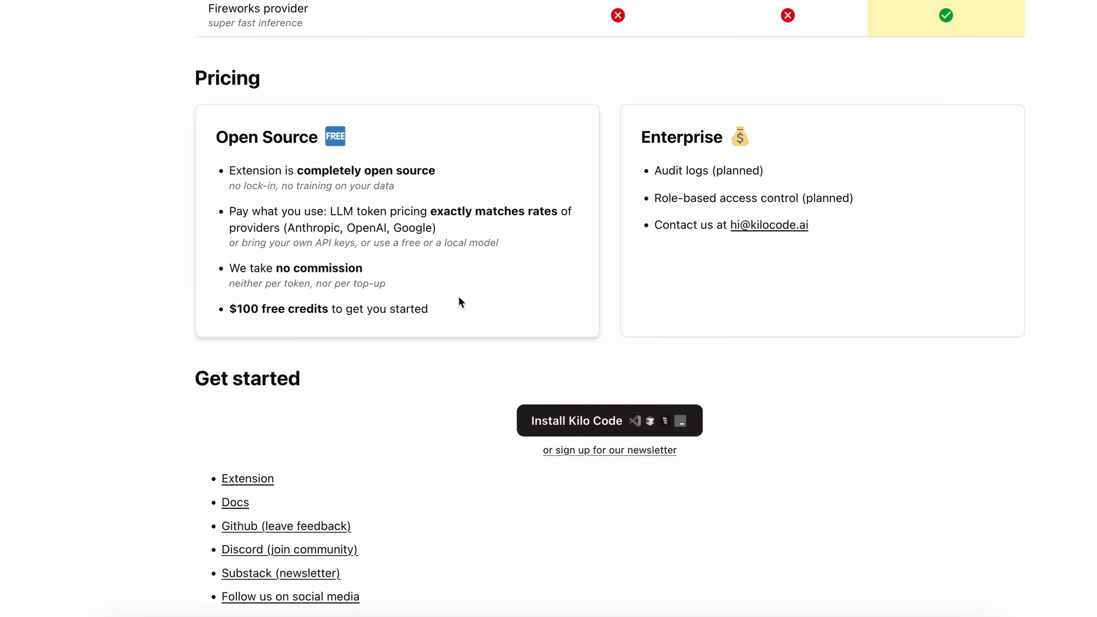
mouse_move(357, 330)
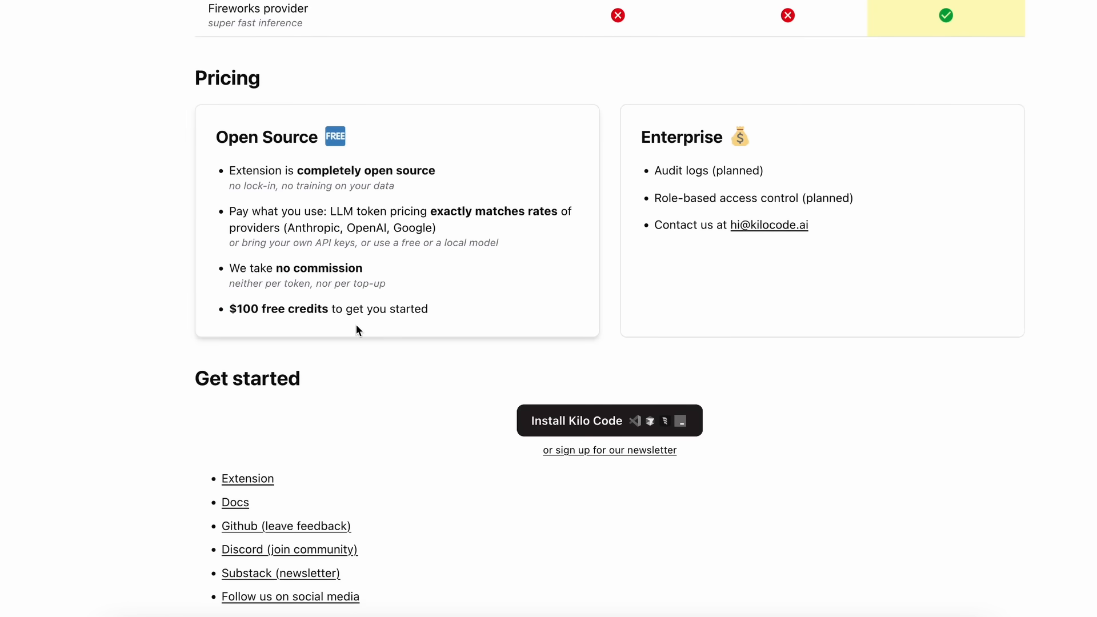
scroll("down", 3)
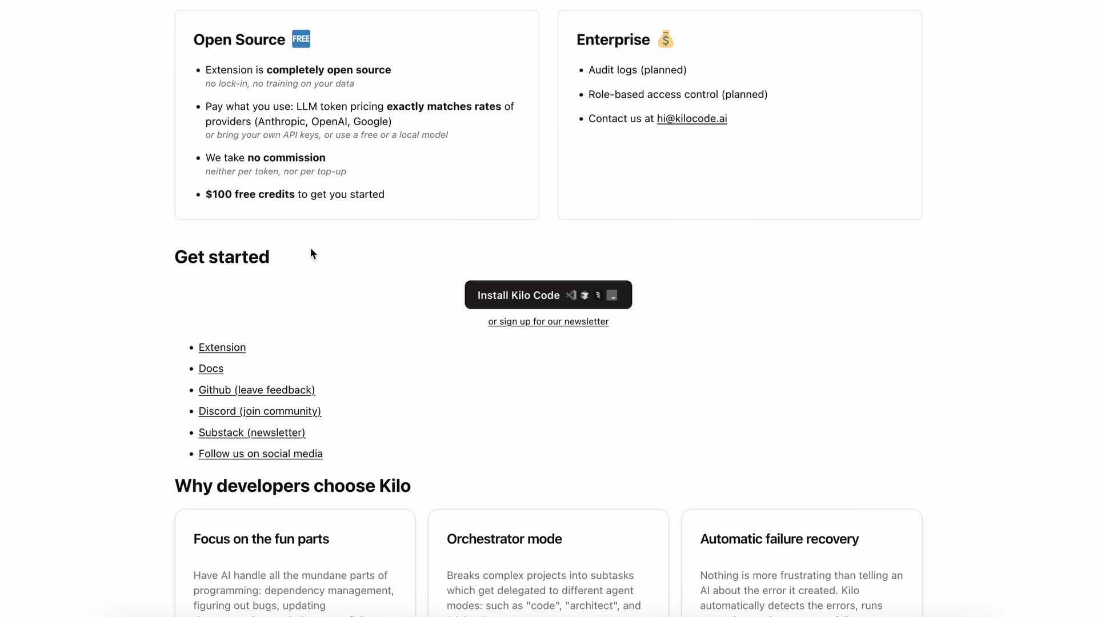
scroll("down", 3)
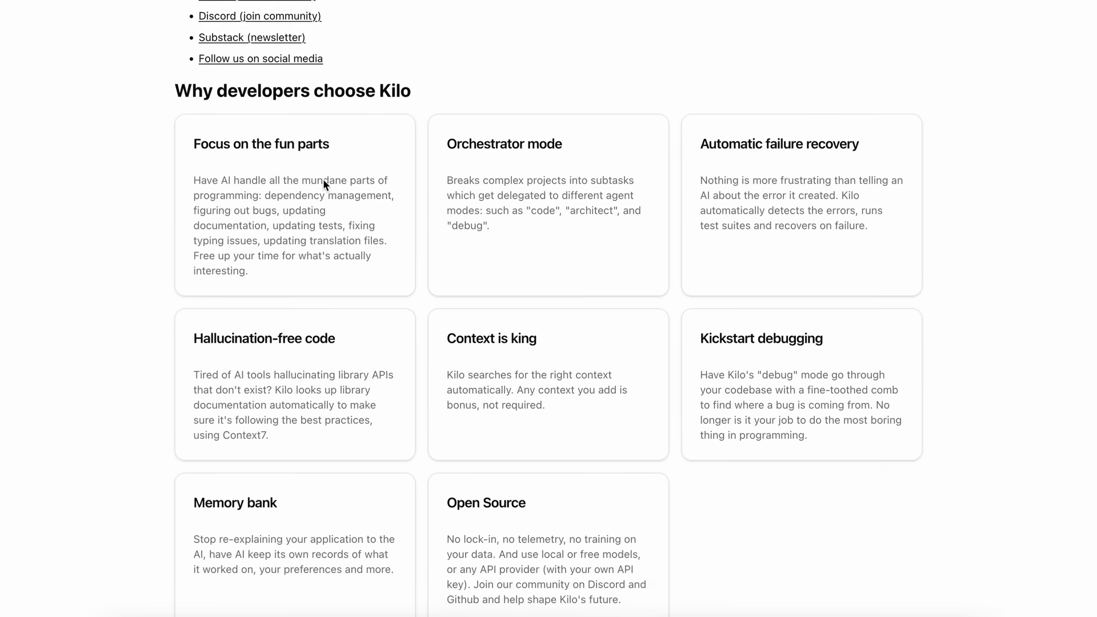
scroll("up", 3)
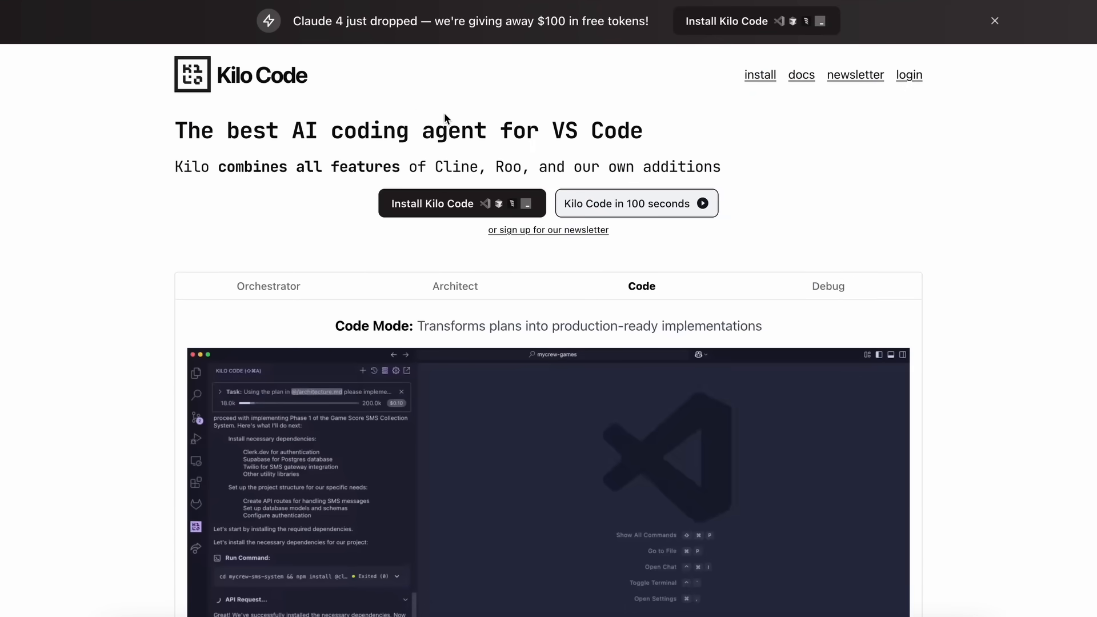
mouse_move(555, 115)
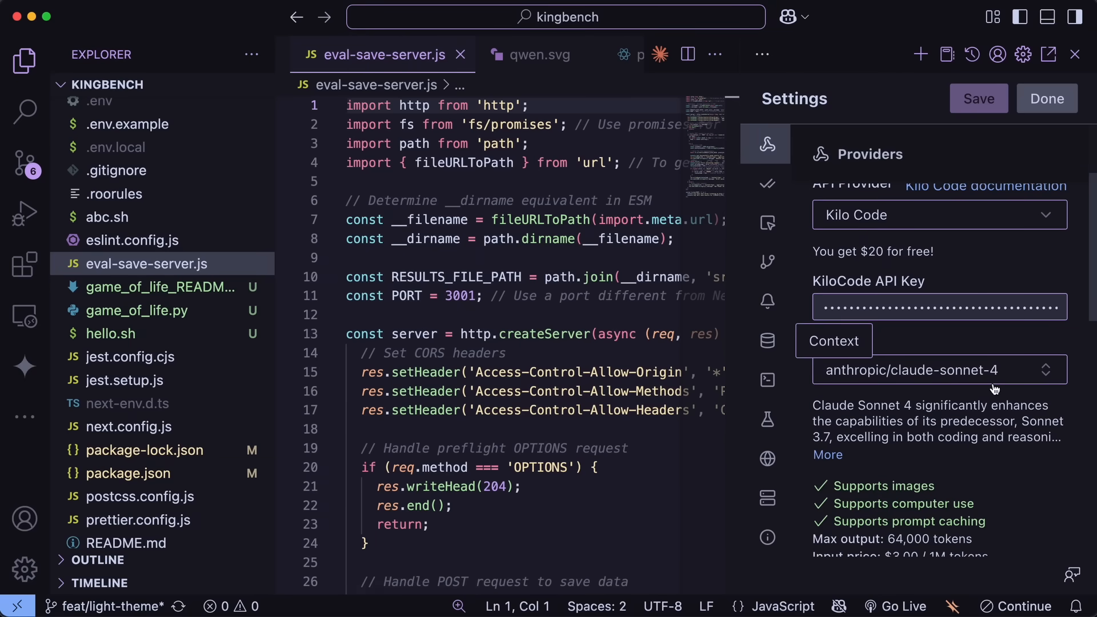
Step: Search claude-opus in Kilo Code's model list, keep claude-sonnet-4, and exit settings
left_click(937, 370)
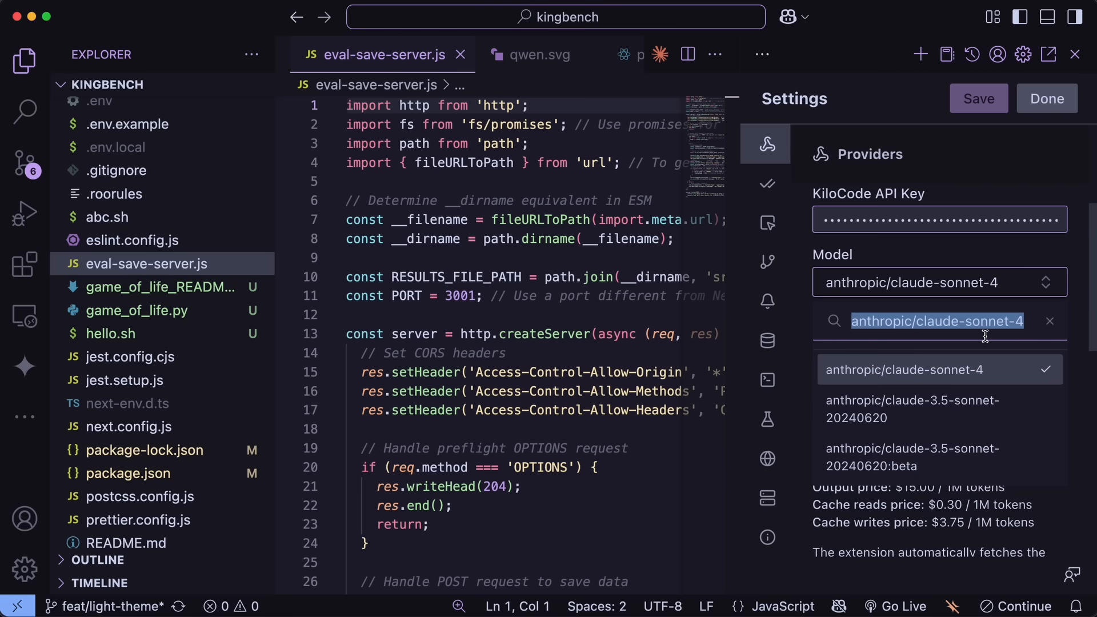
type("claude-opu")
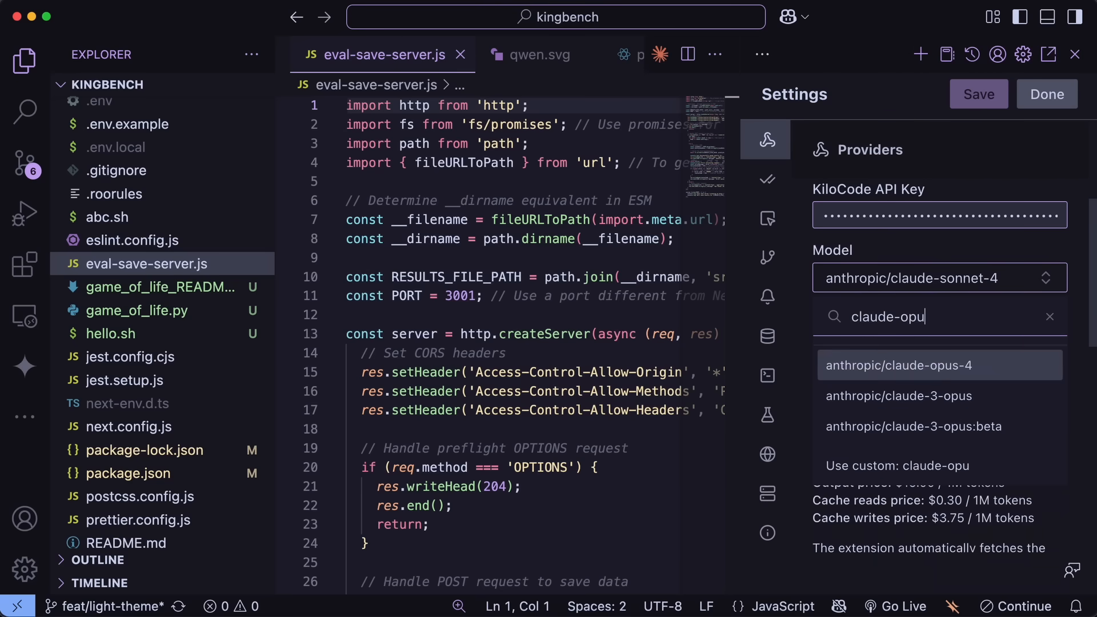
type("s")
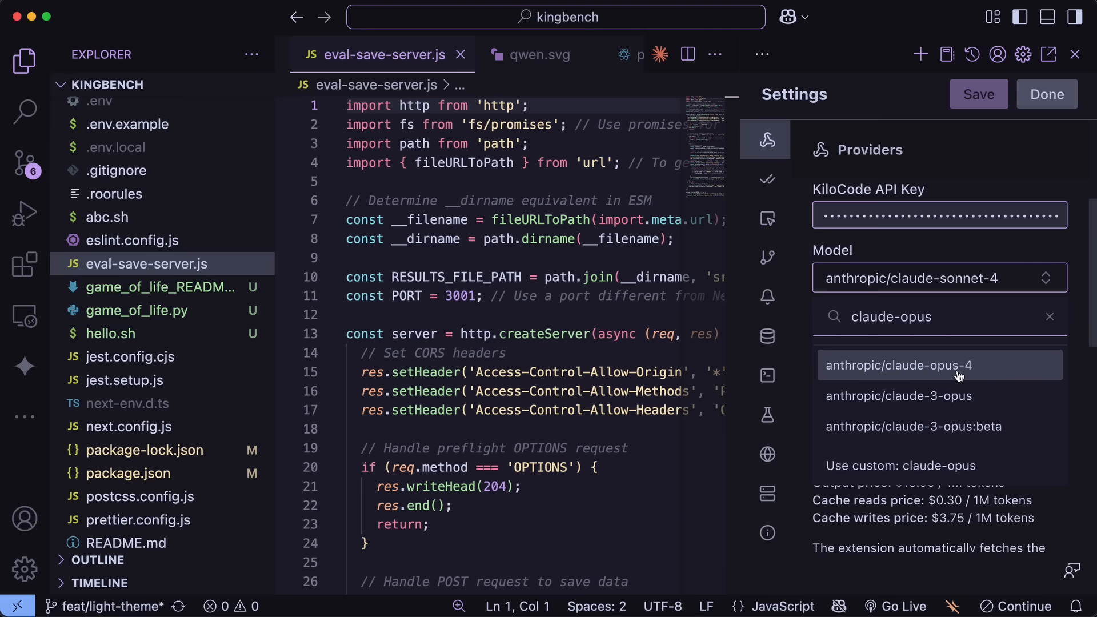
mouse_move(935, 378)
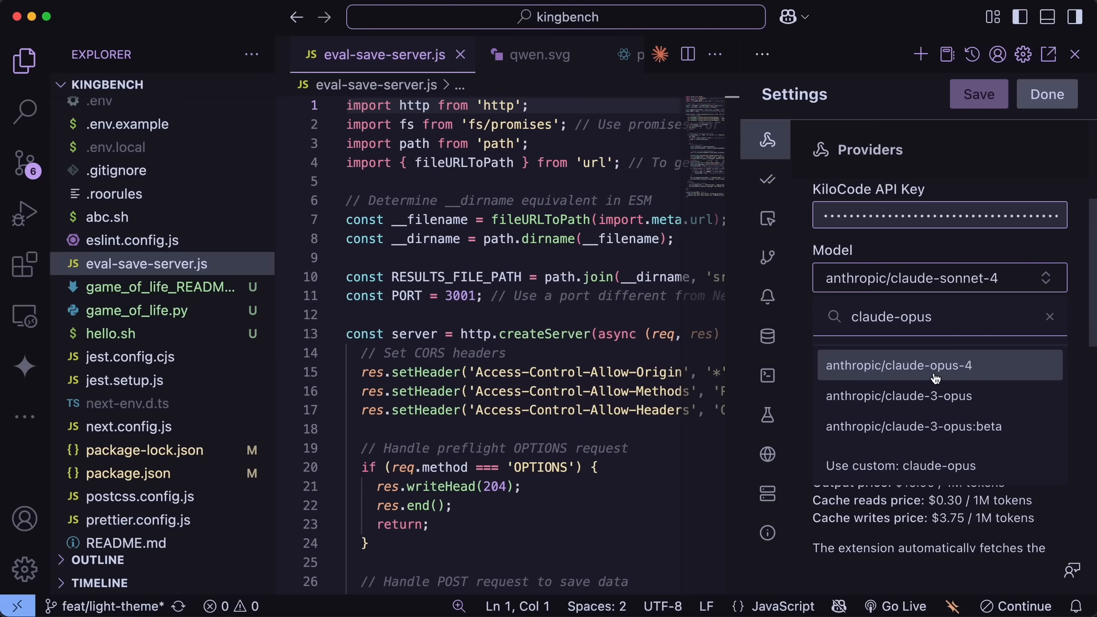
key("Backspace")
type("sonnet-4")
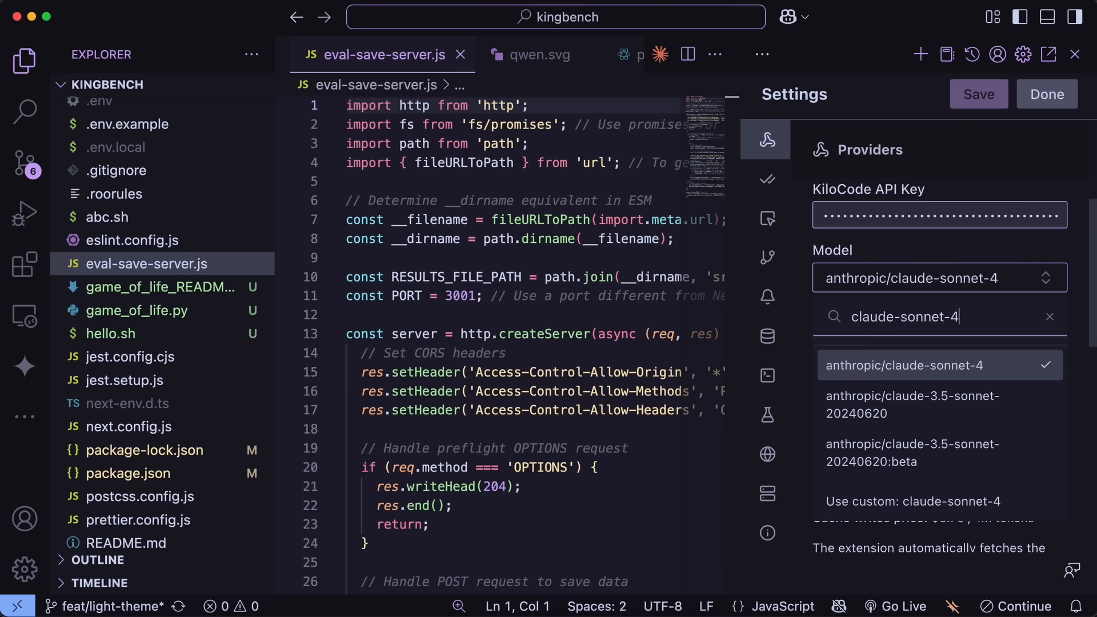
mouse_move(929, 377)
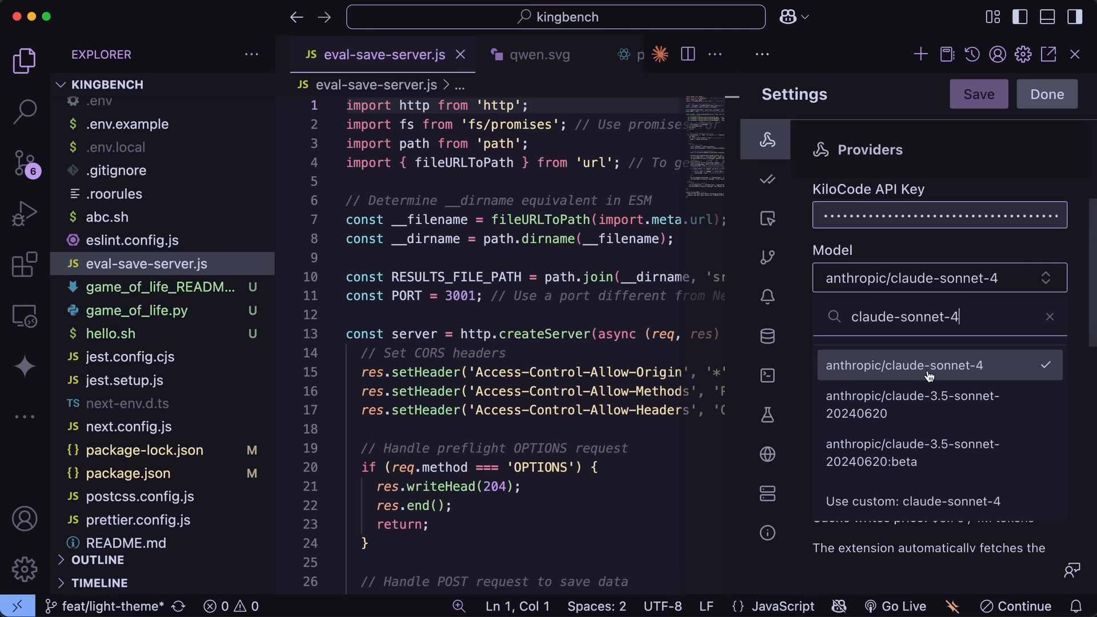
mouse_move(925, 376)
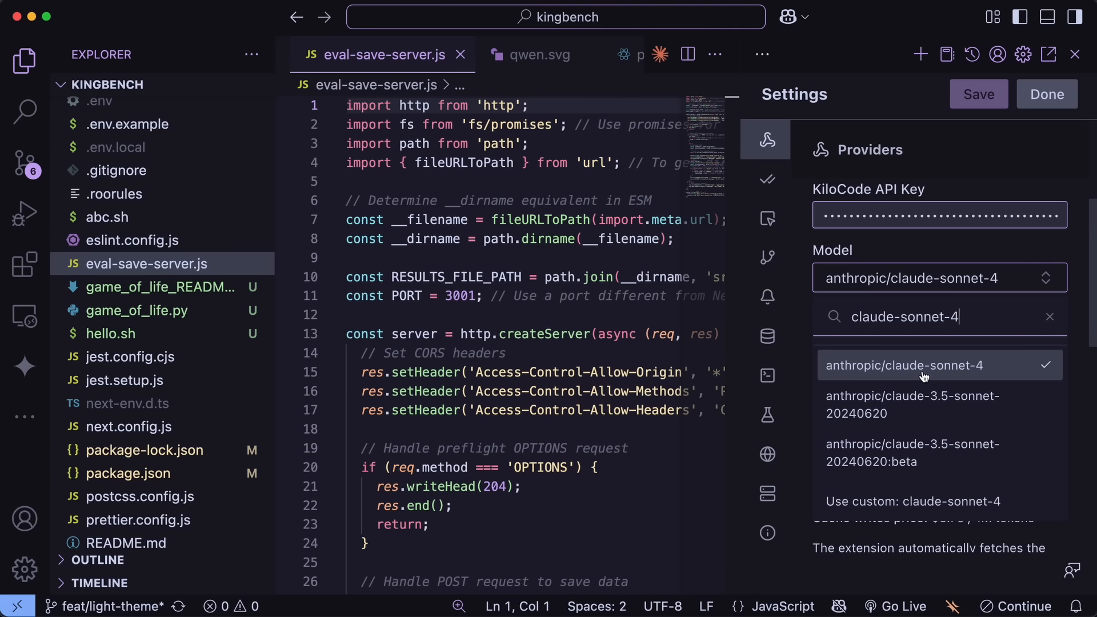
mouse_move(931, 377)
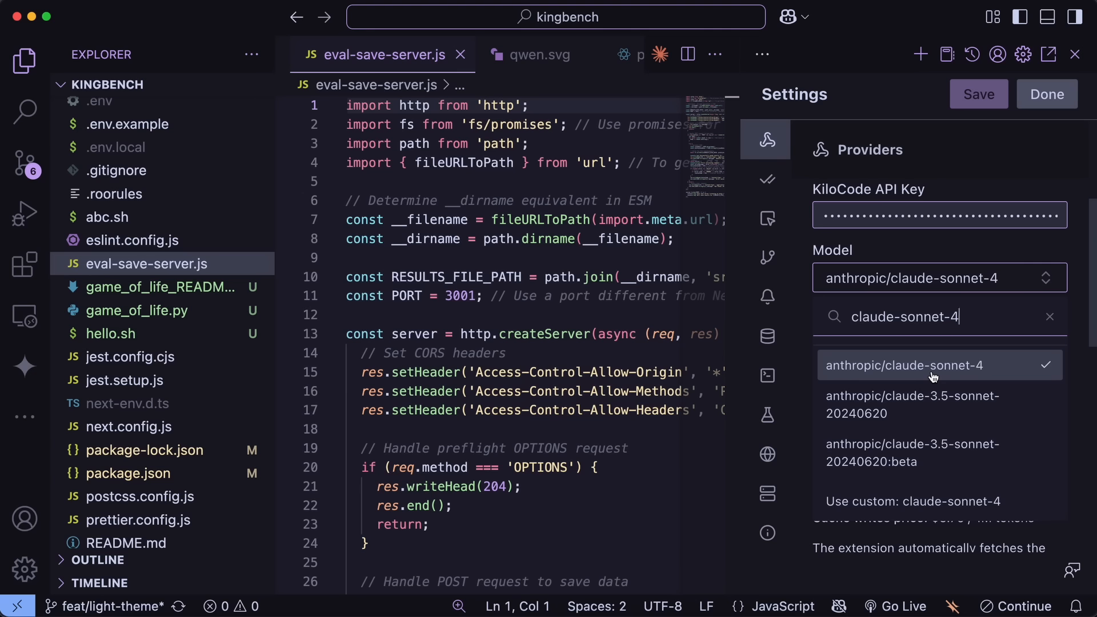
mouse_move(960, 374)
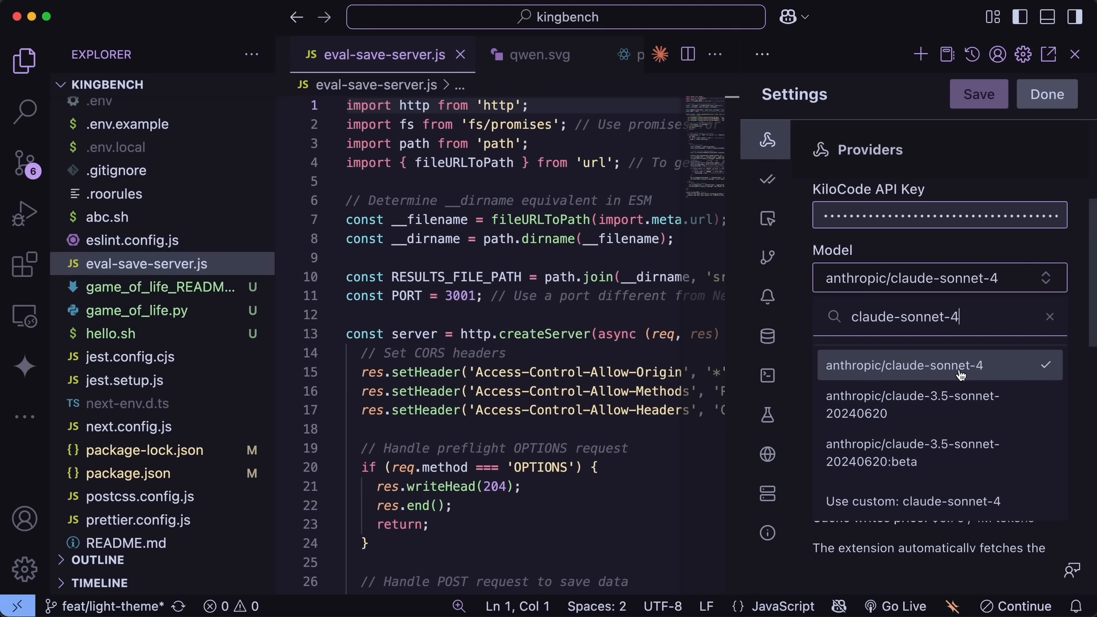
mouse_move(964, 378)
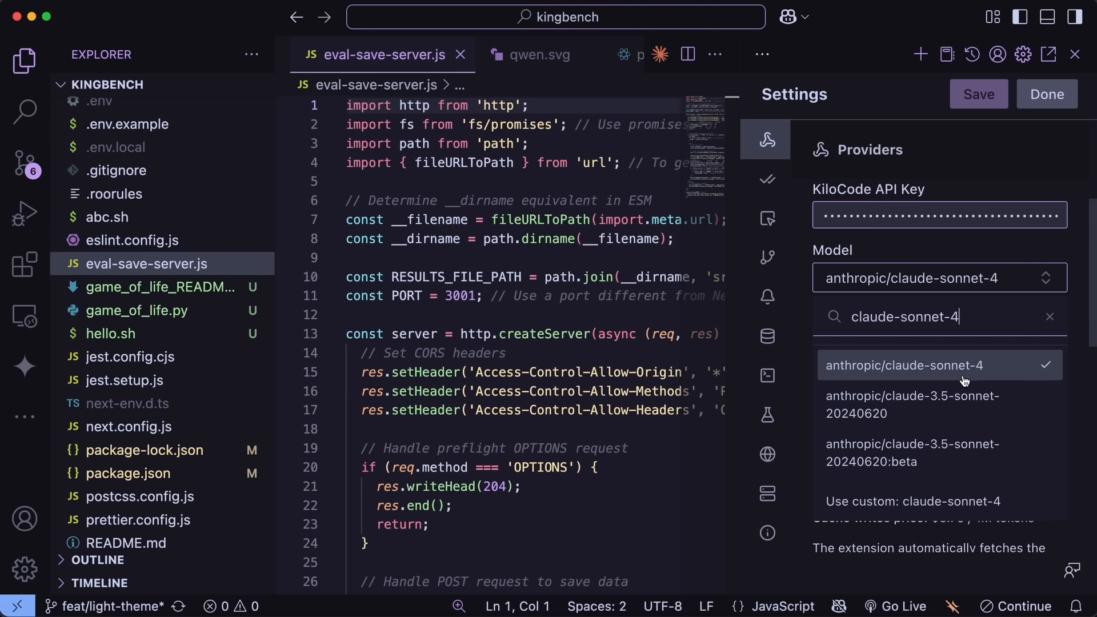
mouse_move(950, 378)
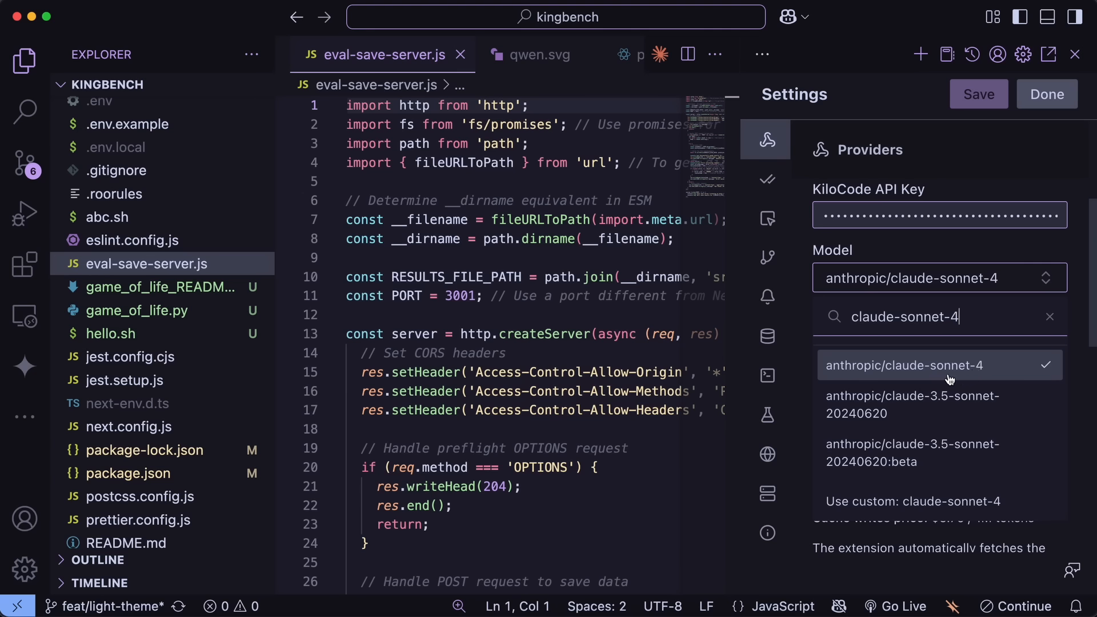
mouse_move(976, 256)
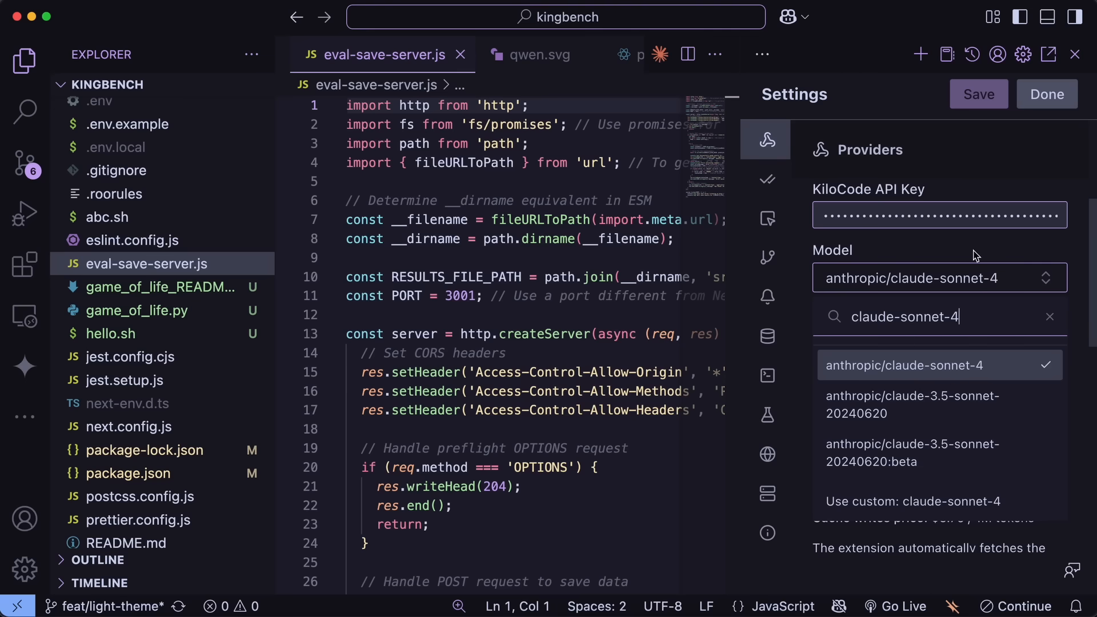
left_click(907, 365)
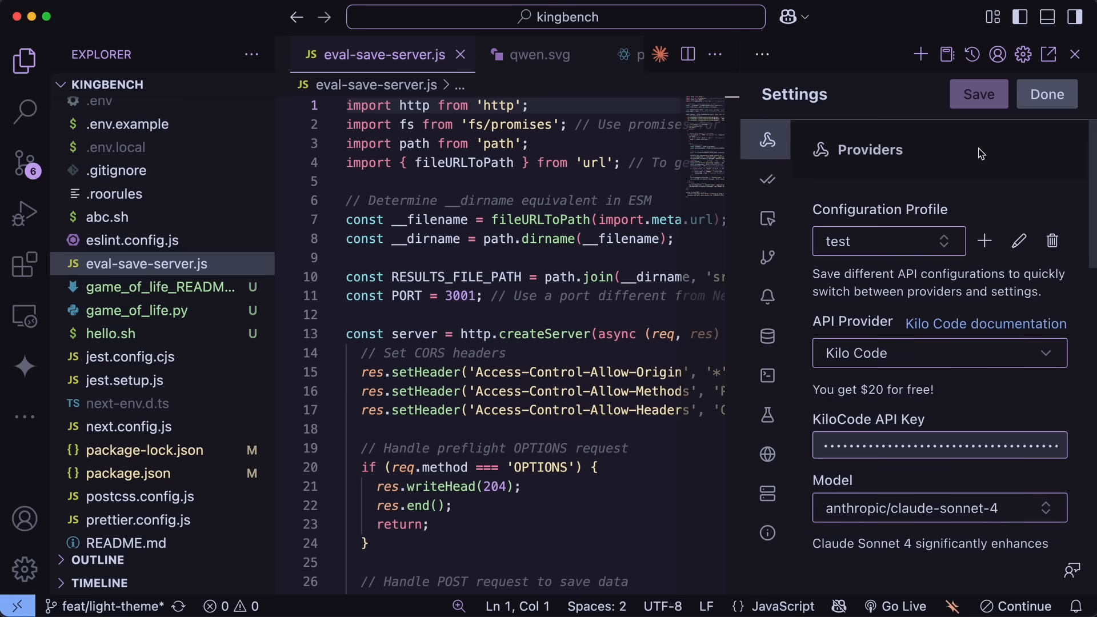
left_click(1047, 93)
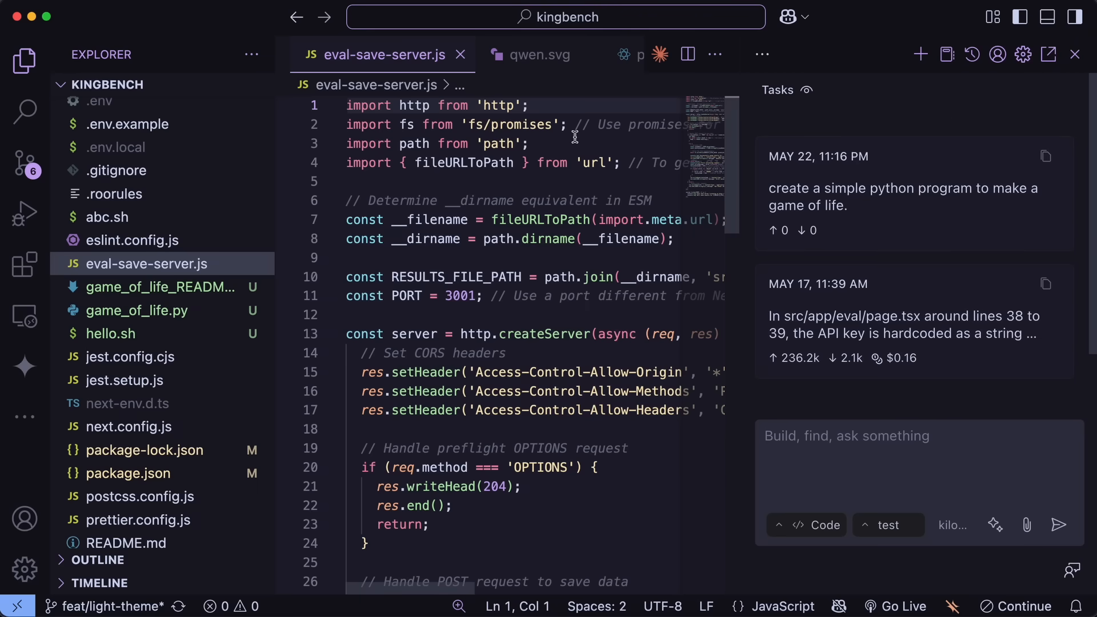
mouse_move(604, 172)
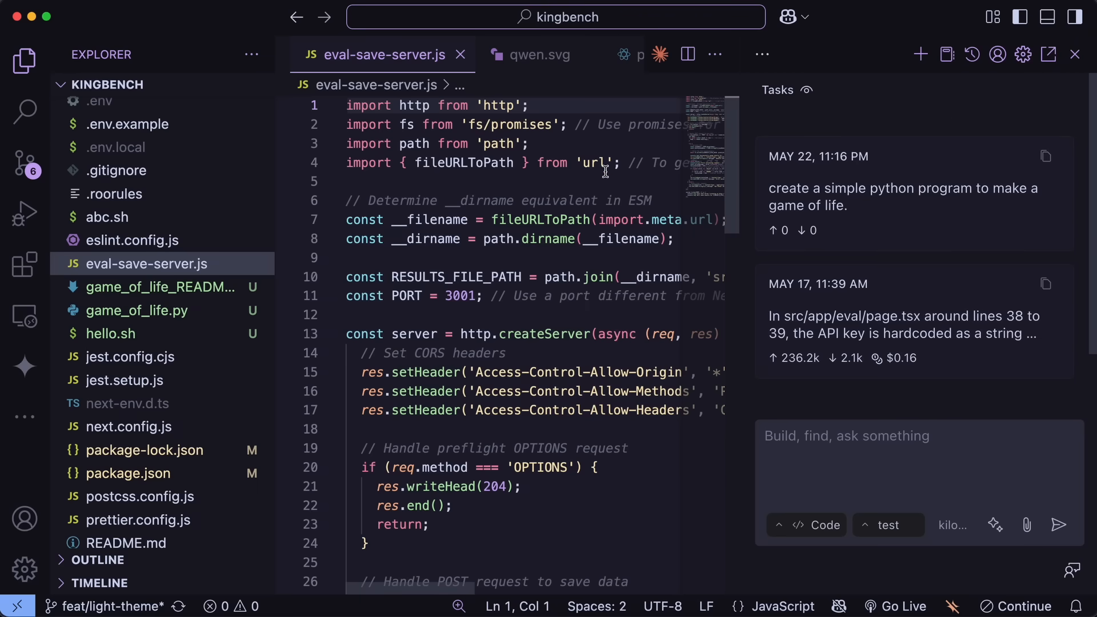
left_click(556, 181)
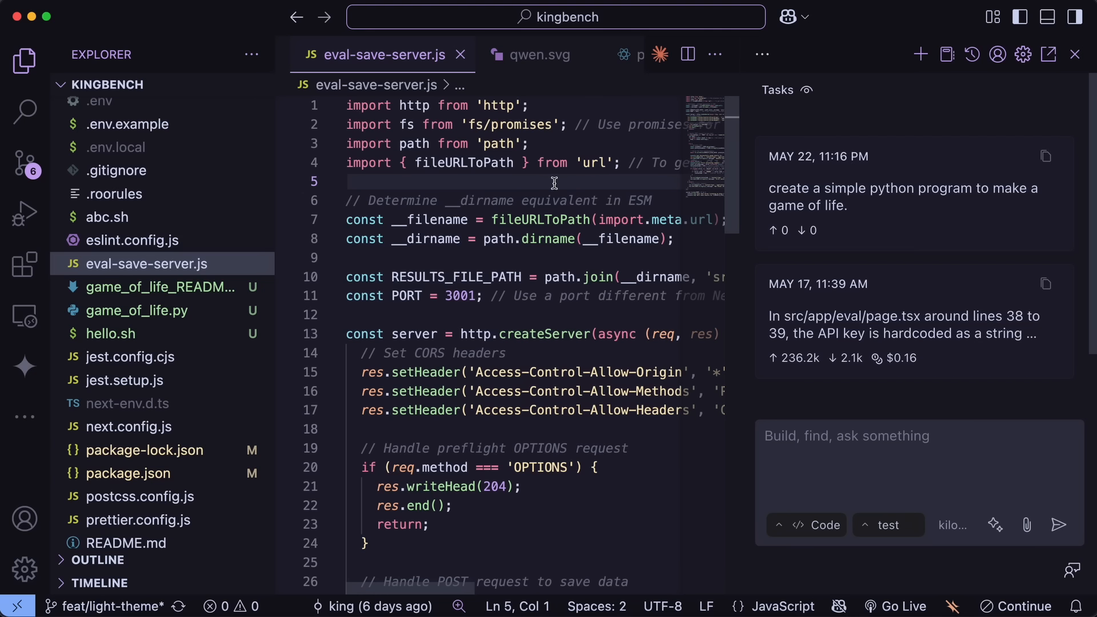
mouse_move(584, 191)
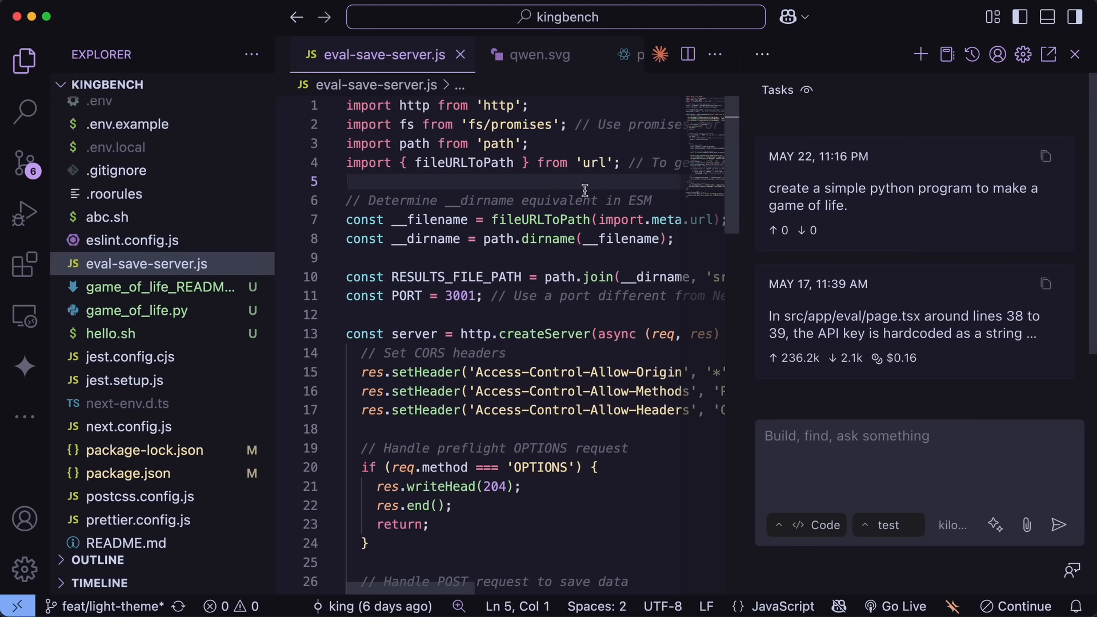
mouse_move(574, 184)
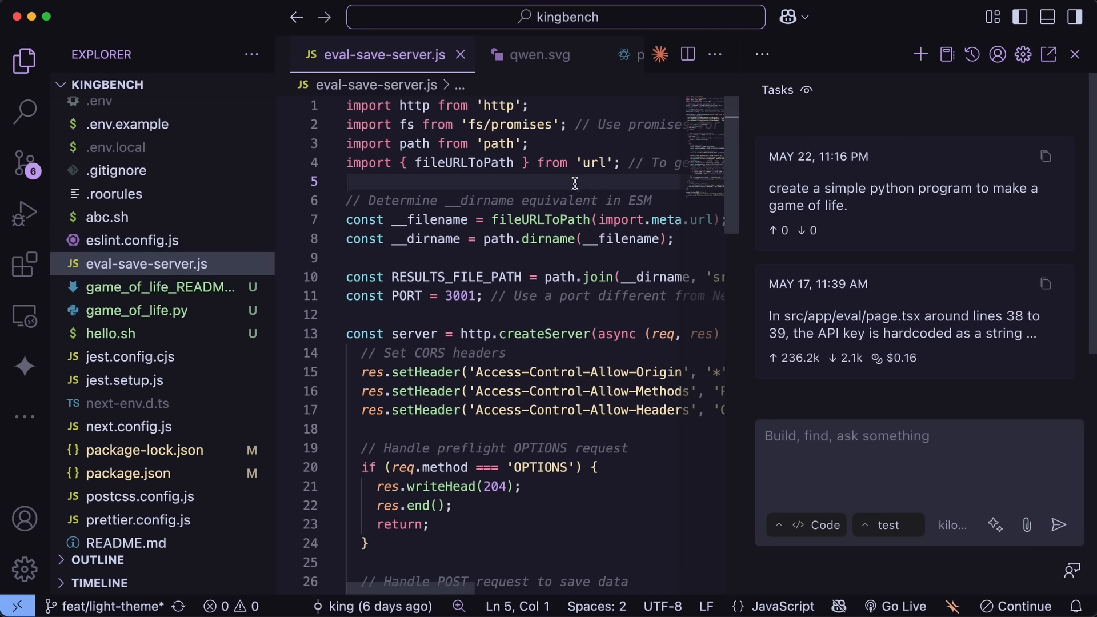
mouse_move(585, 183)
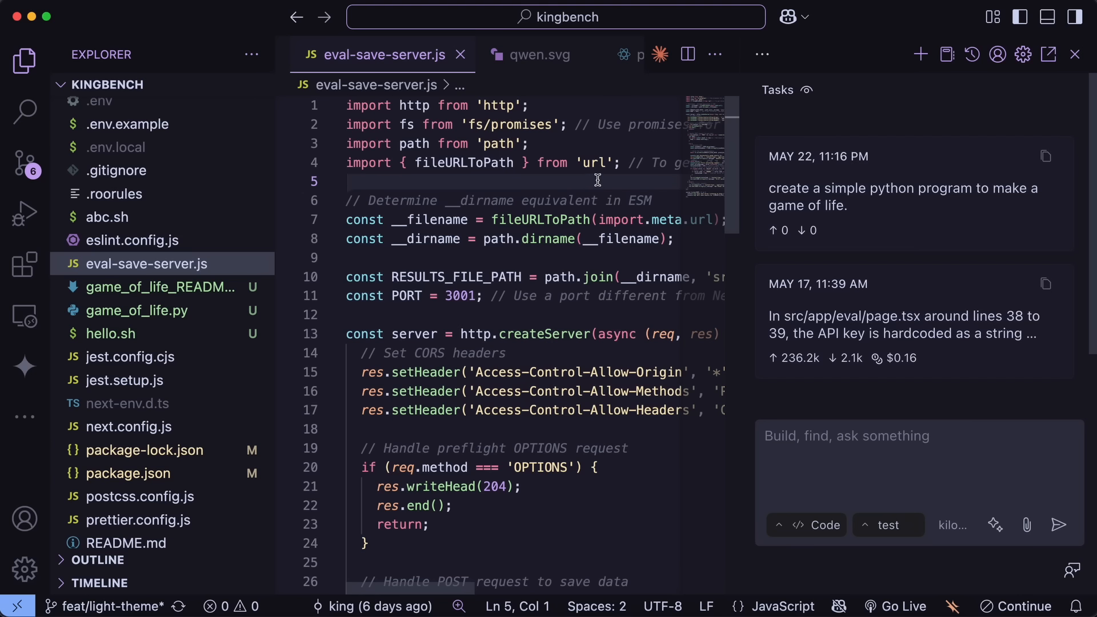
mouse_move(588, 186)
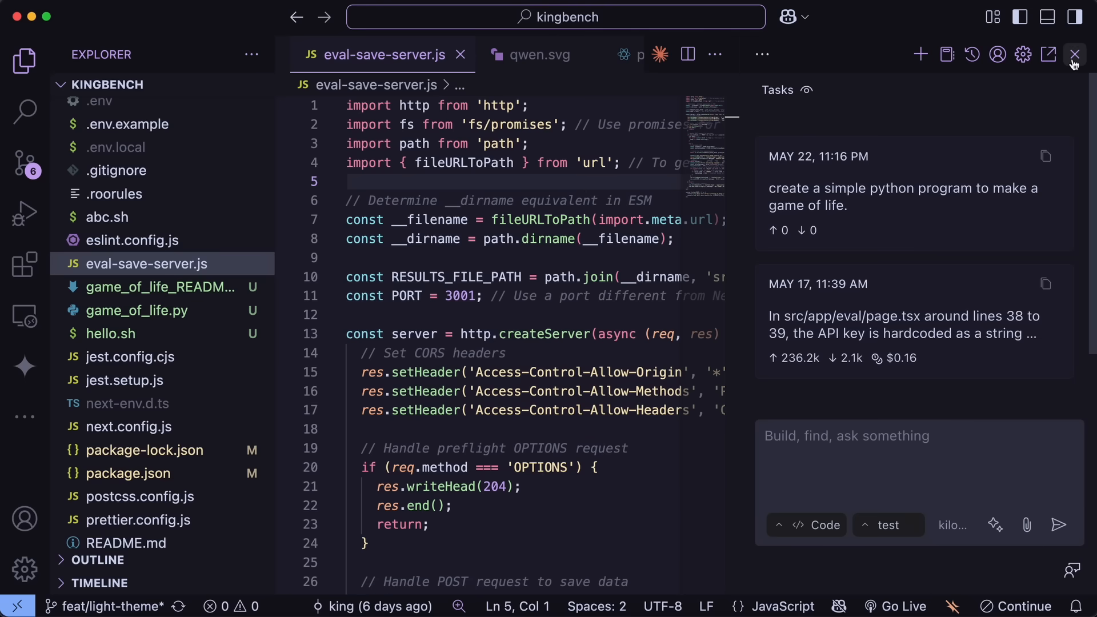
Step: Close the Kilo Code panel and open an integrated terminal at the kingbench folder
left_click(1075, 55)
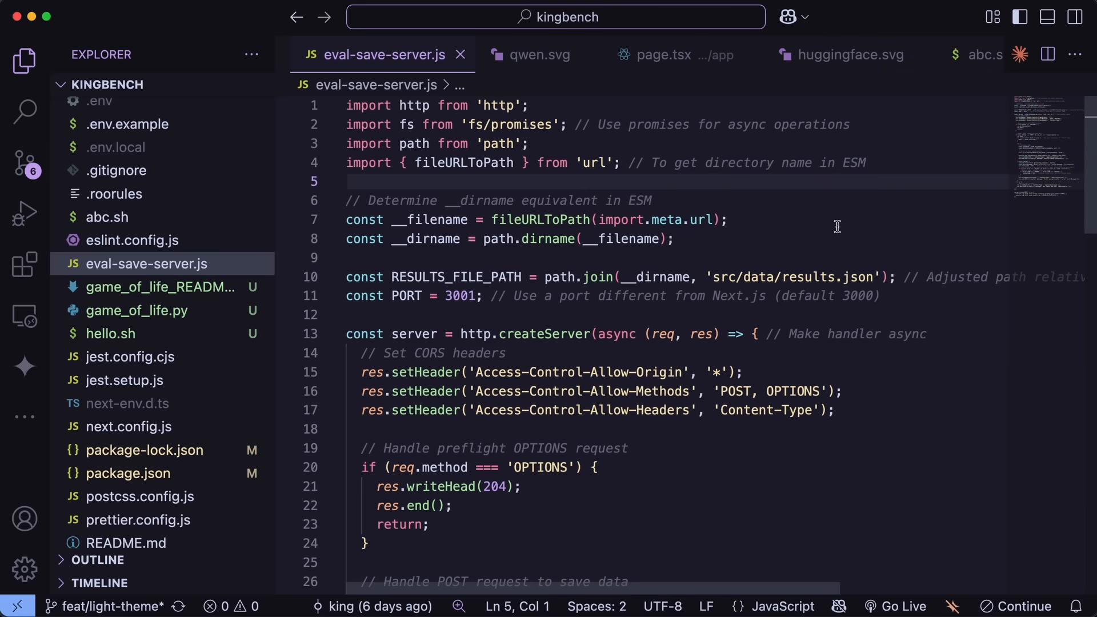
mouse_move(889, 177)
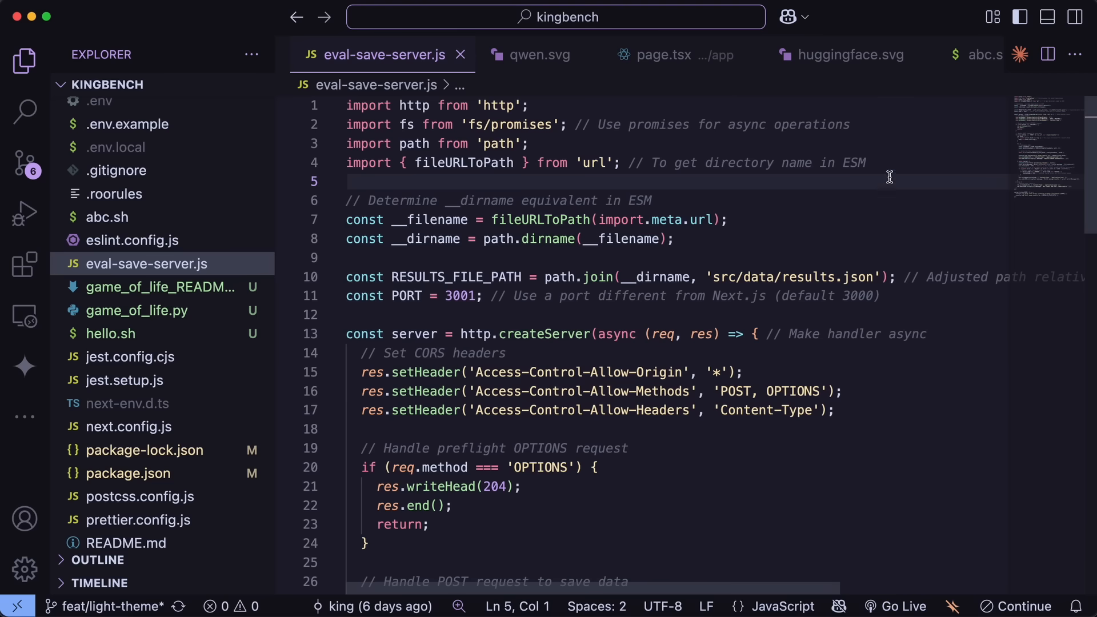
scroll("down", 3)
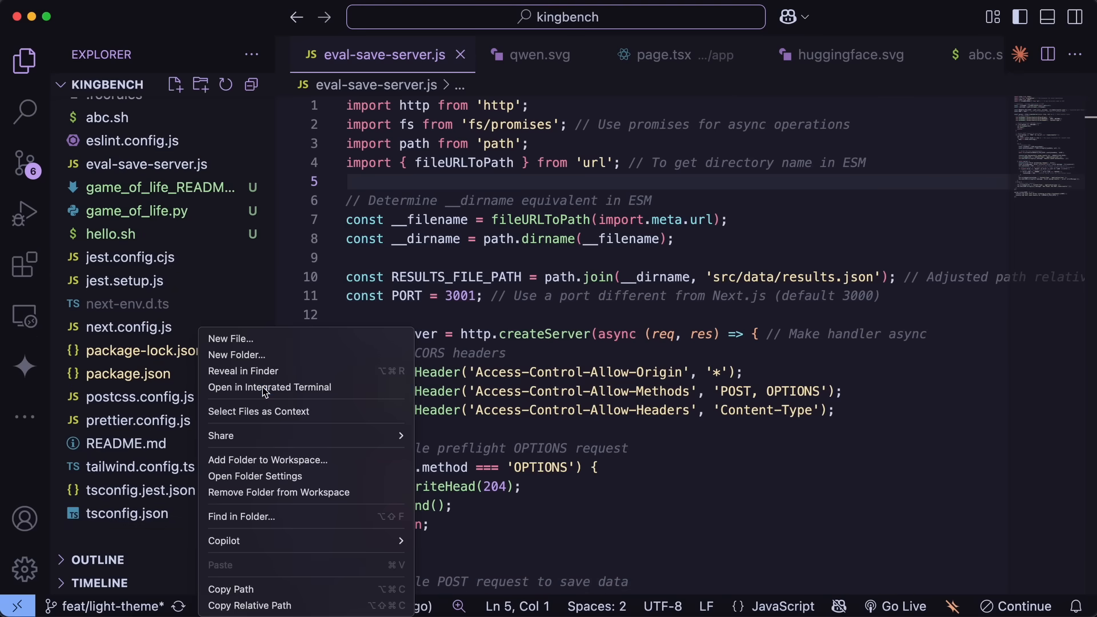
left_click(269, 386)
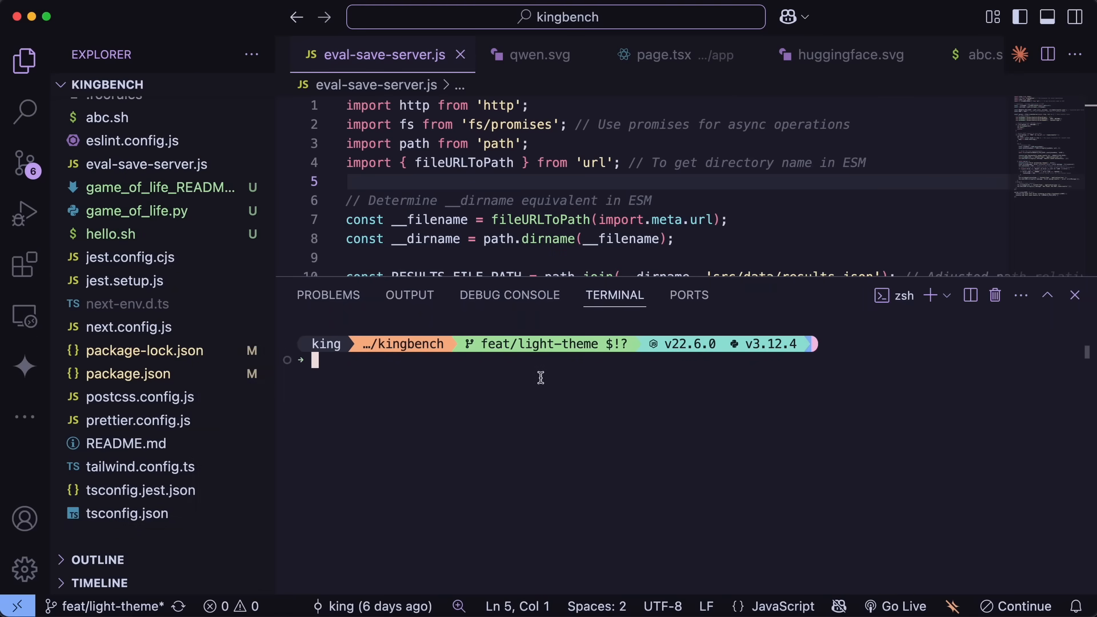
Step: Launch Claude Code with "claude" in the terminal and show the installed extensions
type("co")
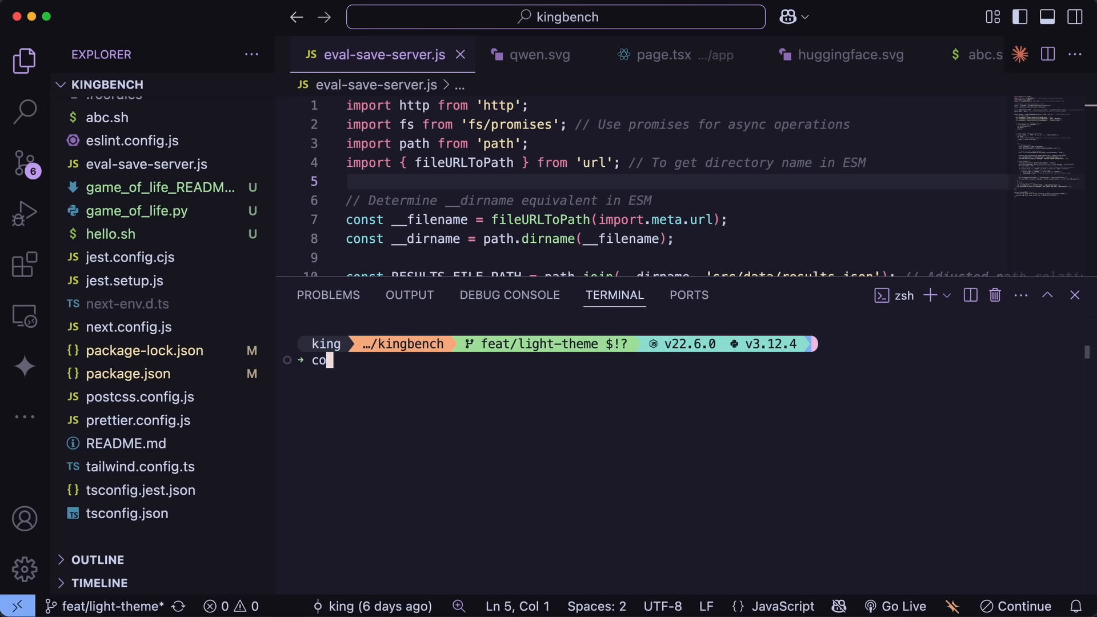
type("claude")
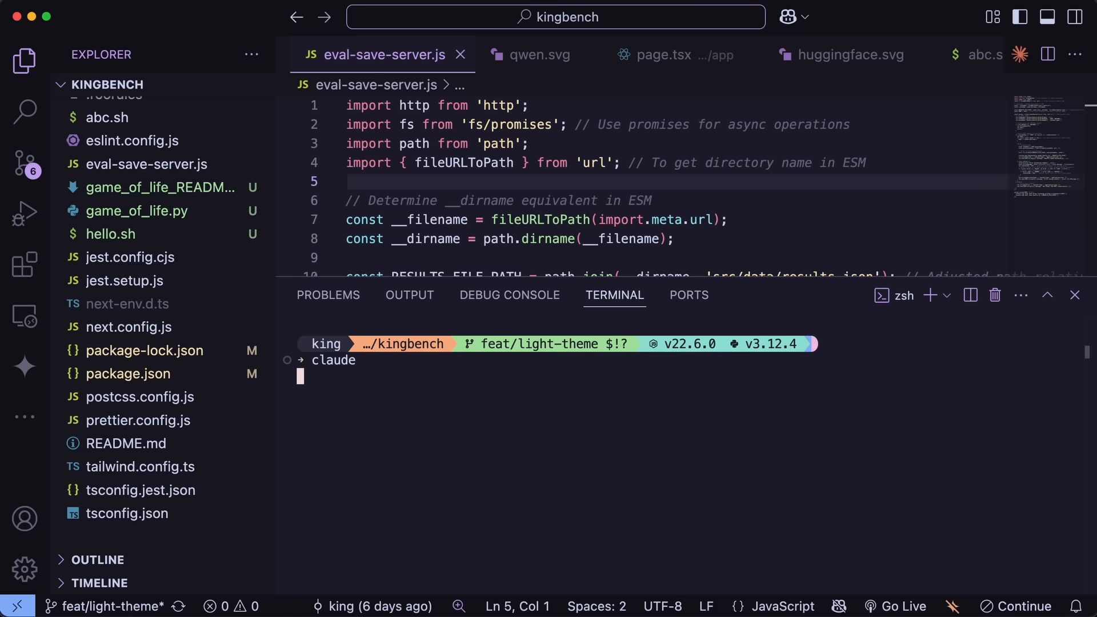
key("Return")
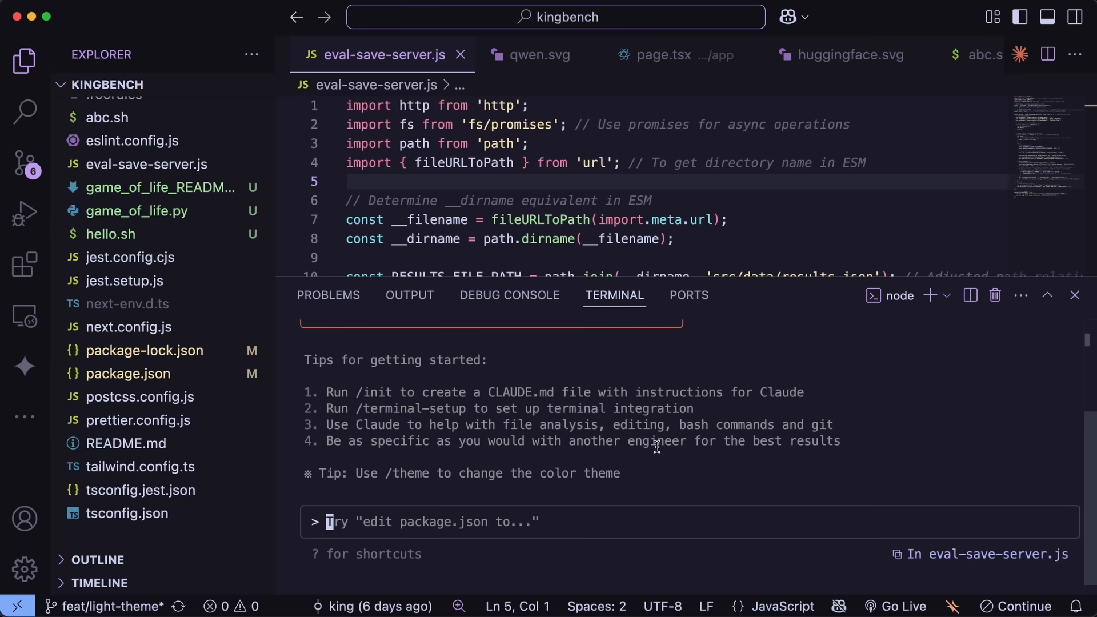
mouse_move(1020, 56)
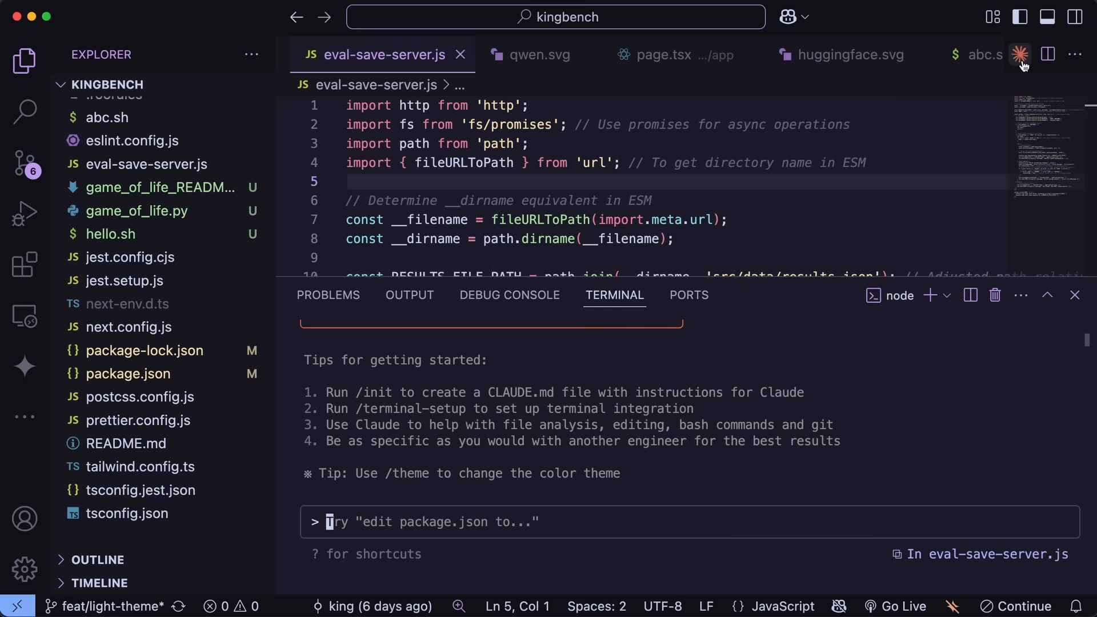
mouse_move(1022, 54)
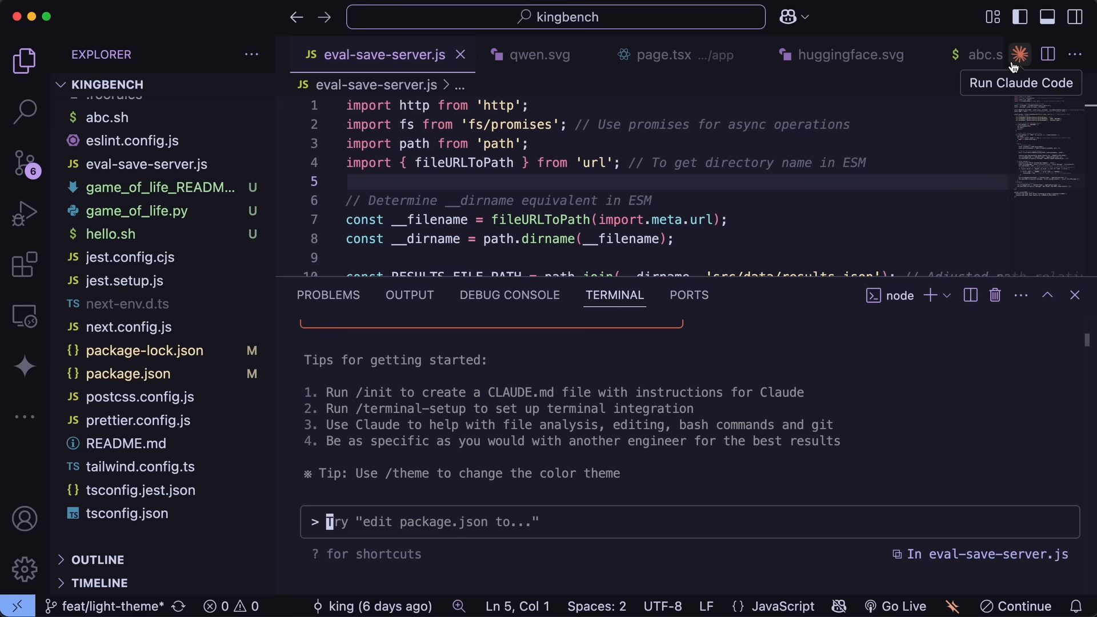
left_click(25, 268)
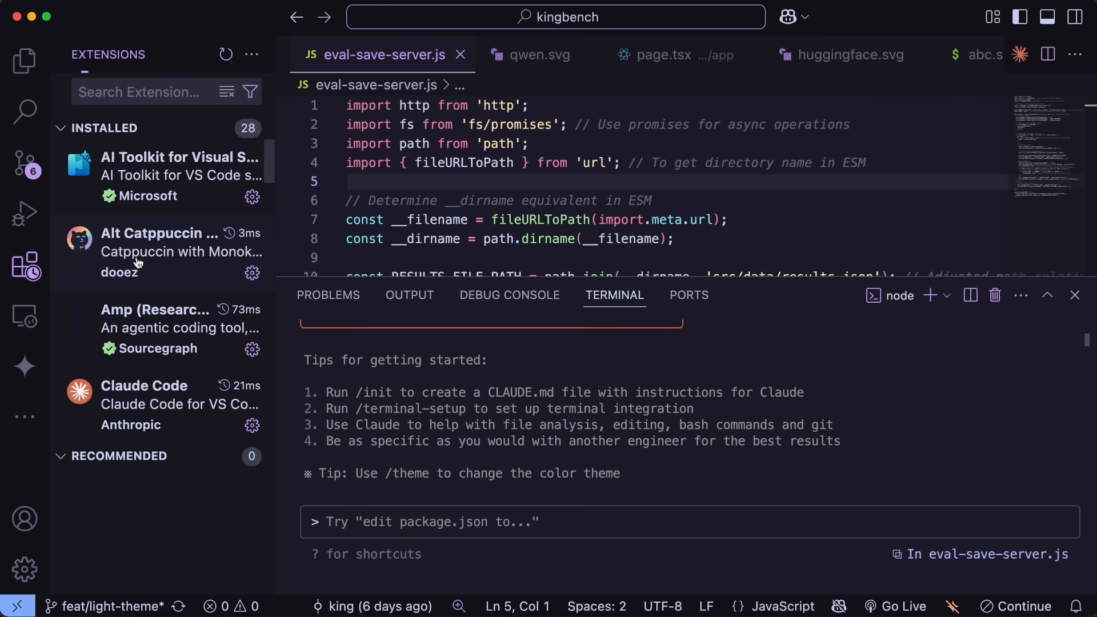
Step: Review the Claude Code extension's details page and Features list with the terminal hidden
left_click(144, 386)
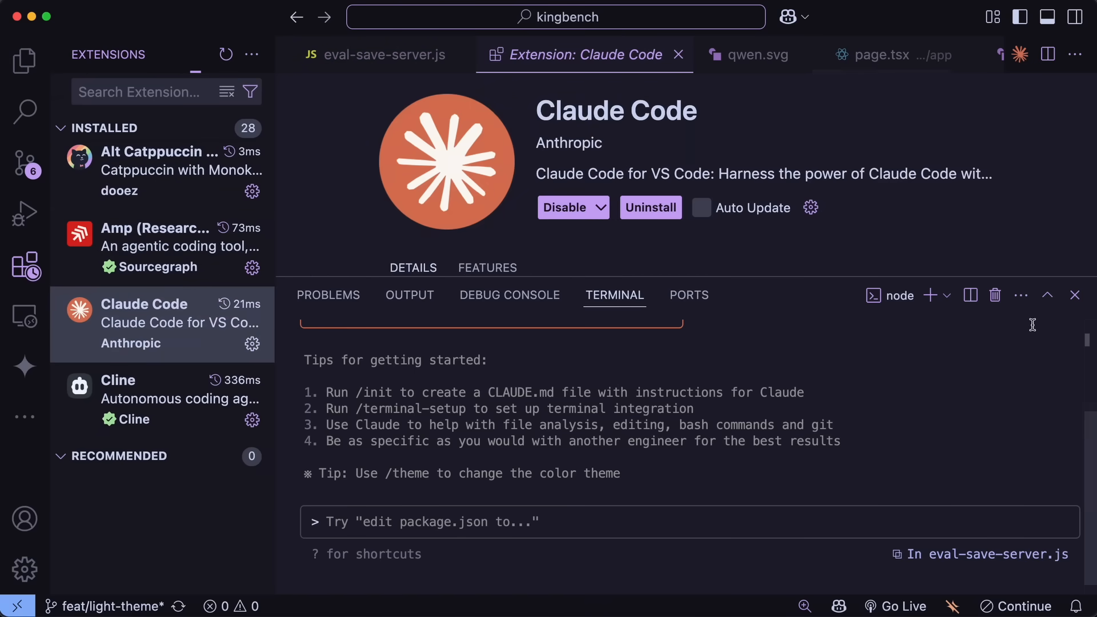
left_click(1074, 295)
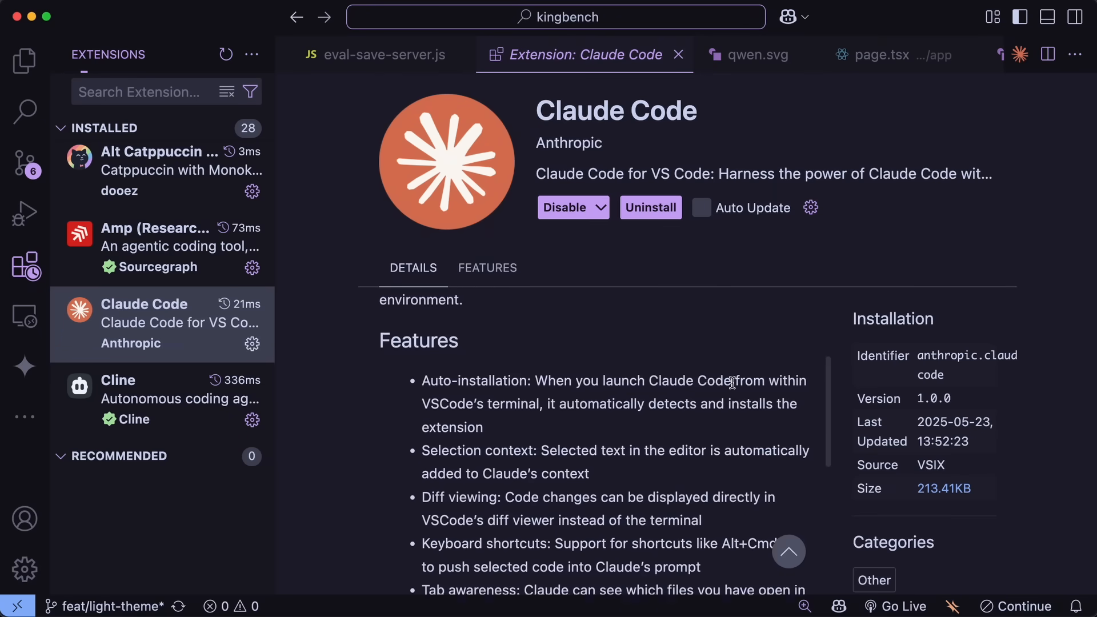
scroll("down", 3)
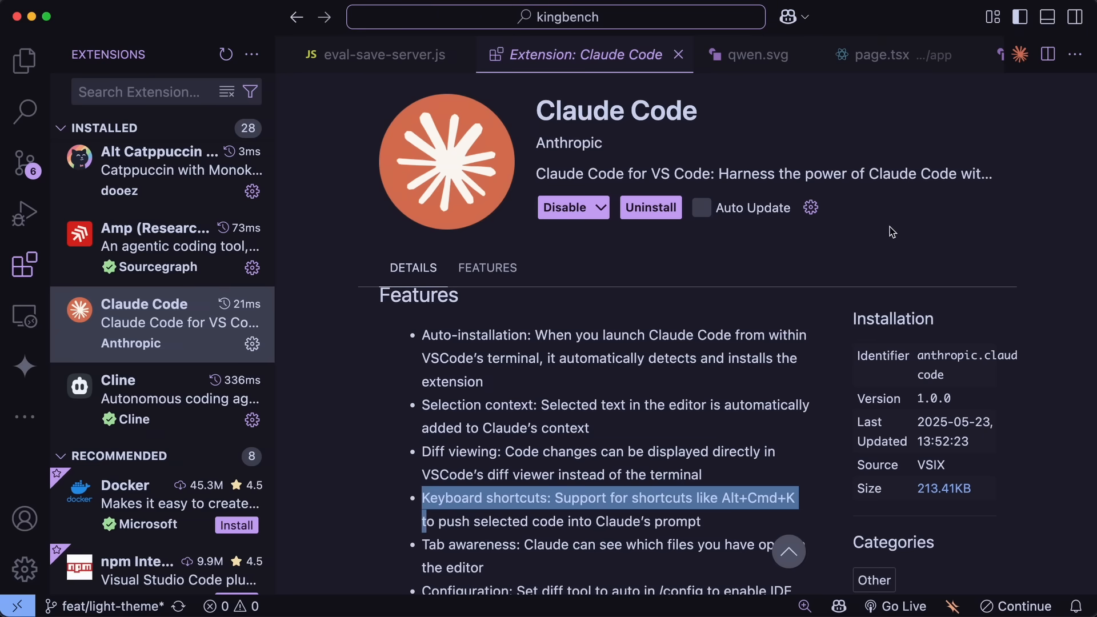
left_click(992, 55)
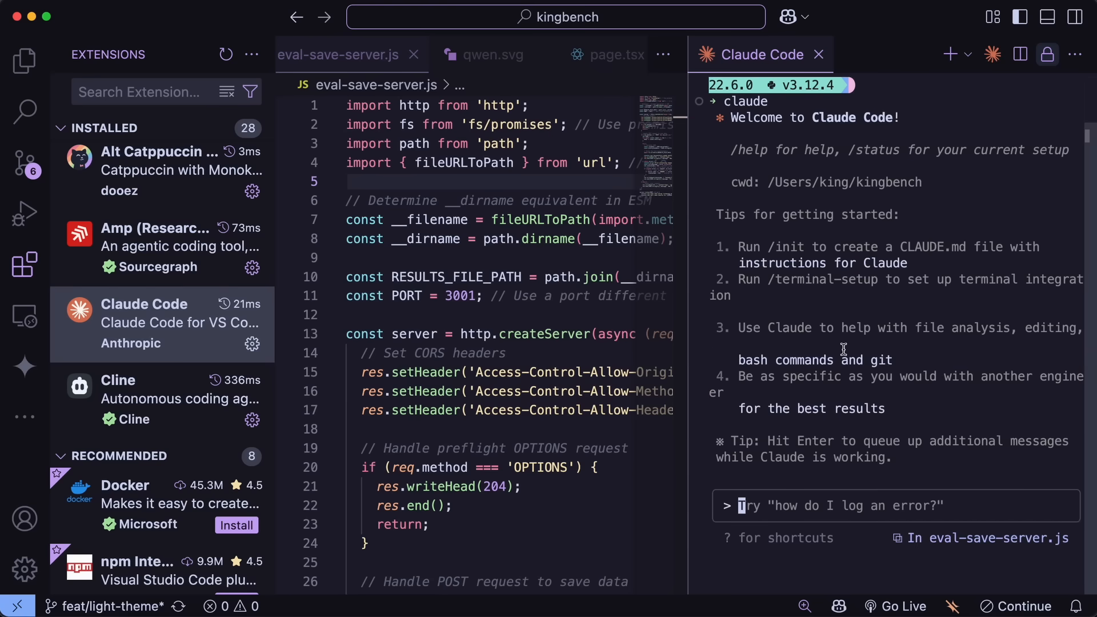
mouse_move(764, 492)
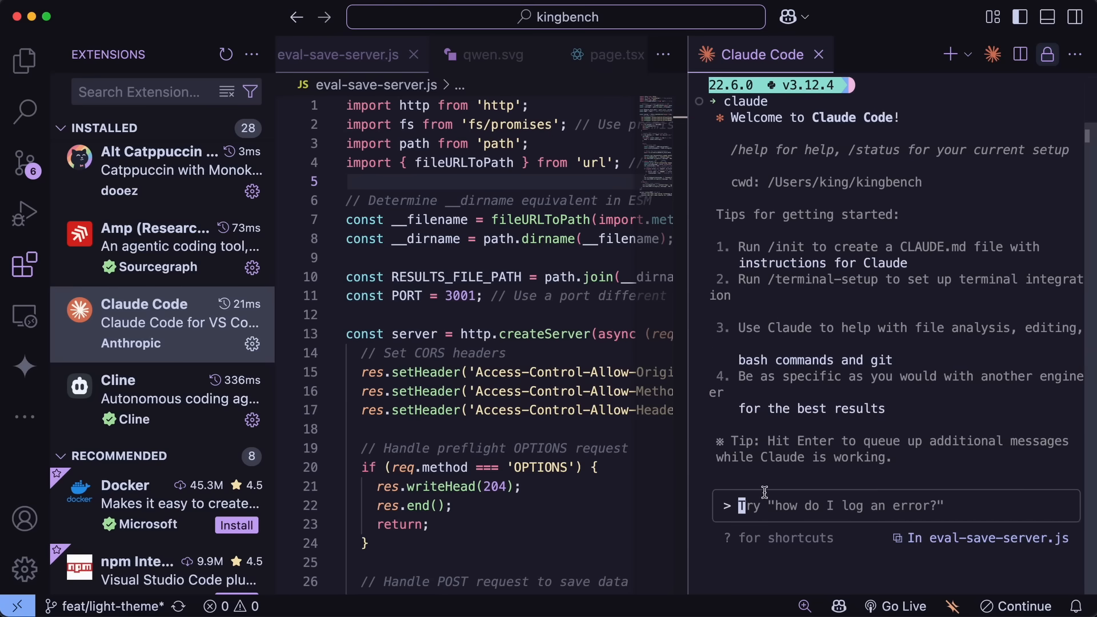
mouse_move(779, 502)
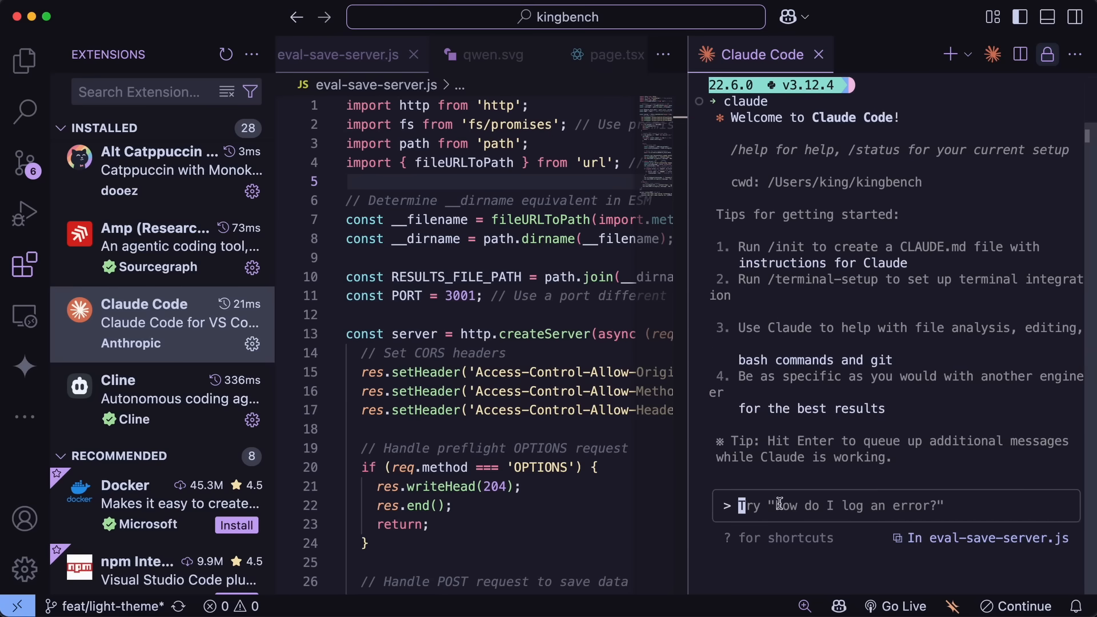
Step: Ask Claude Code: 'make me a simple python program that prints hello world'
type("make me a")
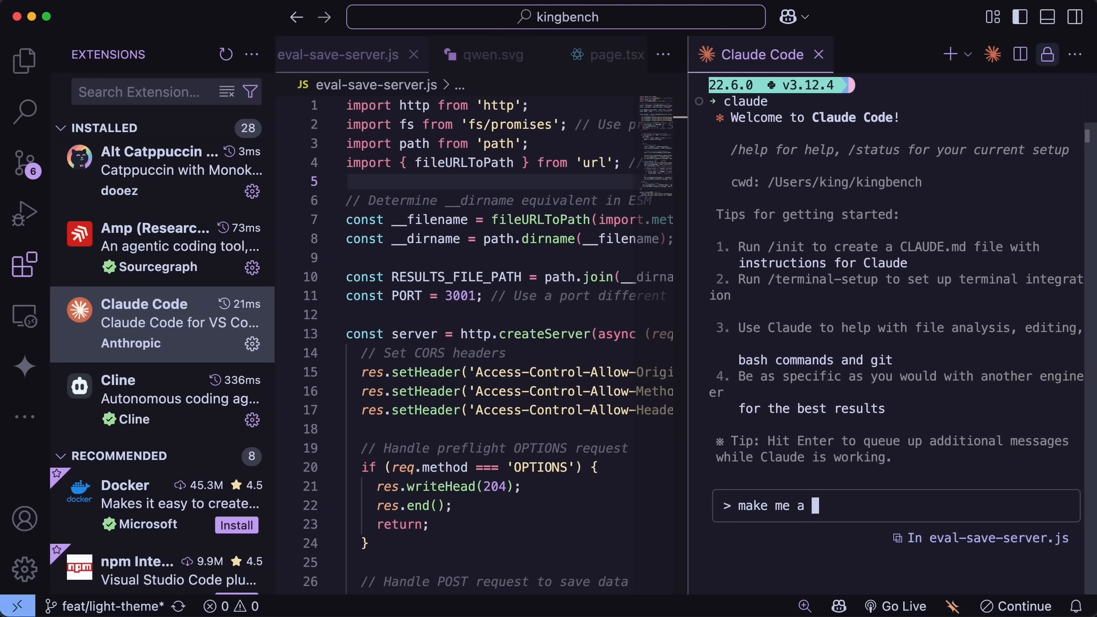
type("simple python pr")
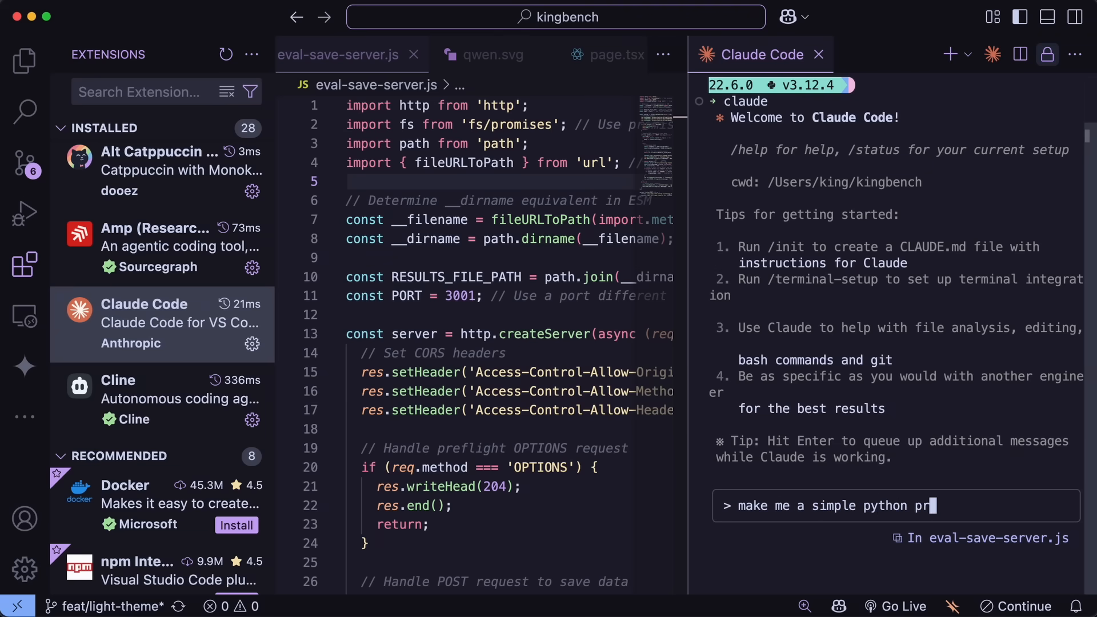
type("ogram tha")
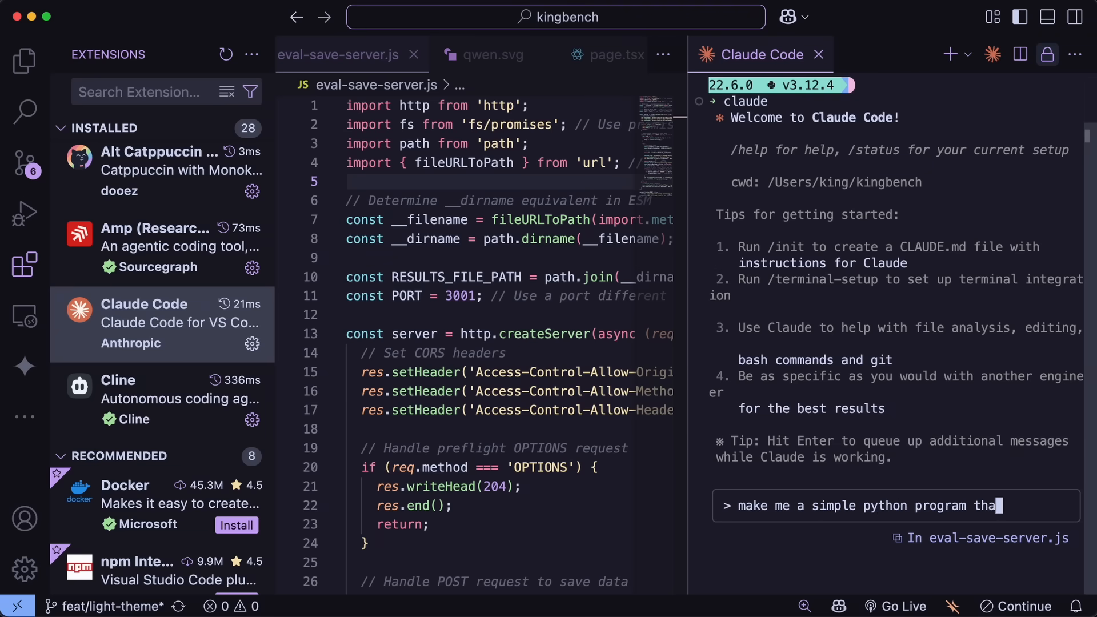
key("Return")
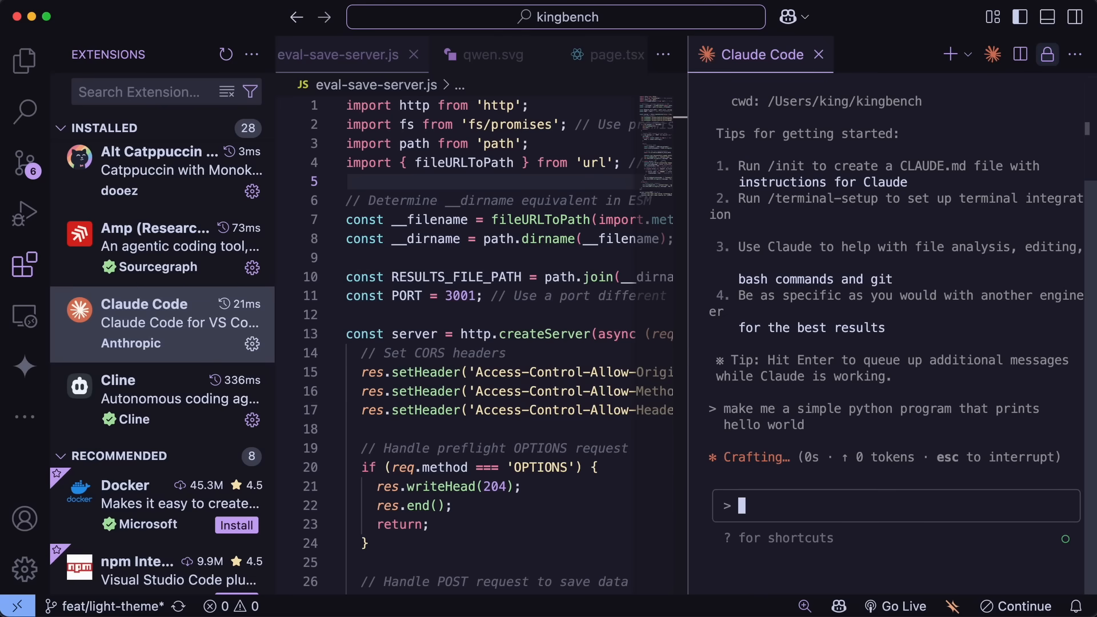
mouse_move(856, 428)
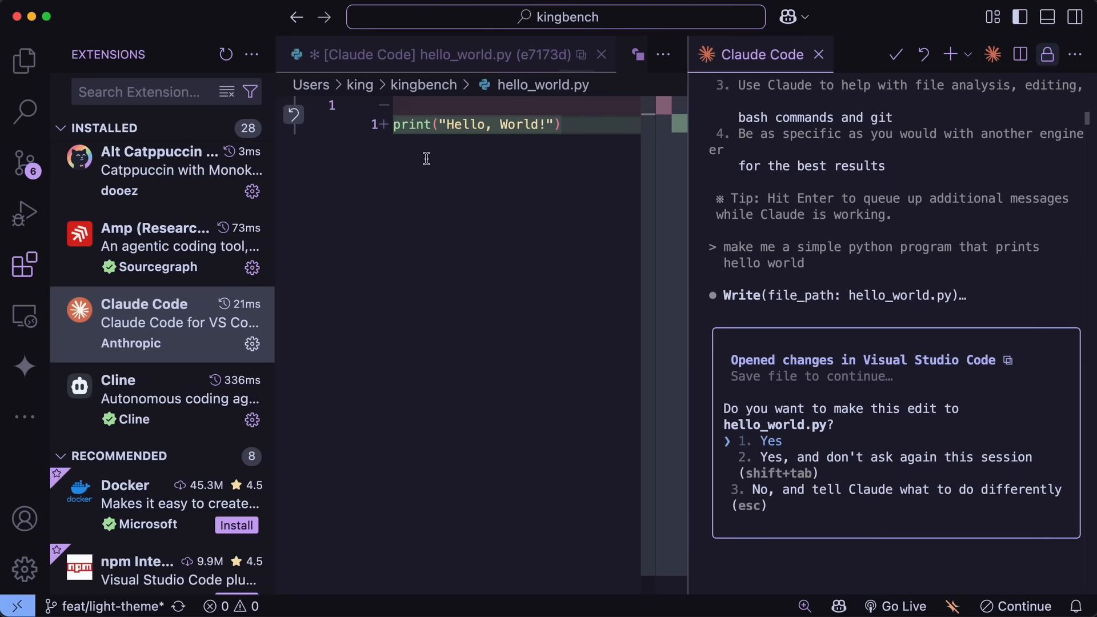
mouse_move(560, 241)
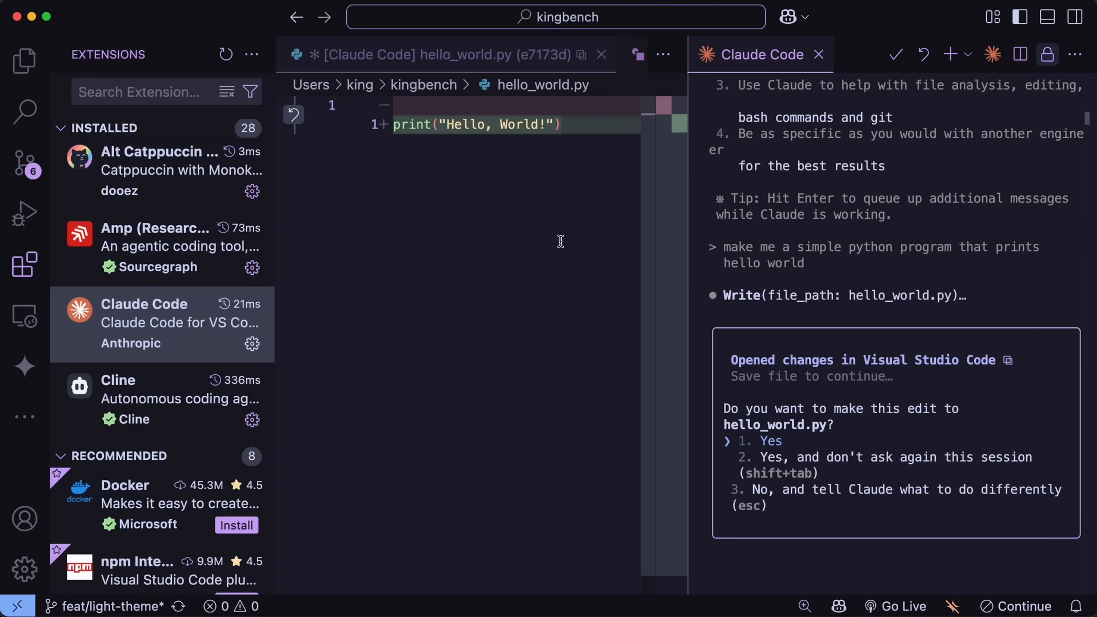
mouse_move(767, 451)
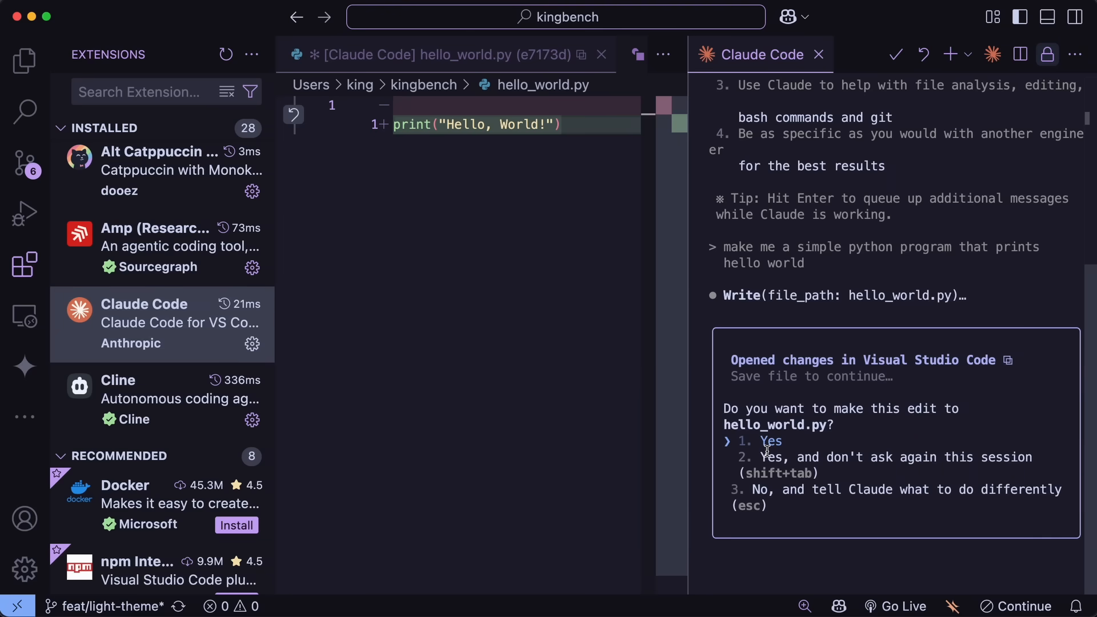
Step: Approve creating hello_world.py and show the project files containing it
left_click(760, 441)
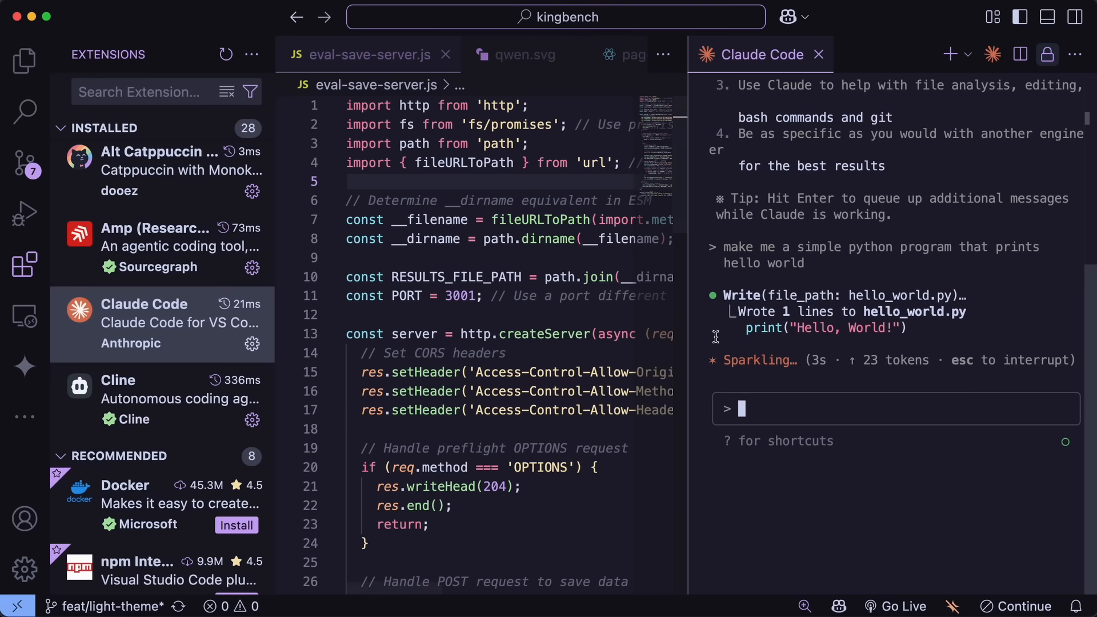
left_click(24, 62)
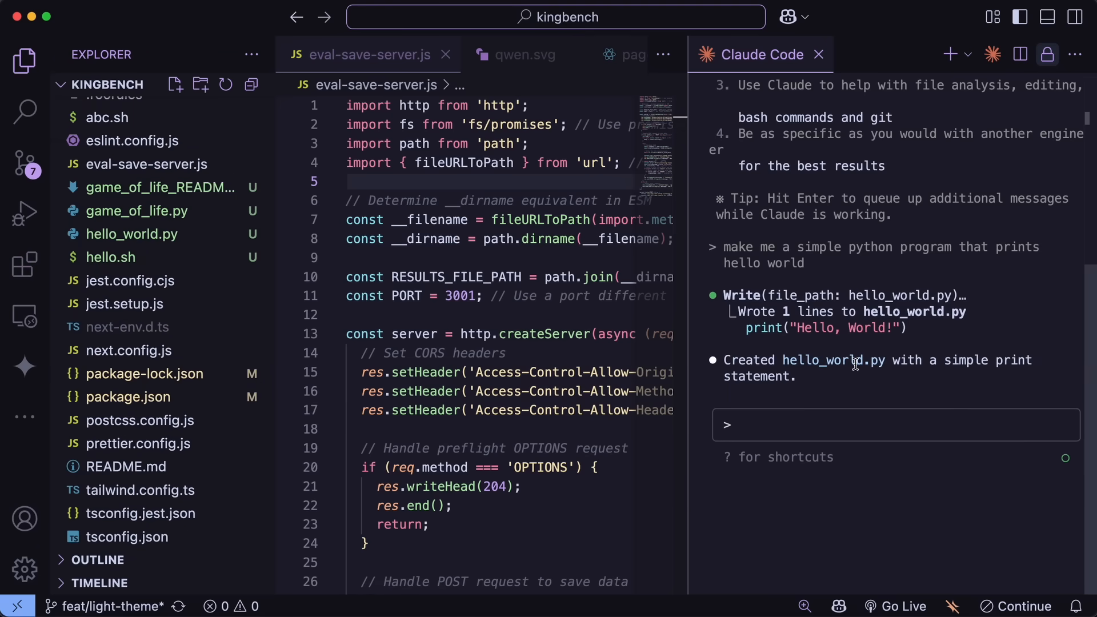
mouse_move(899, 128)
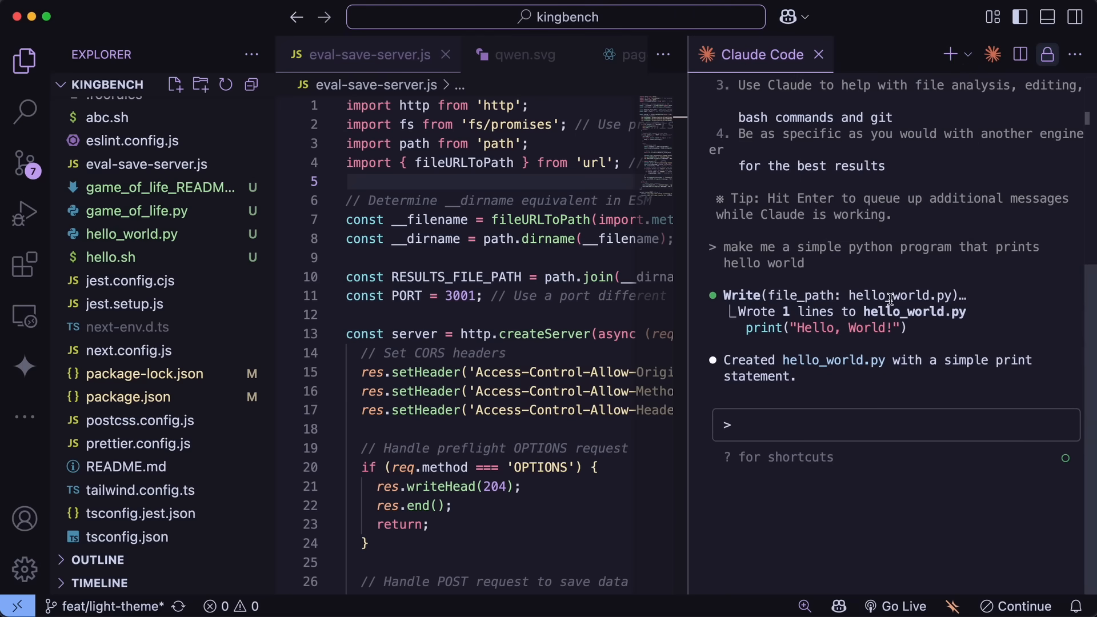
mouse_move(889, 294)
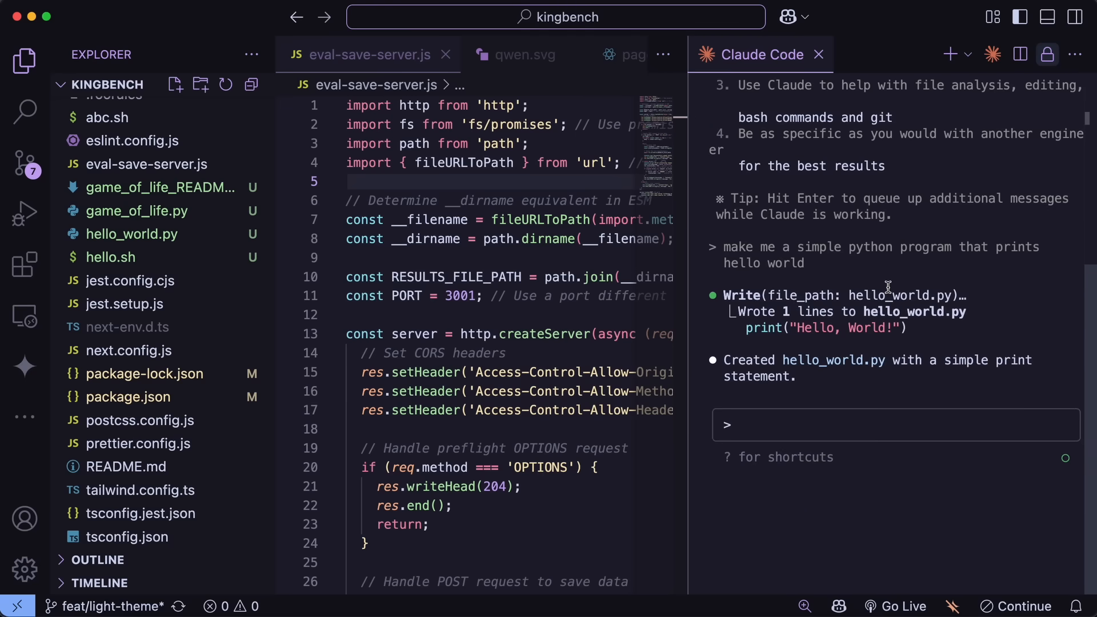
mouse_move(582, 311)
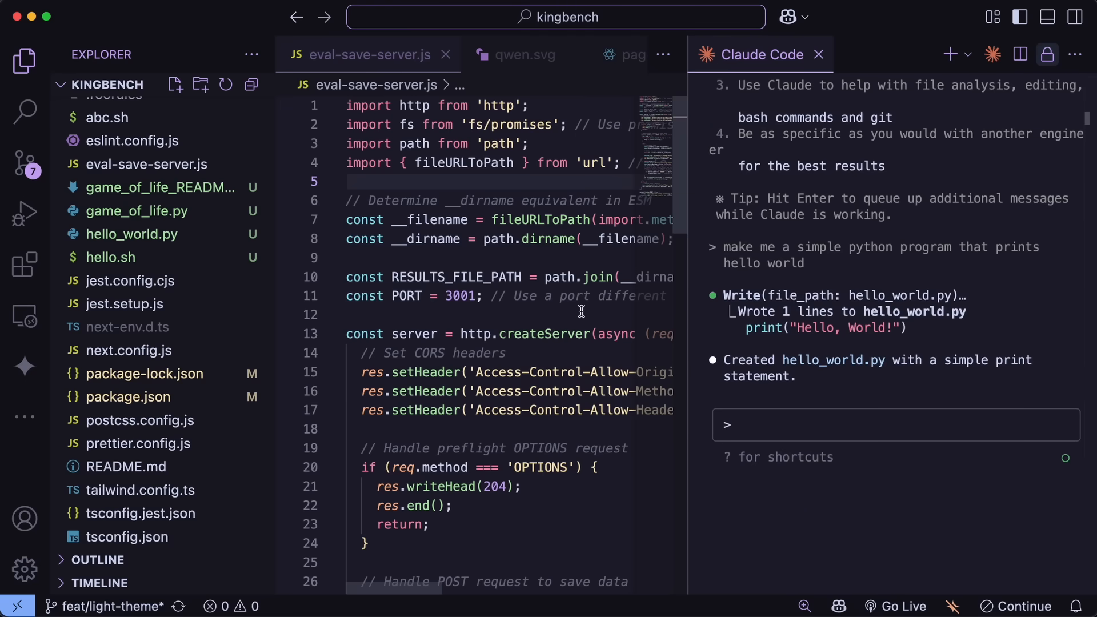
mouse_move(574, 315)
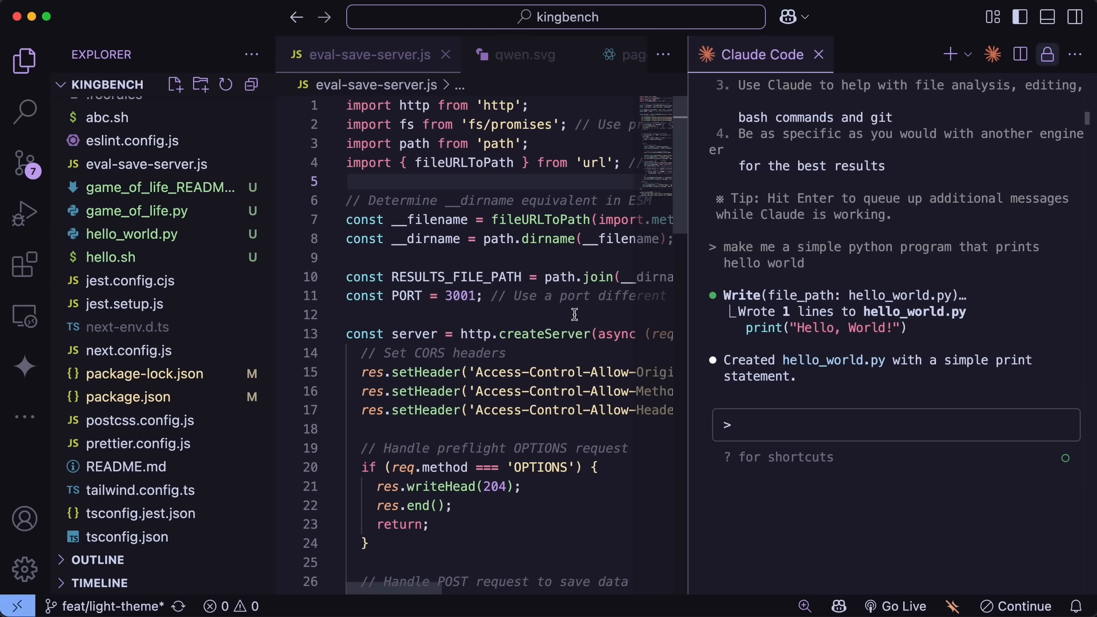
mouse_move(823, 267)
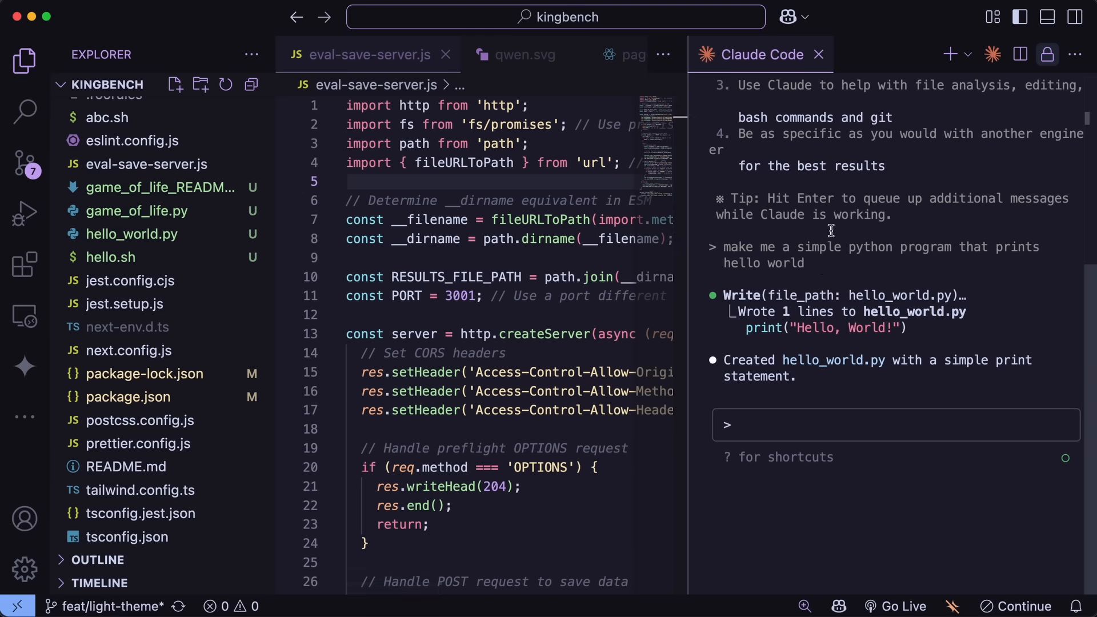
mouse_move(830, 275)
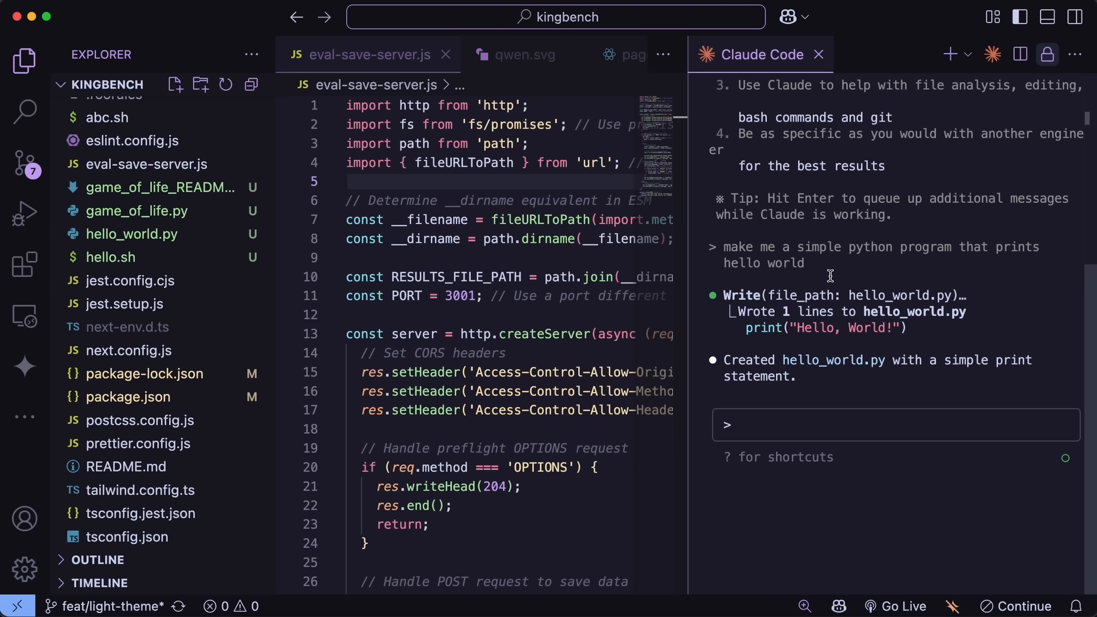
mouse_move(834, 263)
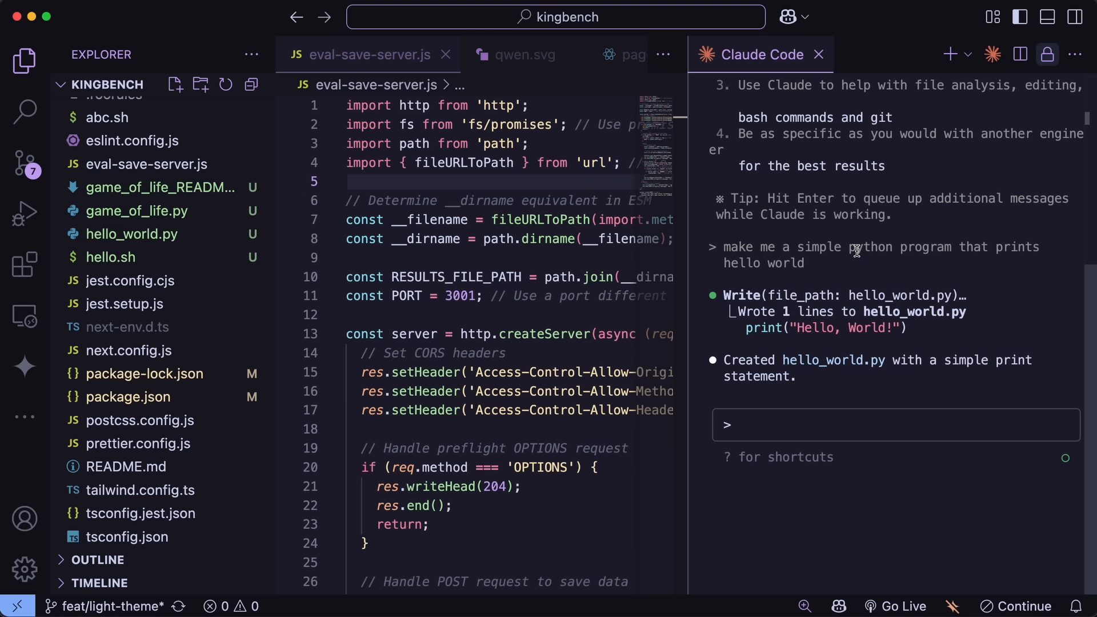
mouse_move(867, 249)
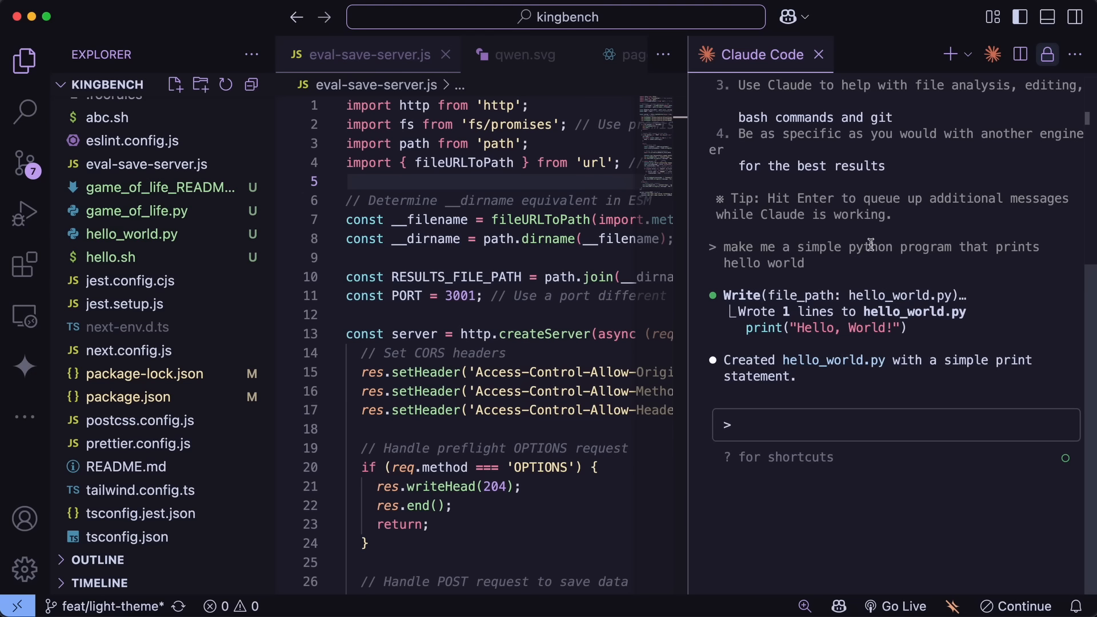
mouse_move(908, 241)
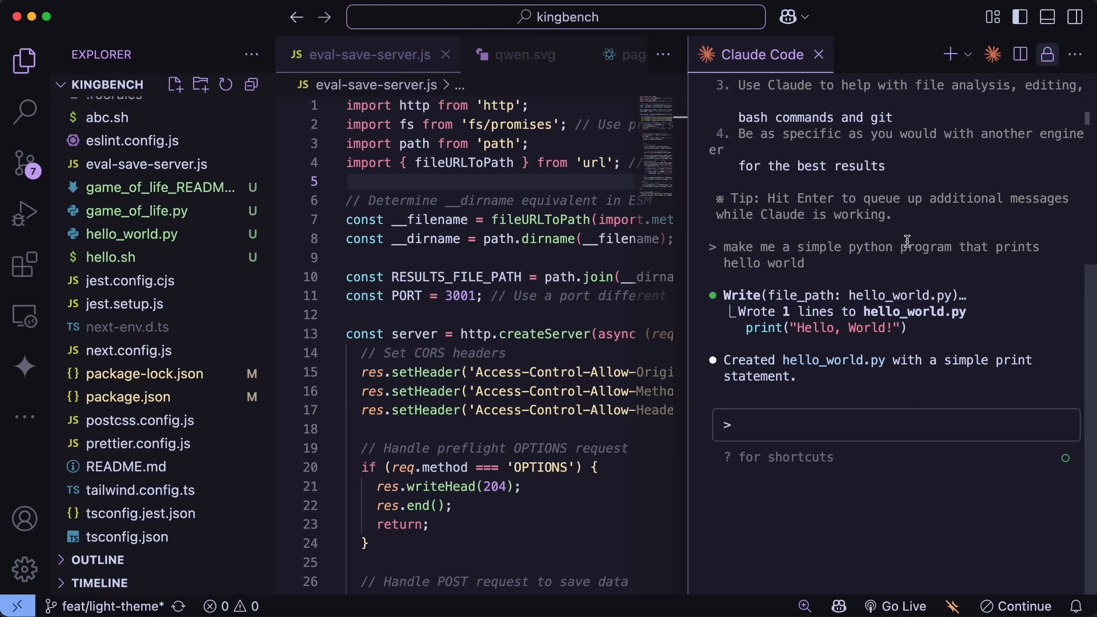
mouse_move(887, 261)
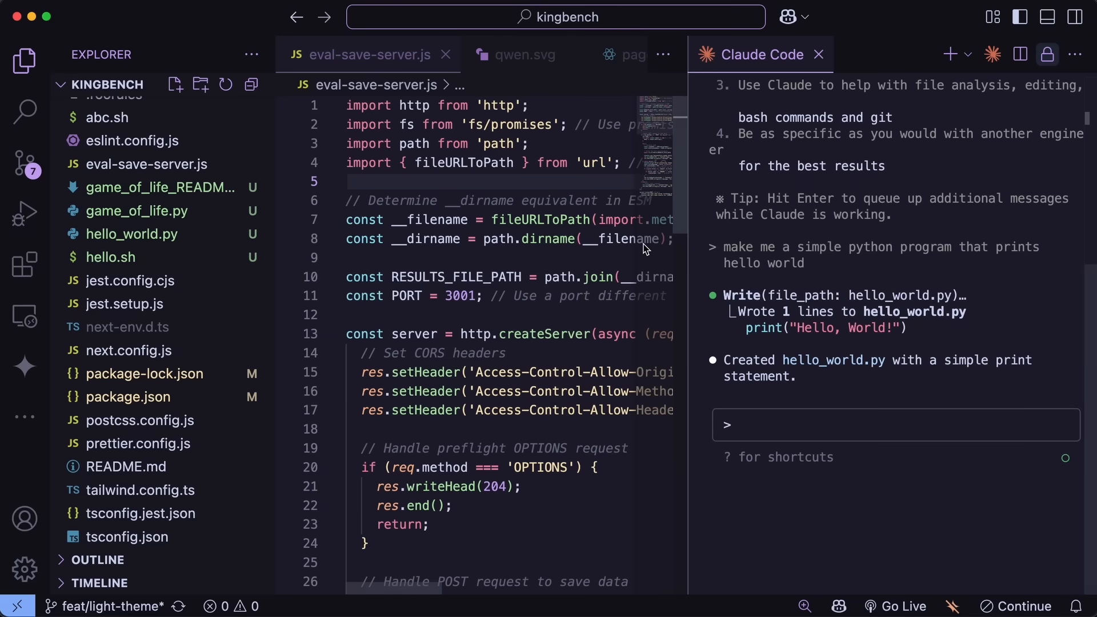
left_click(826, 425)
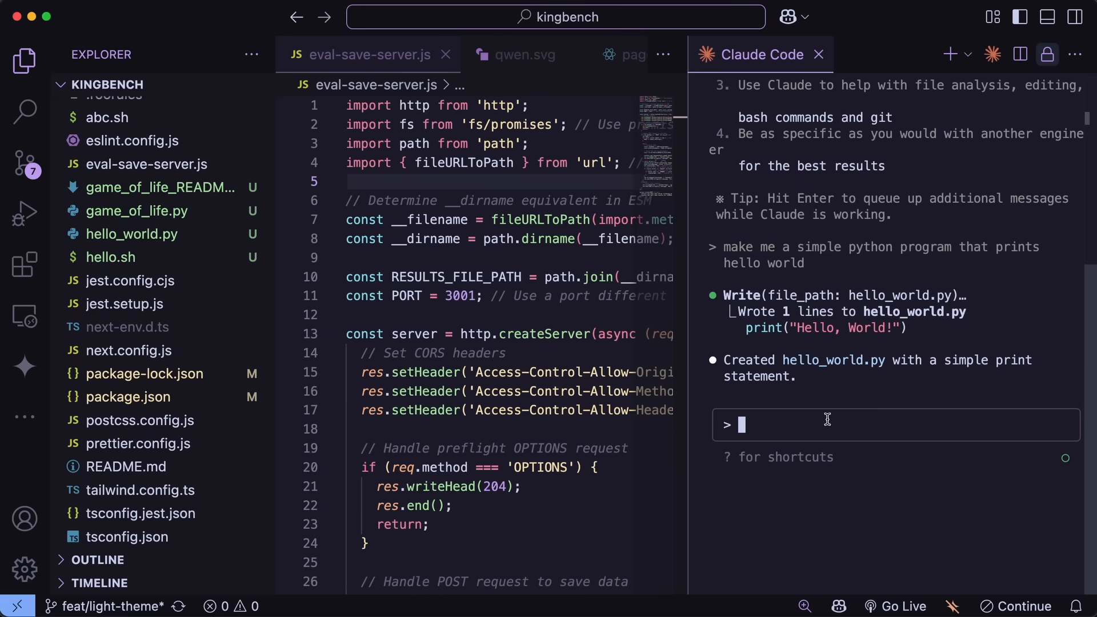
Step: Enter /install-github-app in the Claude Code prompt to see the GitHub Actions setup suggestion
type("/install-github-app")
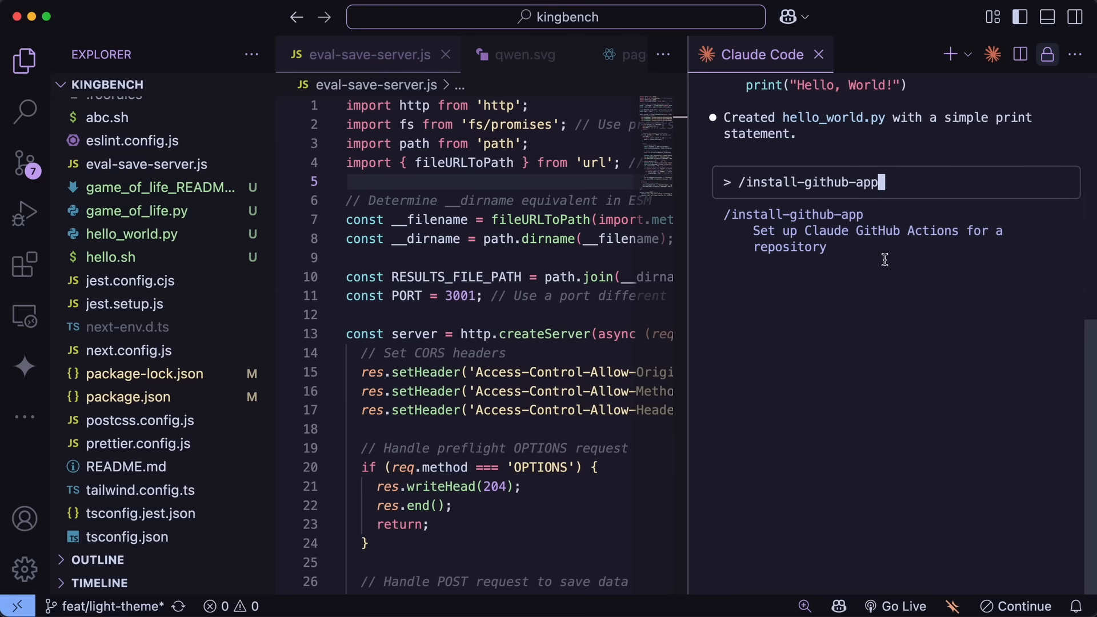
mouse_move(839, 254)
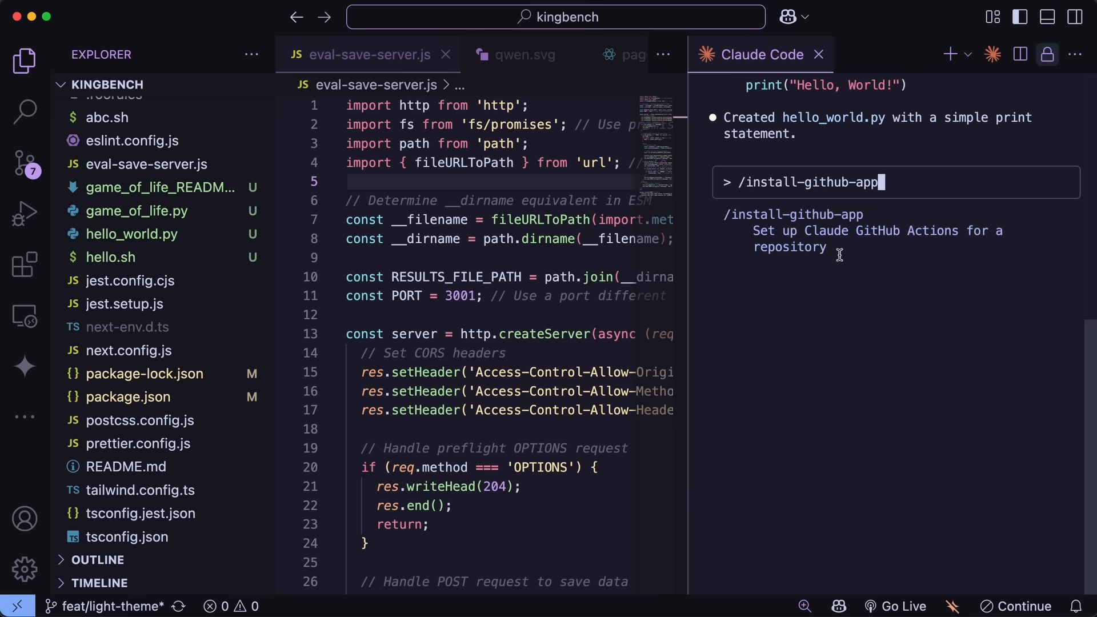
mouse_move(751, 228)
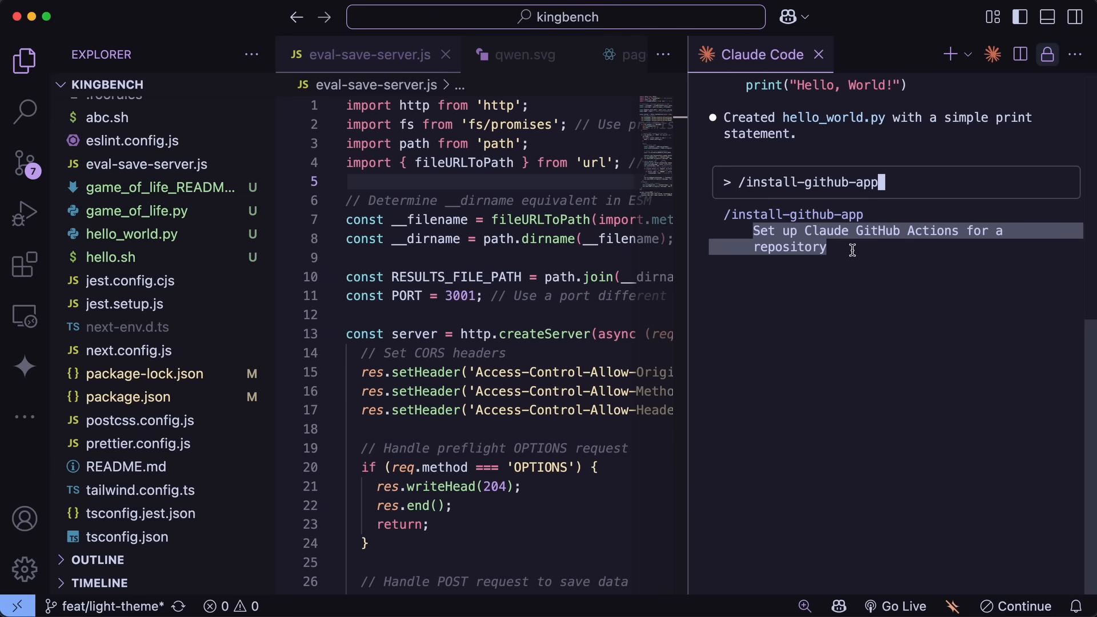
mouse_move(875, 246)
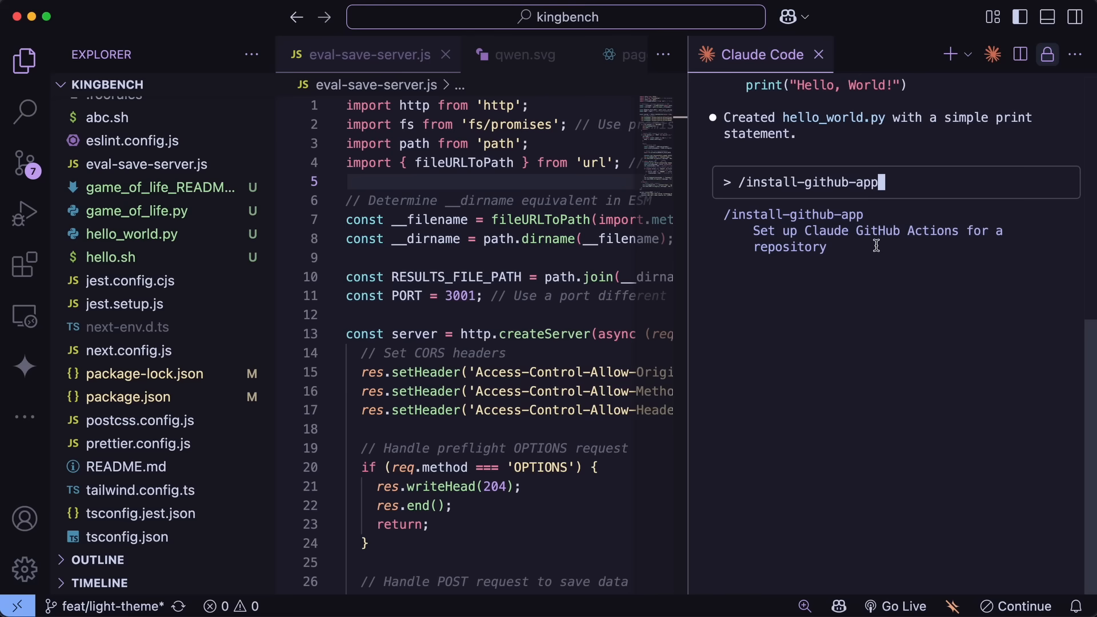
mouse_move(761, 189)
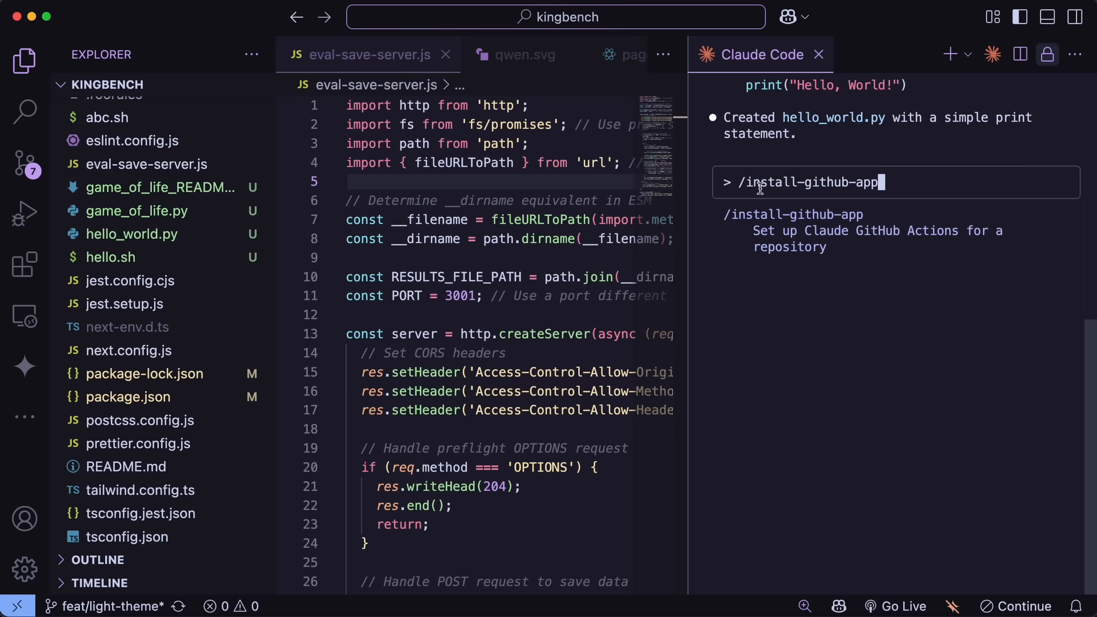
mouse_move(745, 181)
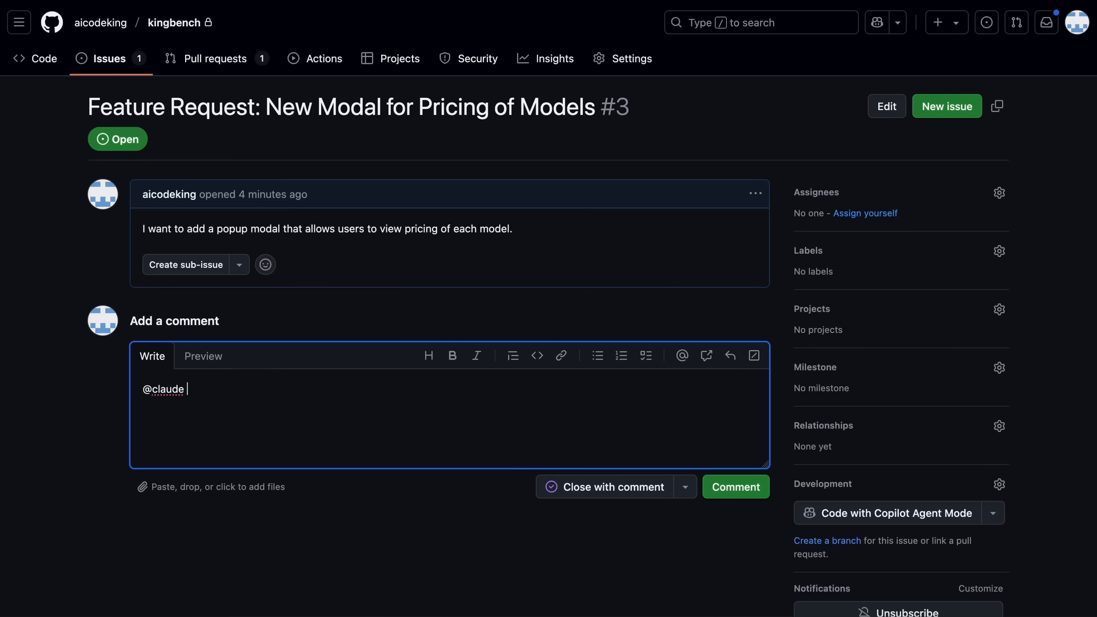
type("C")
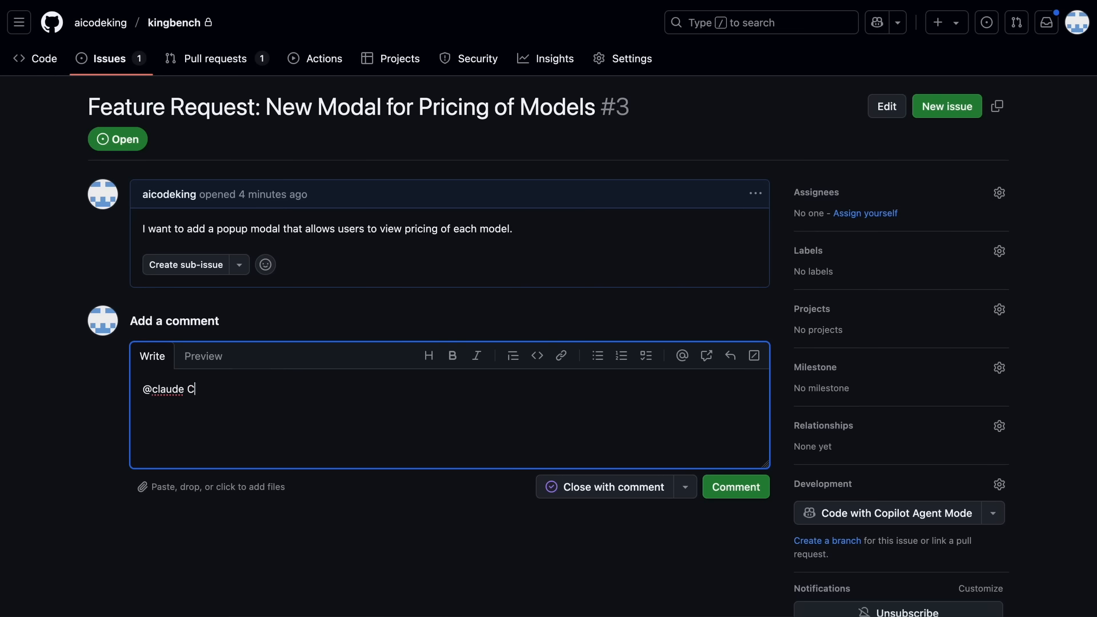
type("an you get this done.")
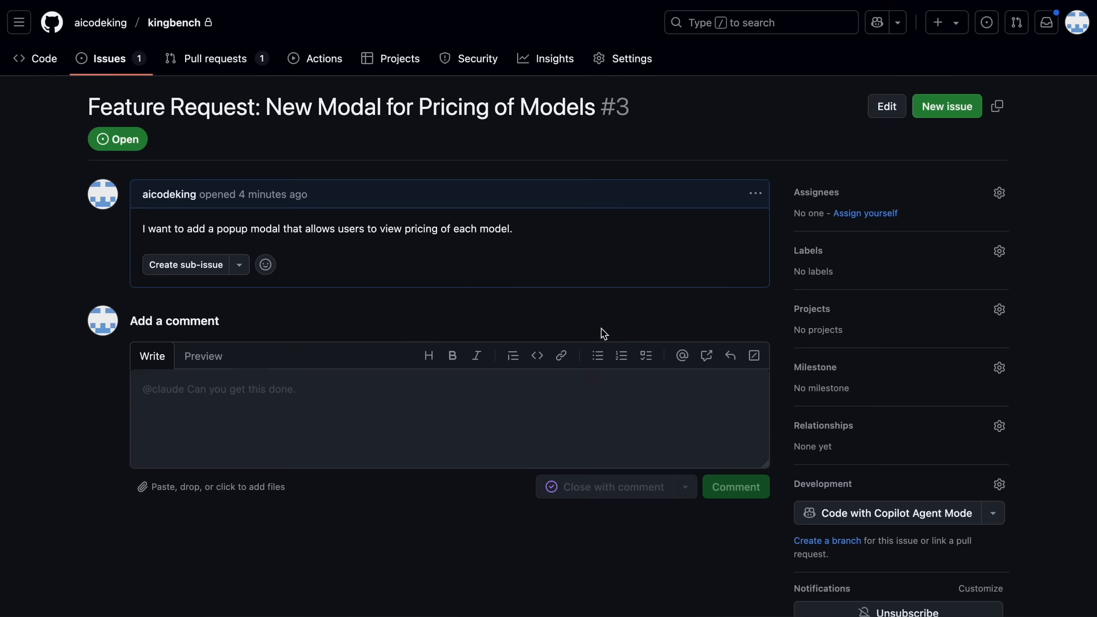
Step: Scroll through Claude's completed pricing modal report and fully checked todo list on issue #3
scroll("down", 3)
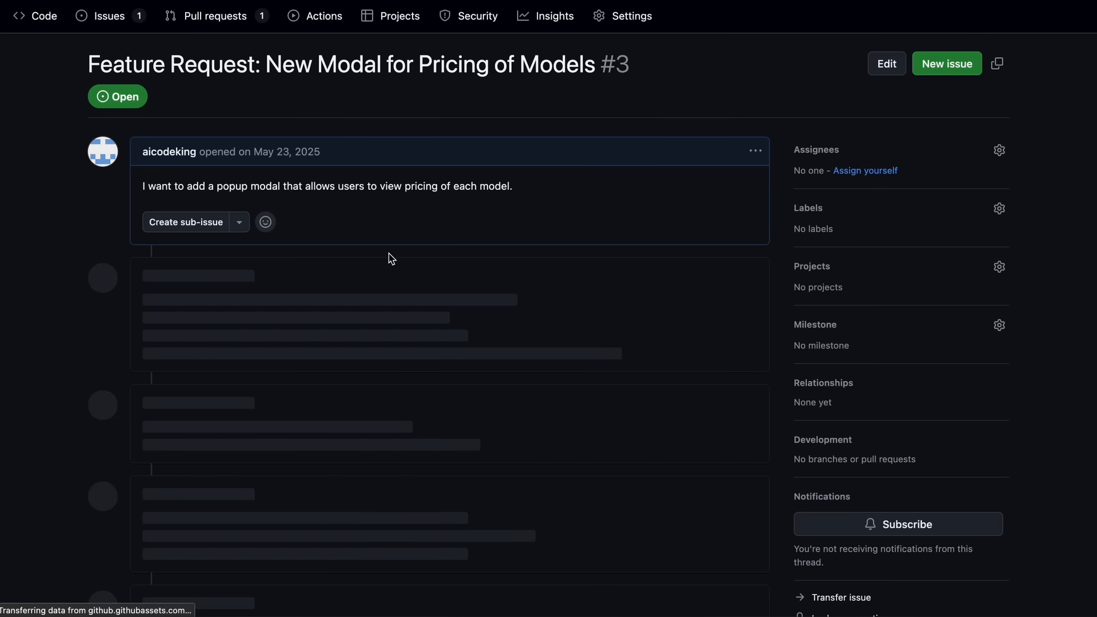
scroll("down", 3)
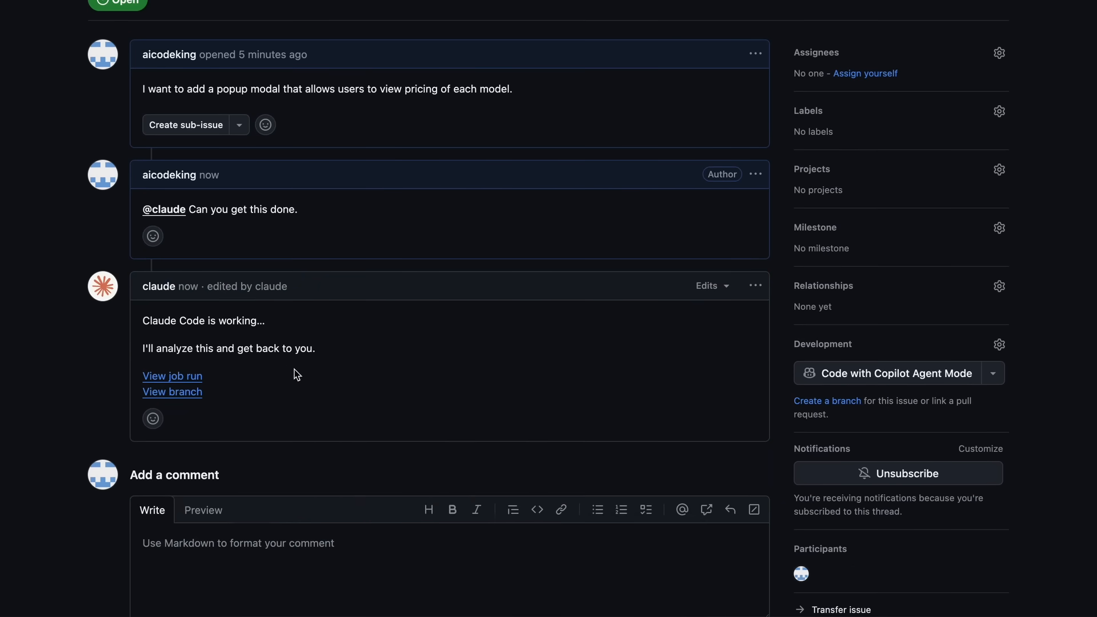
scroll("down", 3)
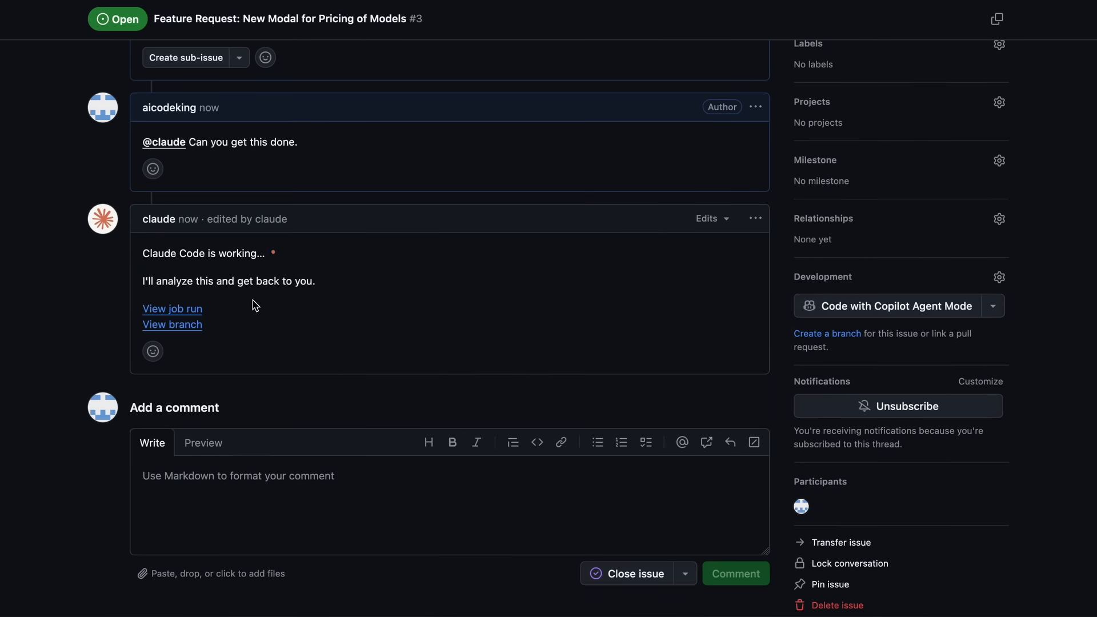
scroll("up", 3)
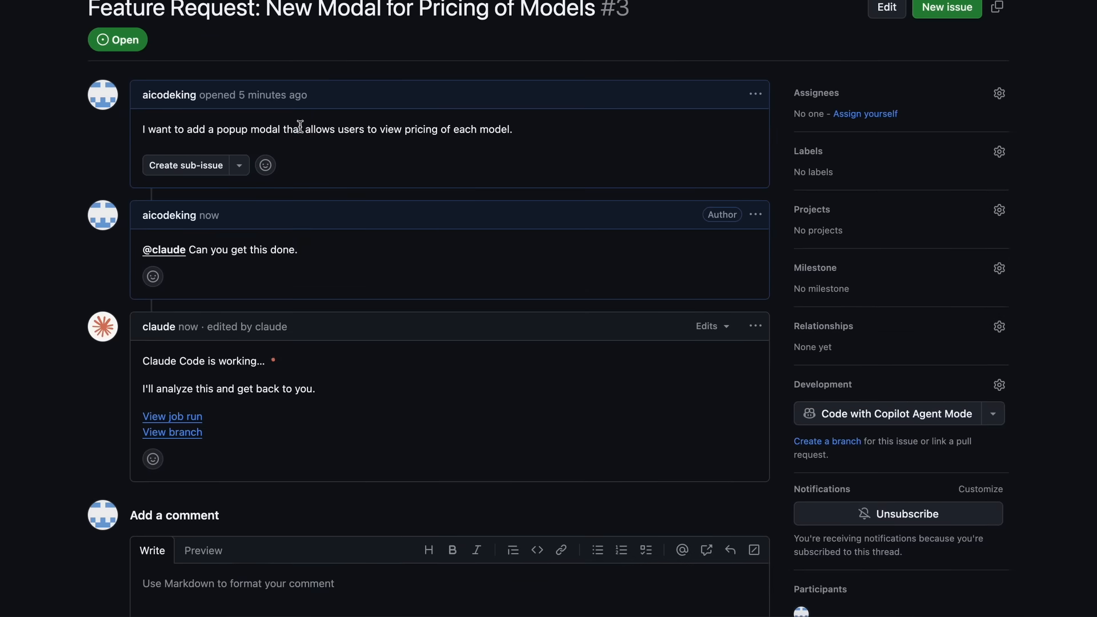
scroll("down", 3)
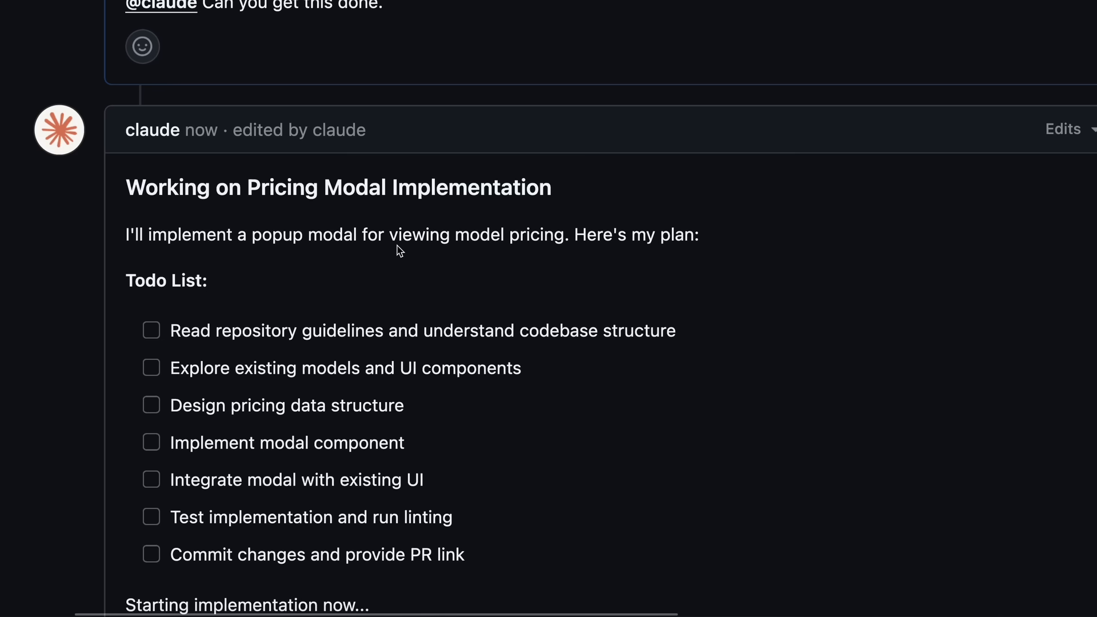
scroll("down", 3)
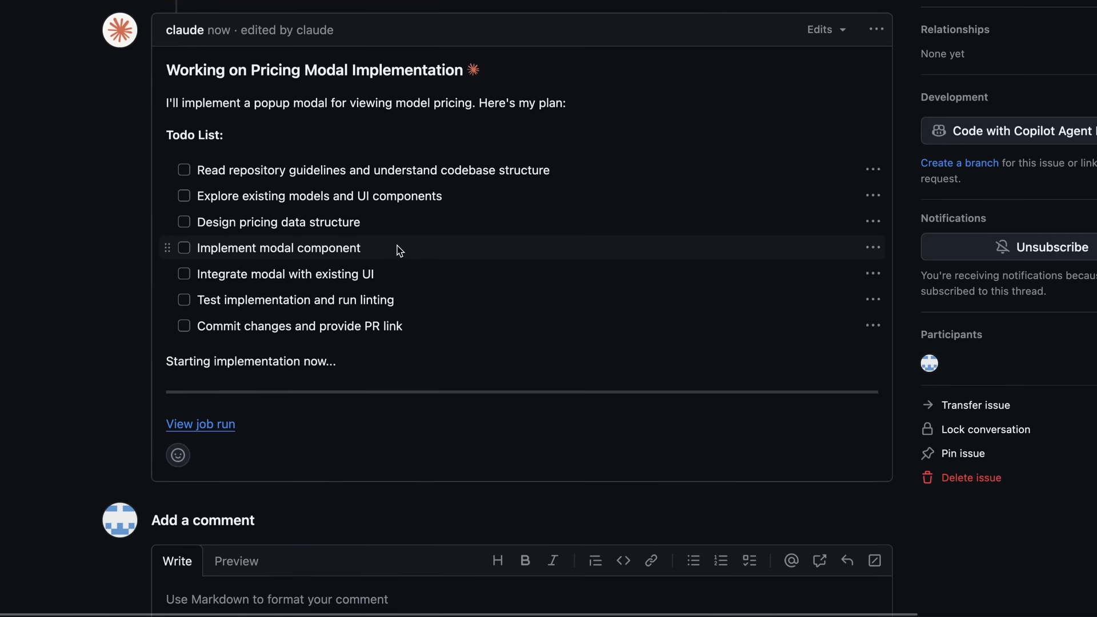
scroll("down", 3)
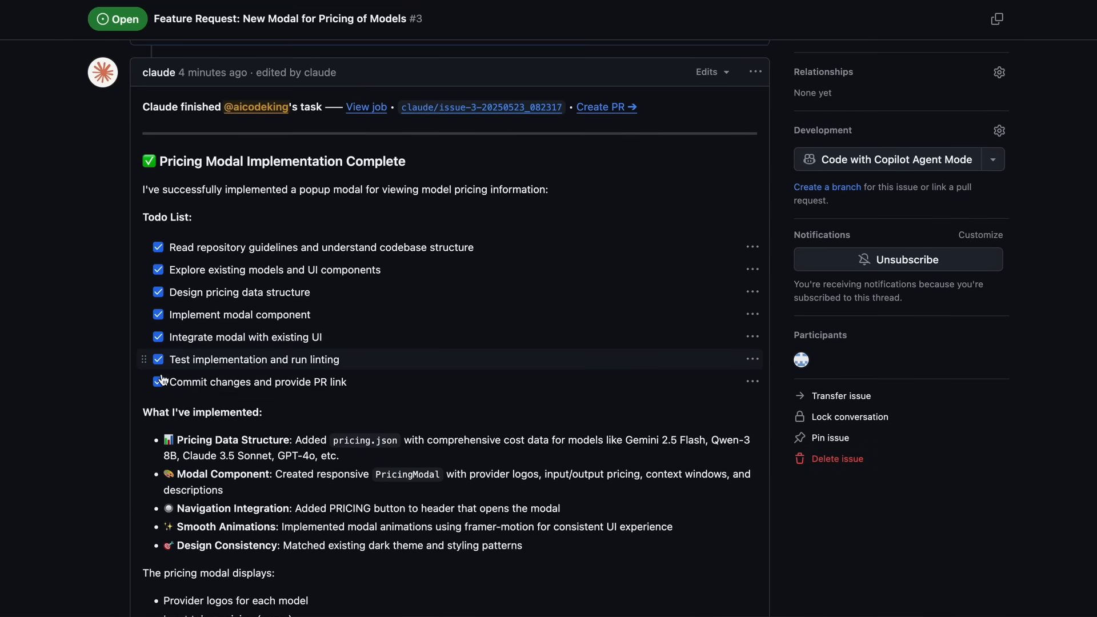
scroll("down", 3)
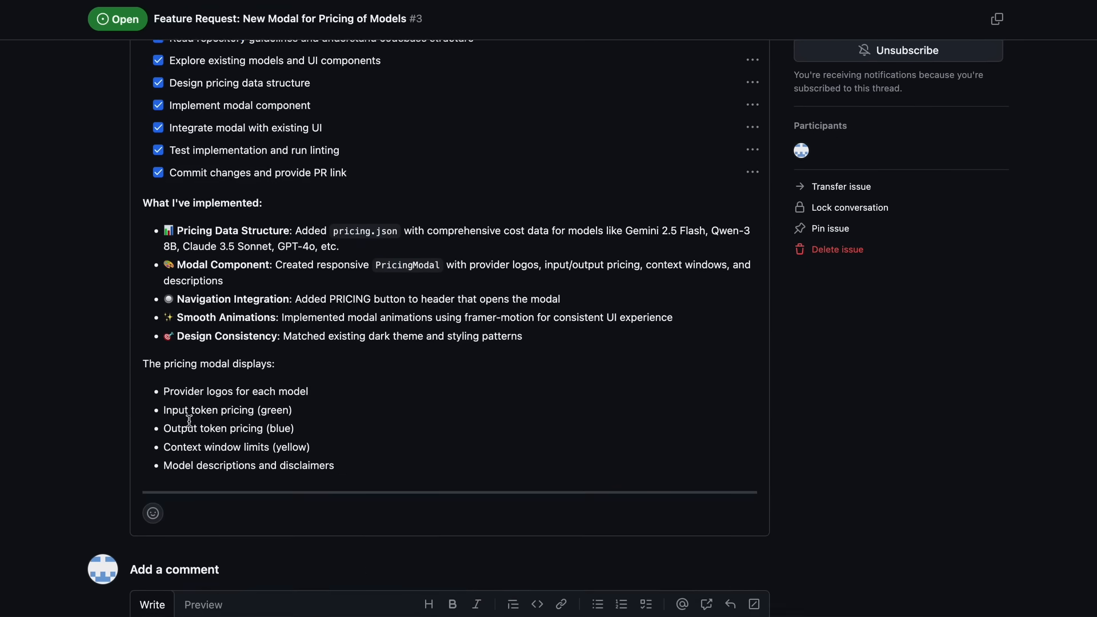
scroll("up", 3)
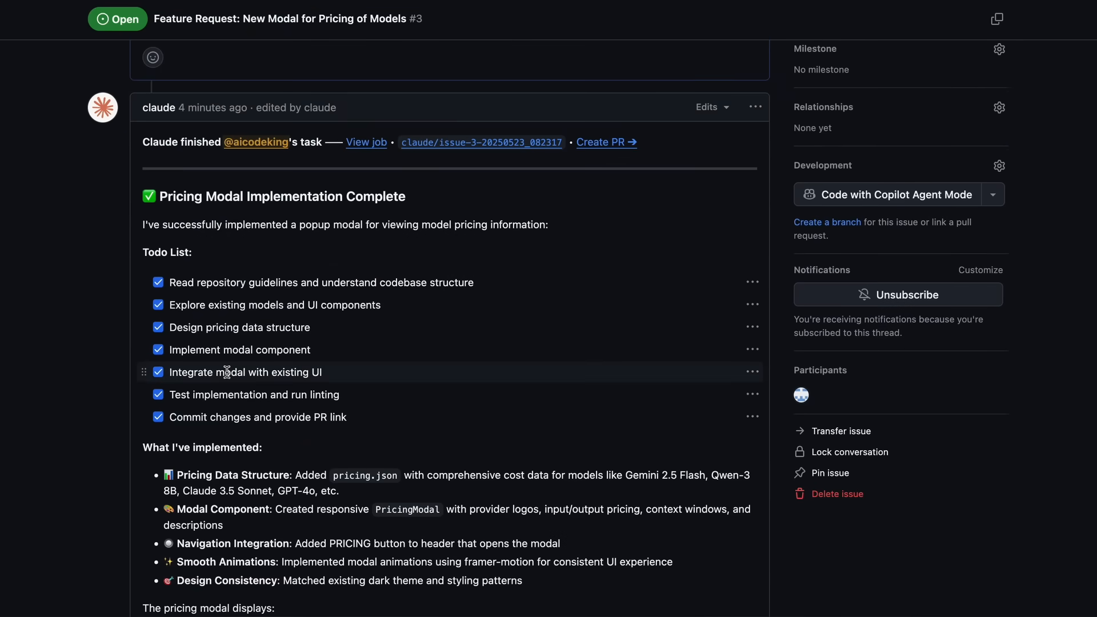
scroll("down", 3)
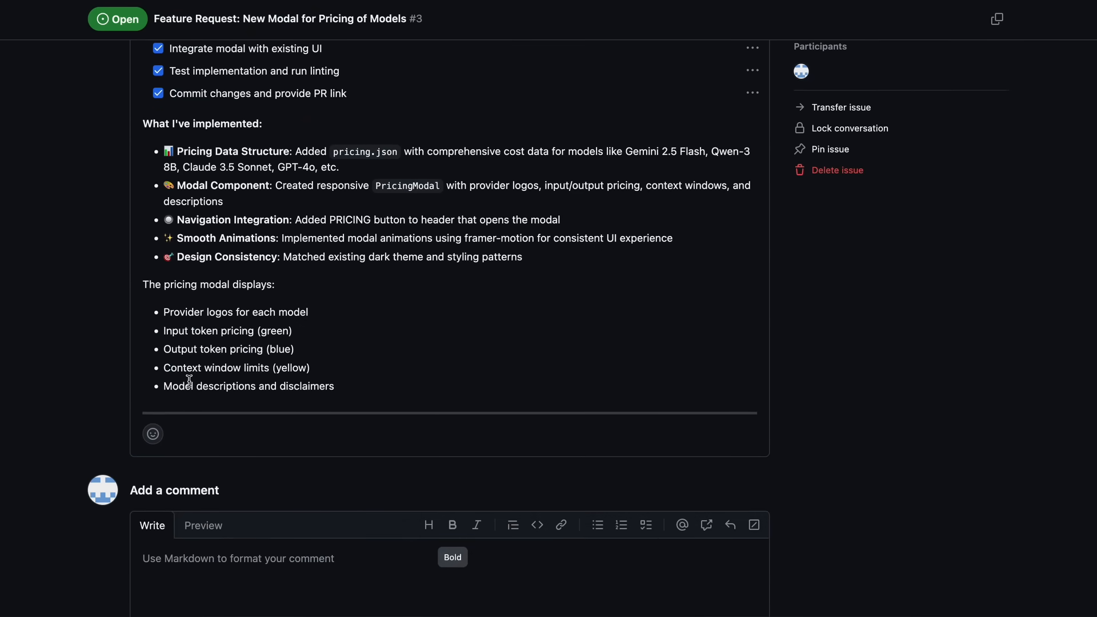
scroll("up", 3)
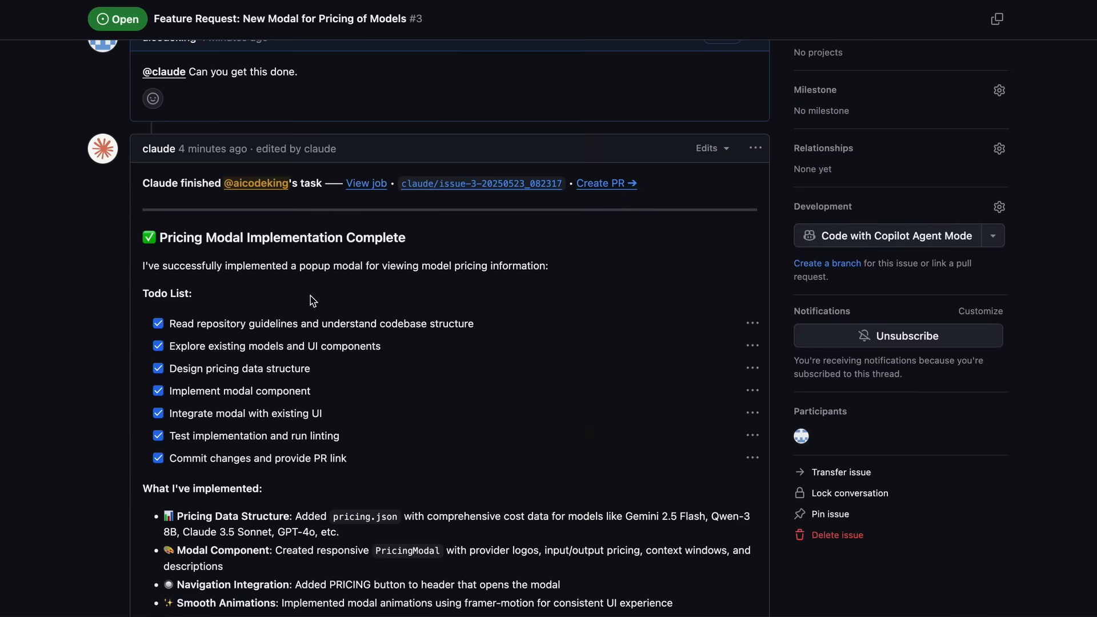
scroll("up", 3)
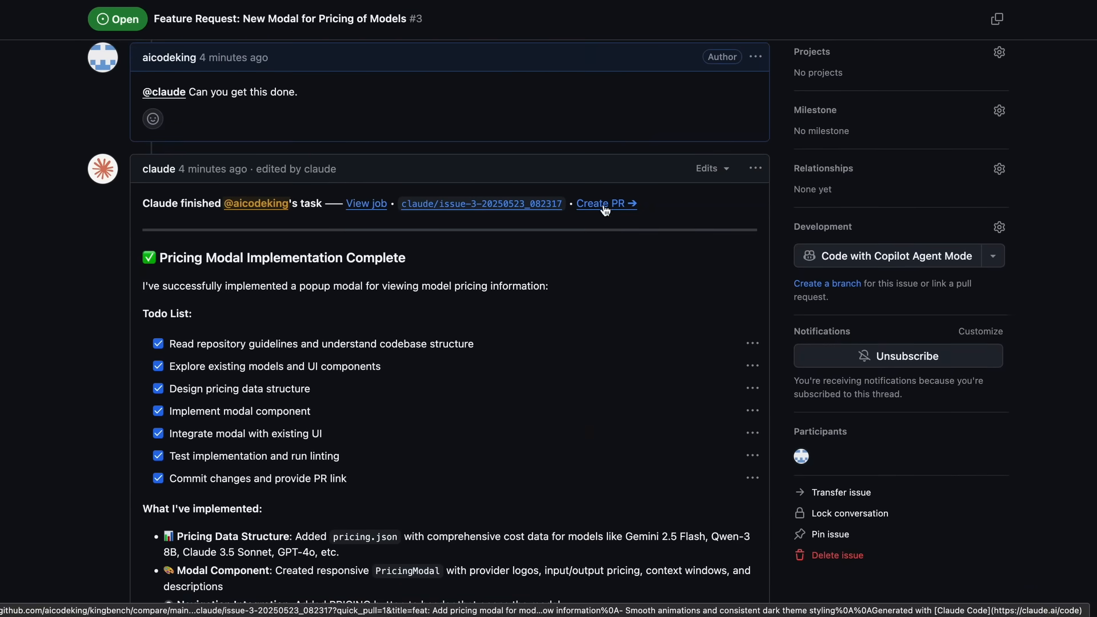
mouse_move(602, 241)
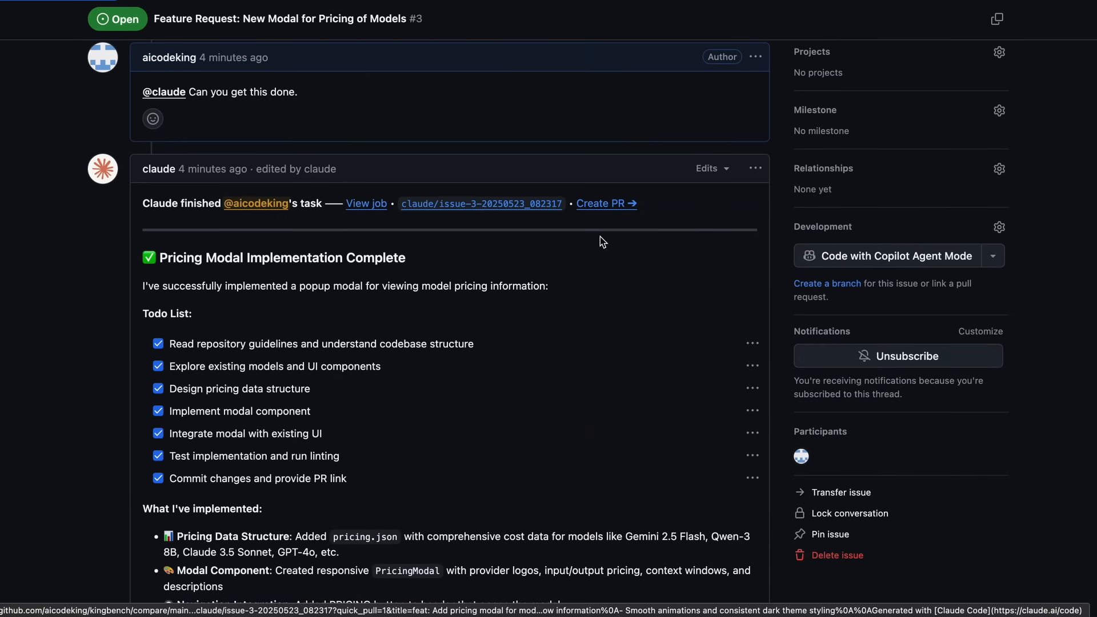
Step: Create PR #4 'feat: Add pricing modal for model costs' using the prefilled title and description
left_click(601, 203)
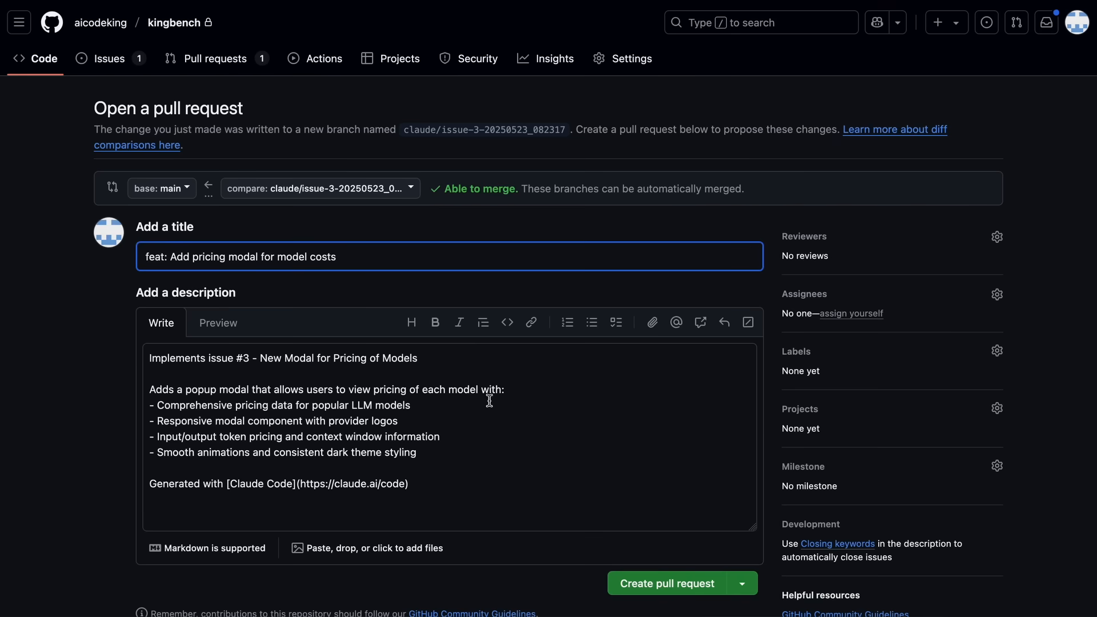
scroll("down", 3)
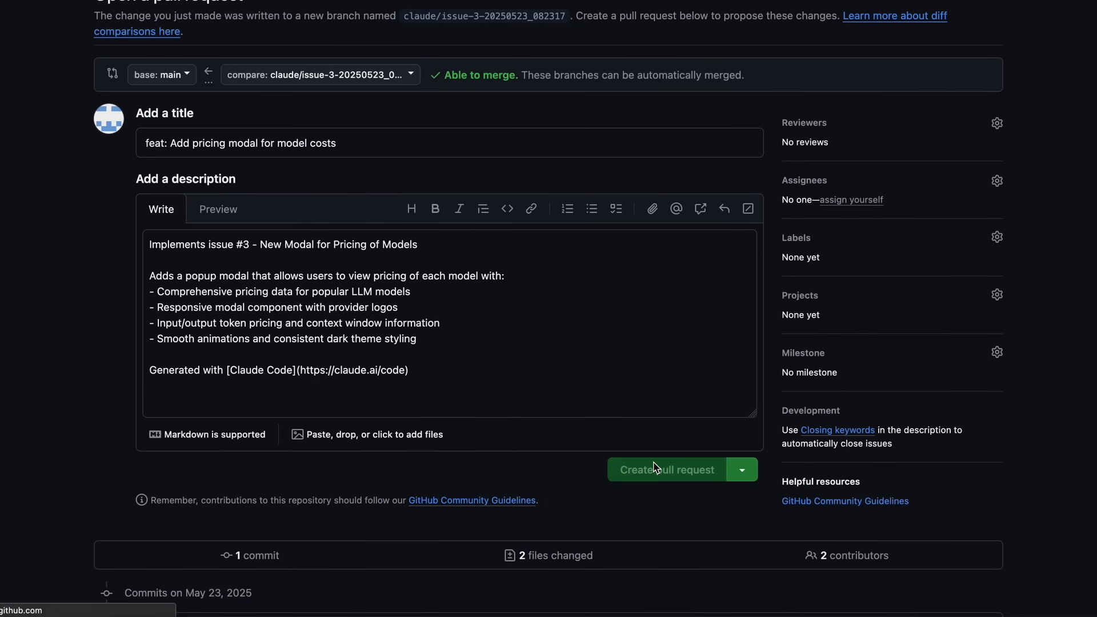
left_click(666, 470)
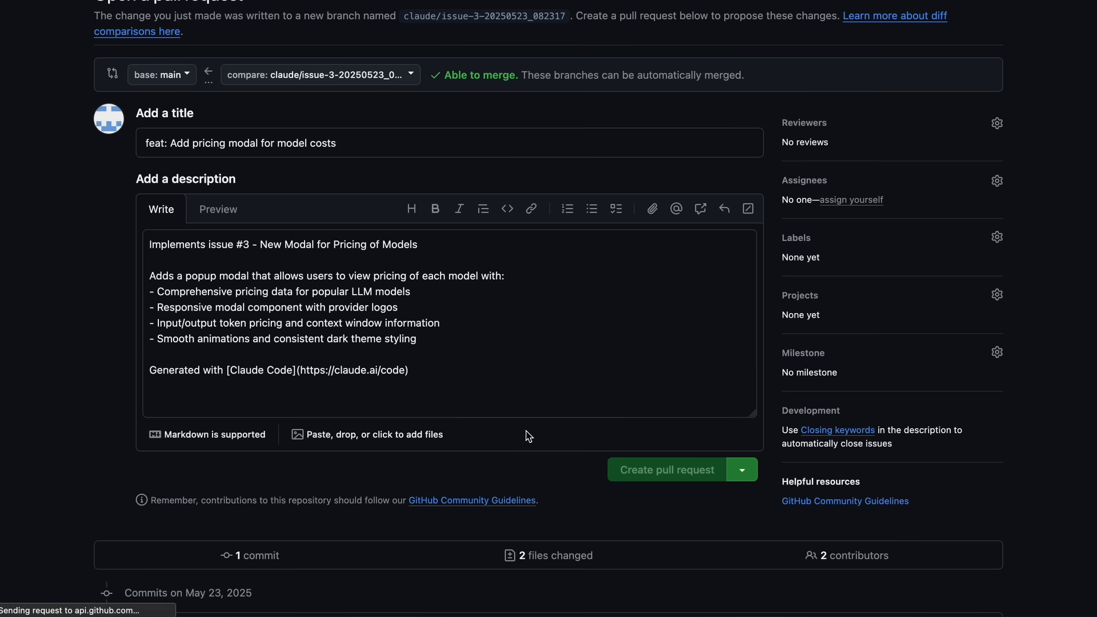
left_click(665, 470)
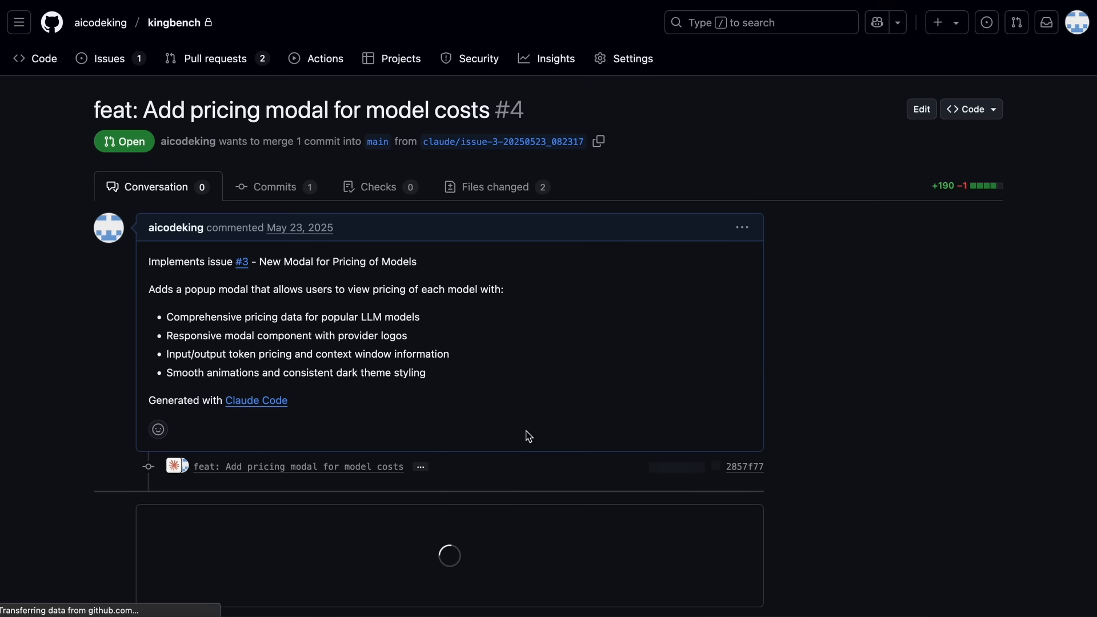
scroll("down", 3)
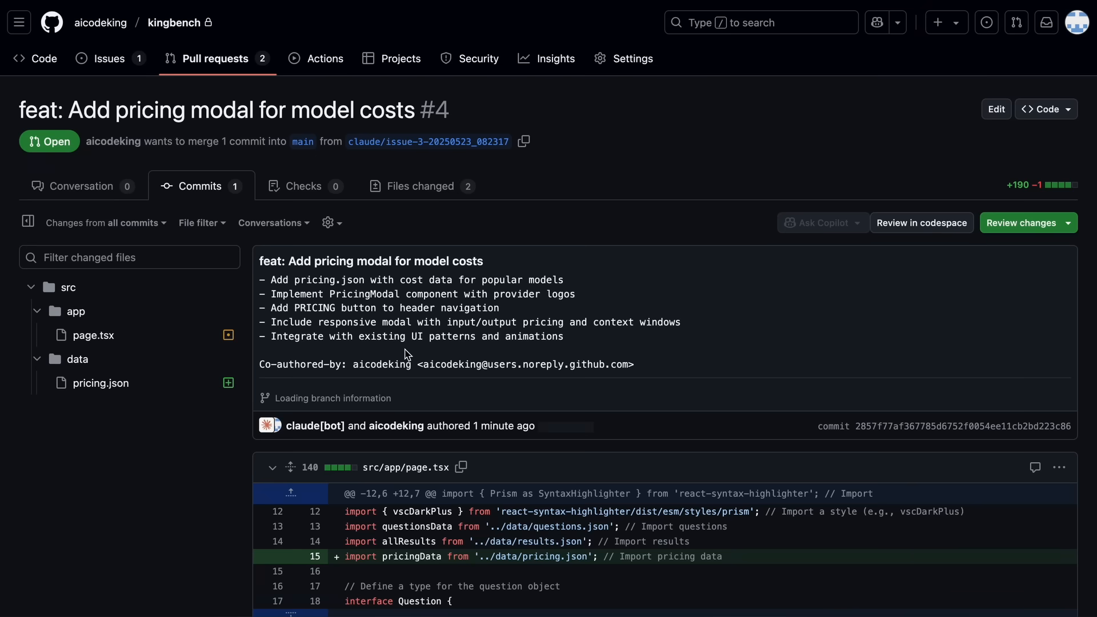
Step: Scroll through PR #4's PricingModal page.tsx and new pricing.json diffs, then back to the top
scroll("down", 3)
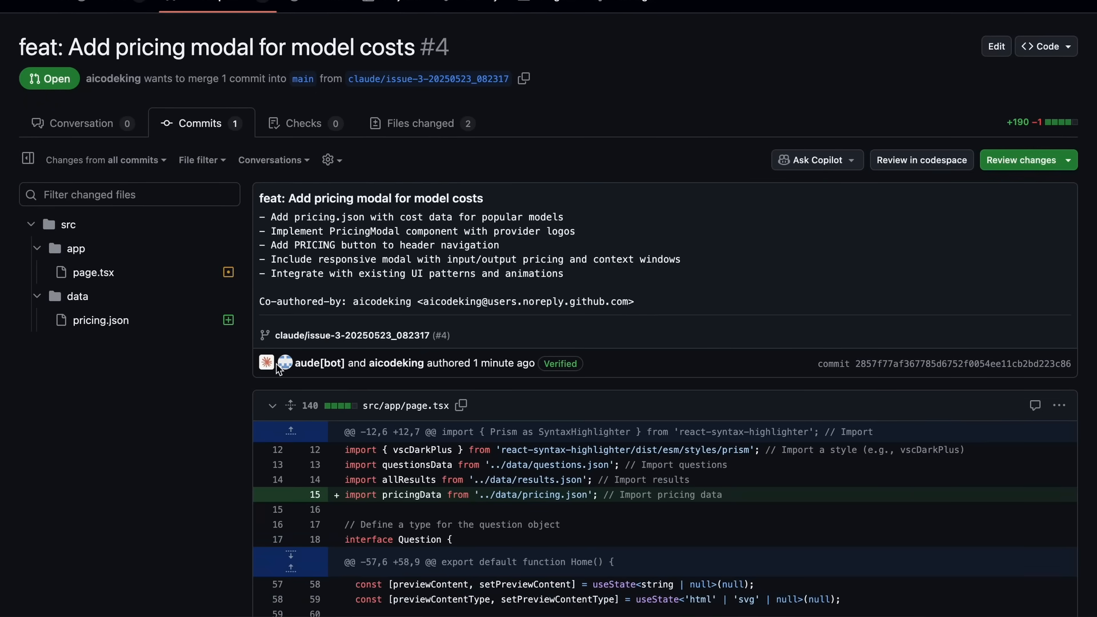
scroll("down", 3)
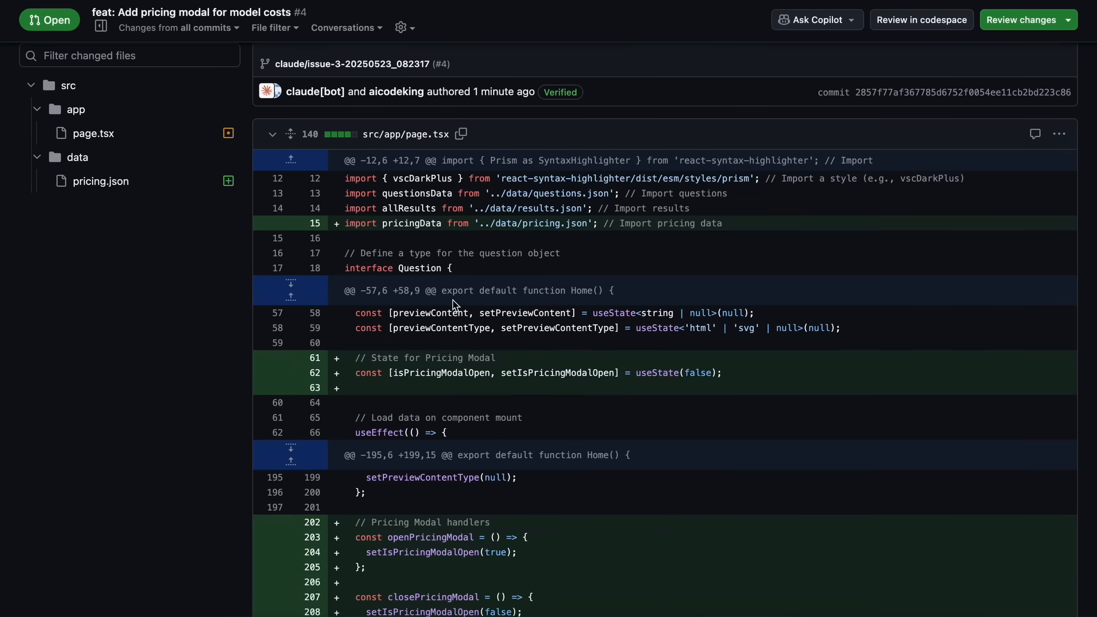
scroll("down", 3)
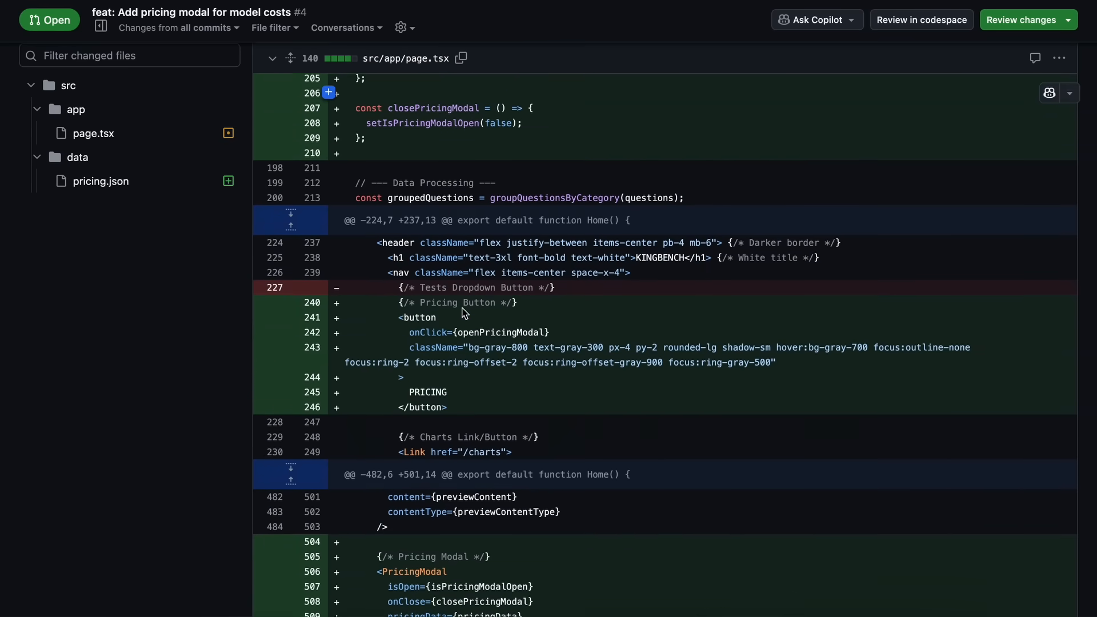
scroll("down", 3)
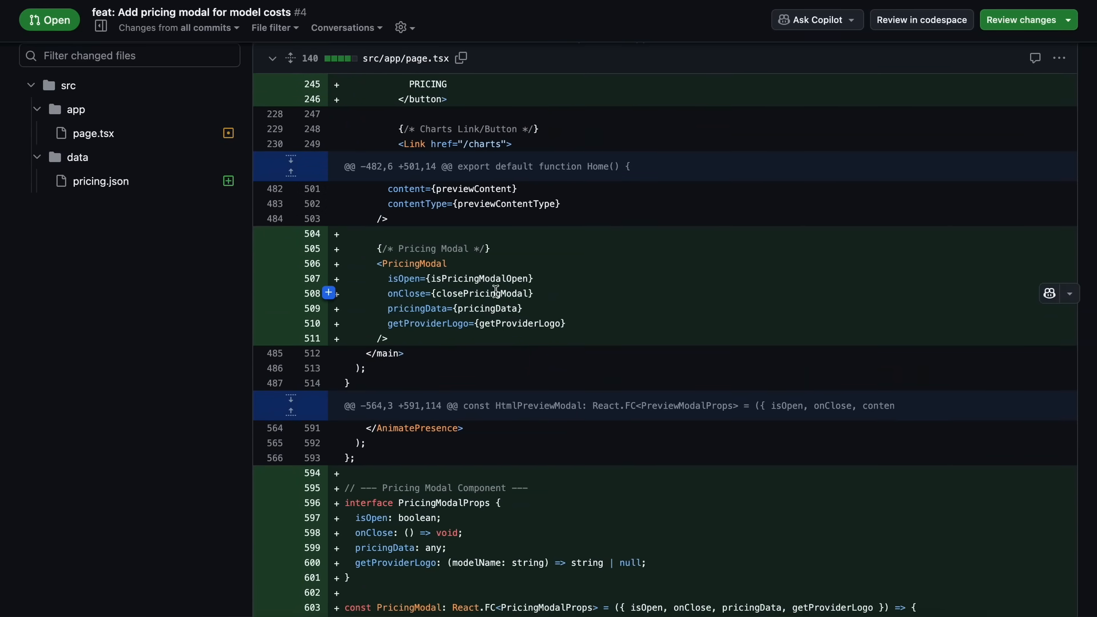
scroll("down", 3)
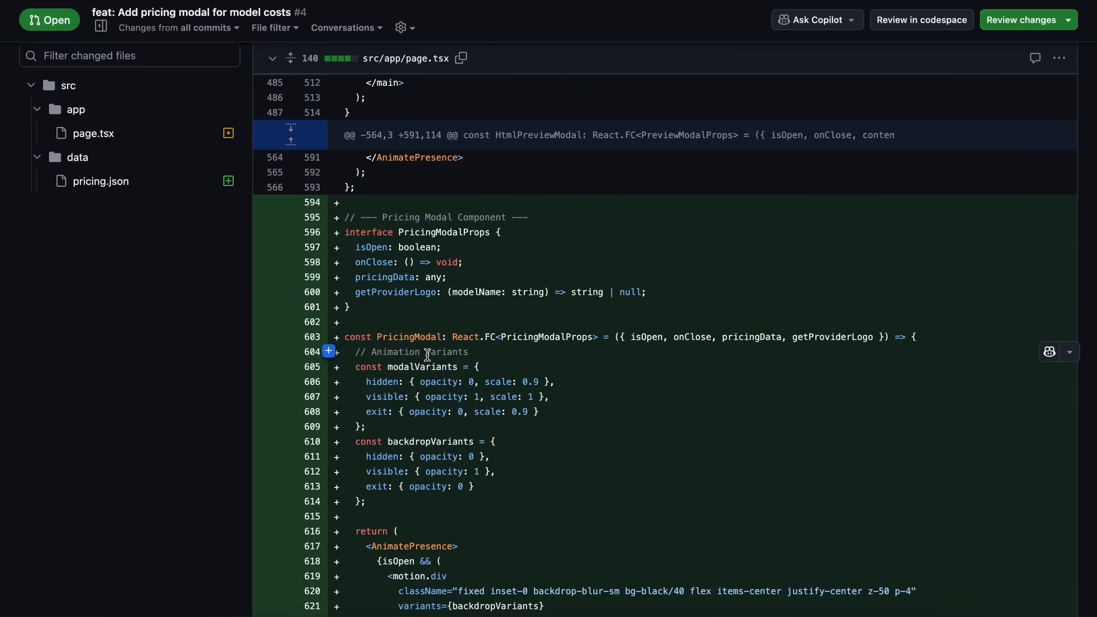
scroll("down", 3)
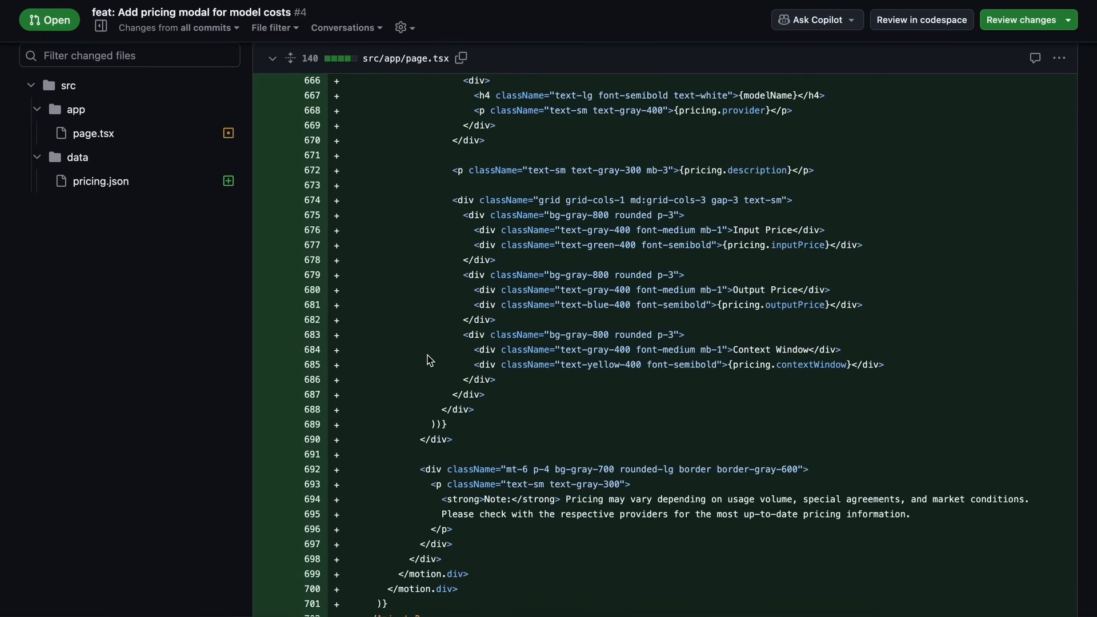
scroll("down", 3)
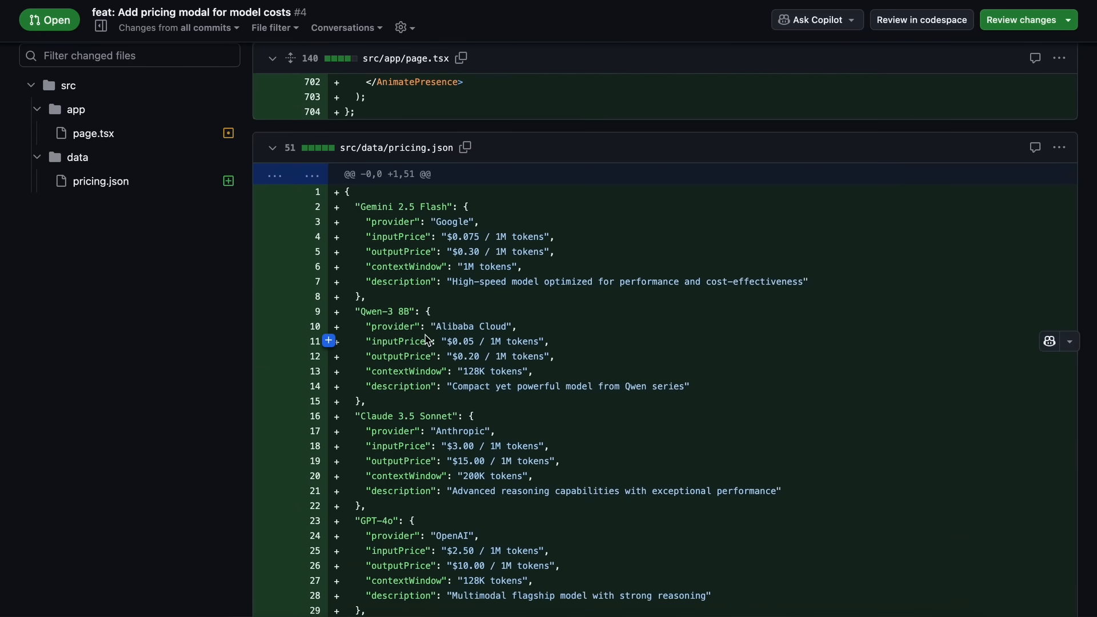
scroll("down", 3)
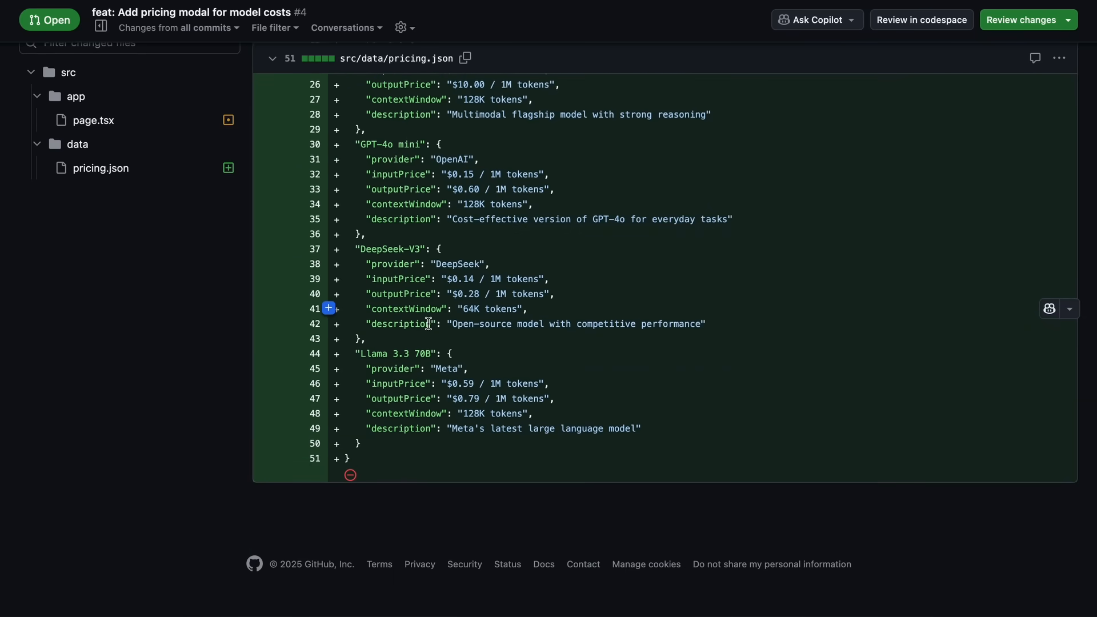
scroll("up", 3)
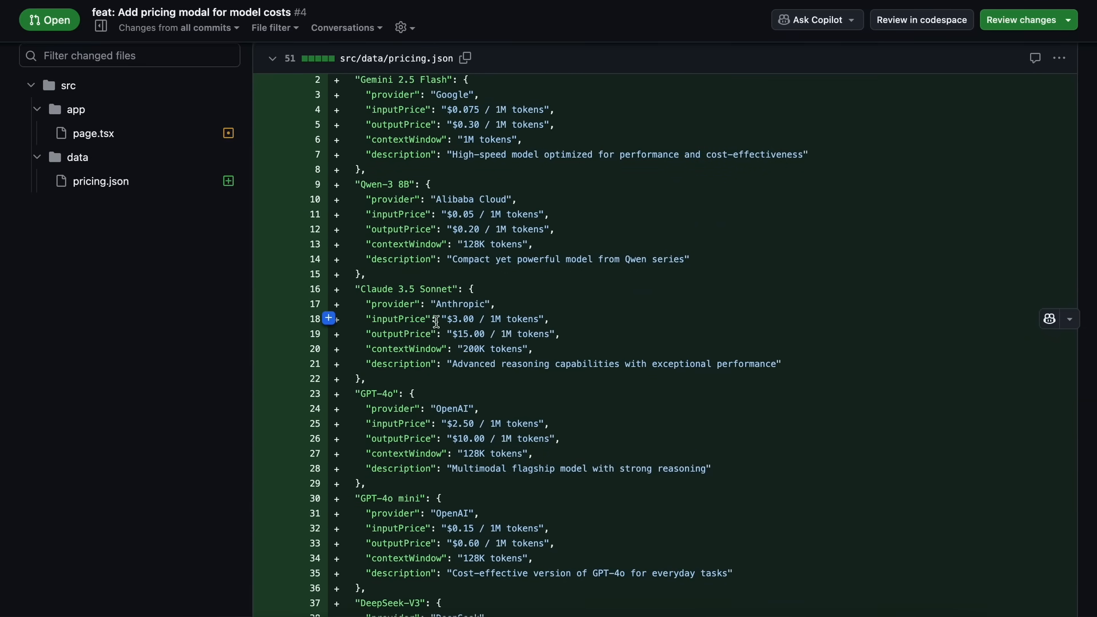
left_click(94, 134)
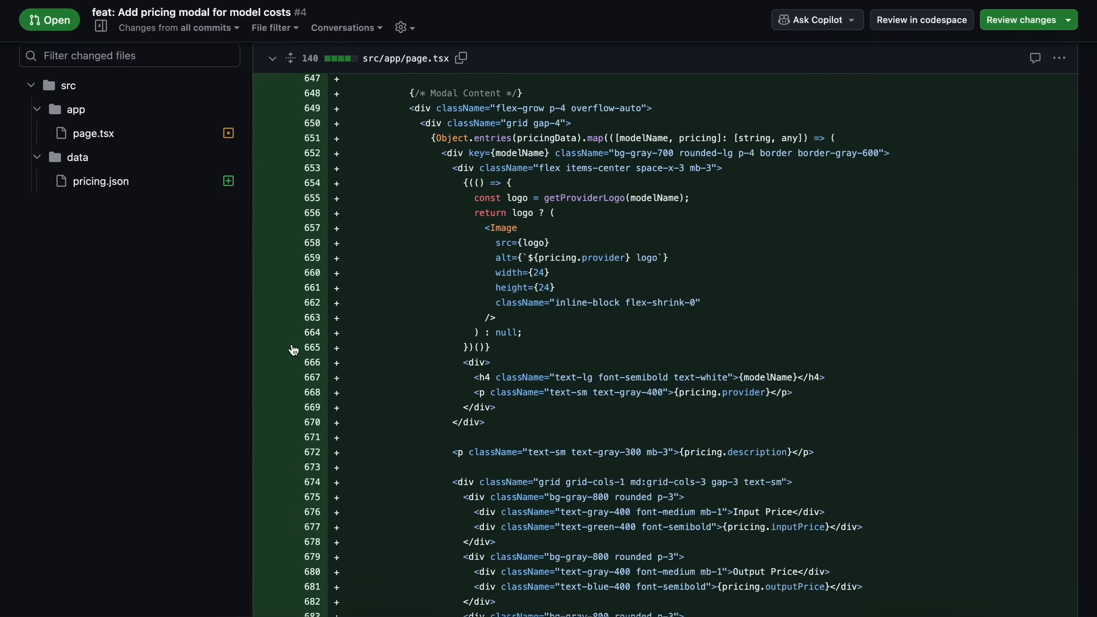
scroll("up", 3)
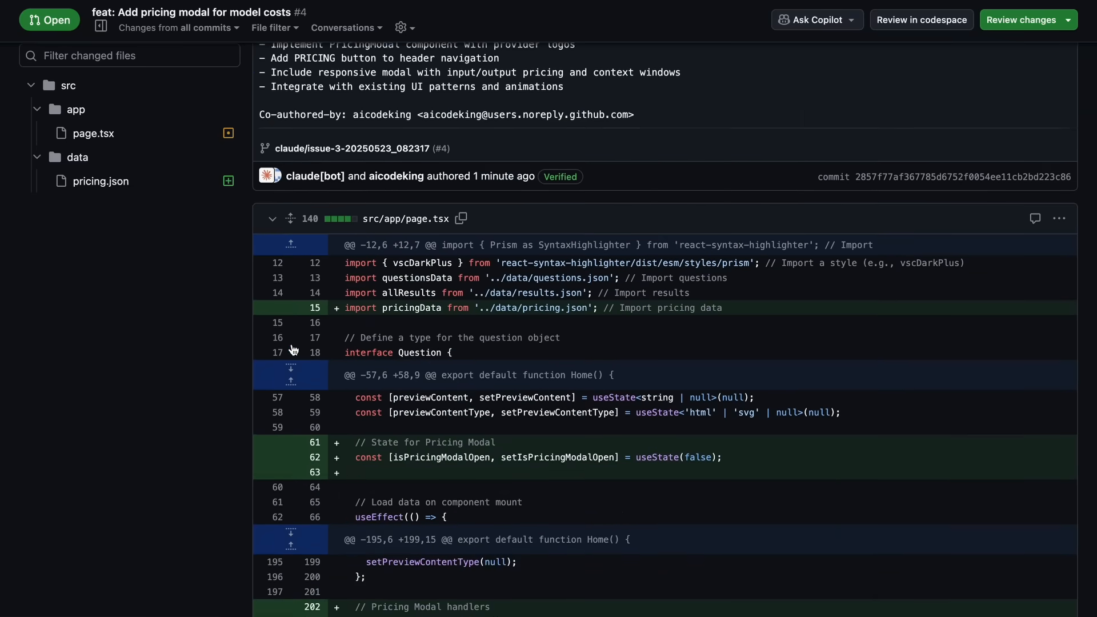
scroll("up", 3)
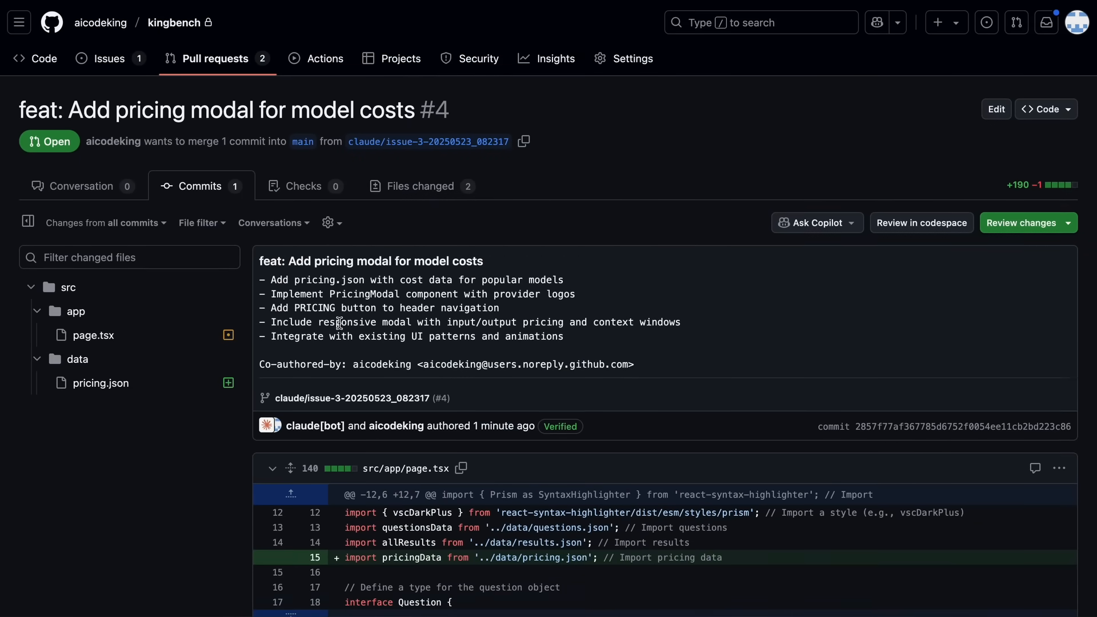
mouse_move(200, 489)
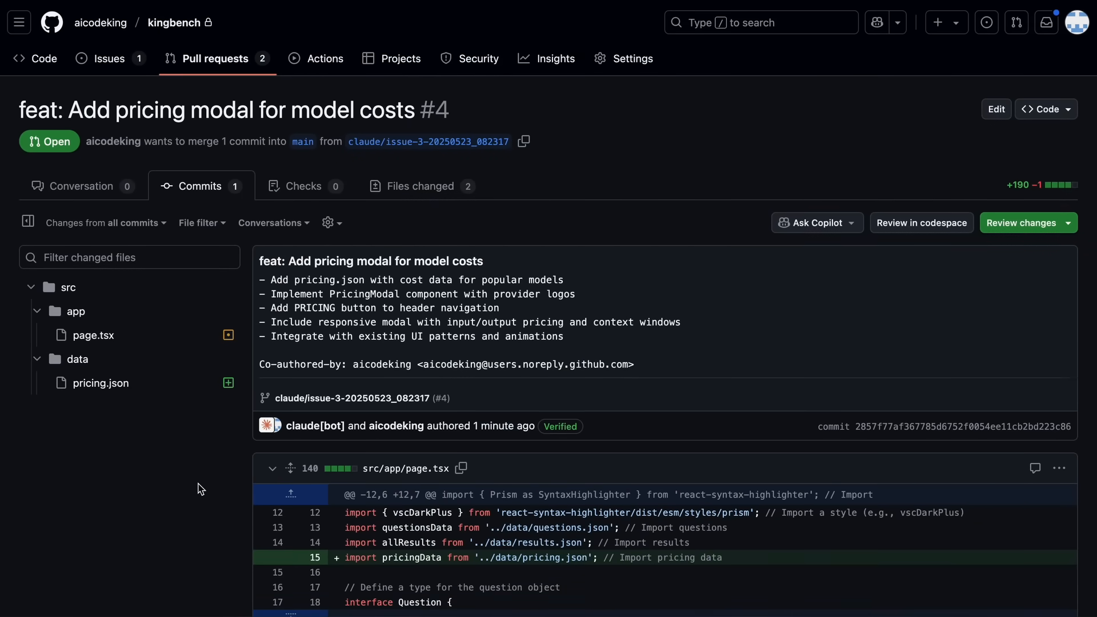
Step: Check PR #4's Conversation tab for 'All checks have passed' and no conflicts
left_click(81, 186)
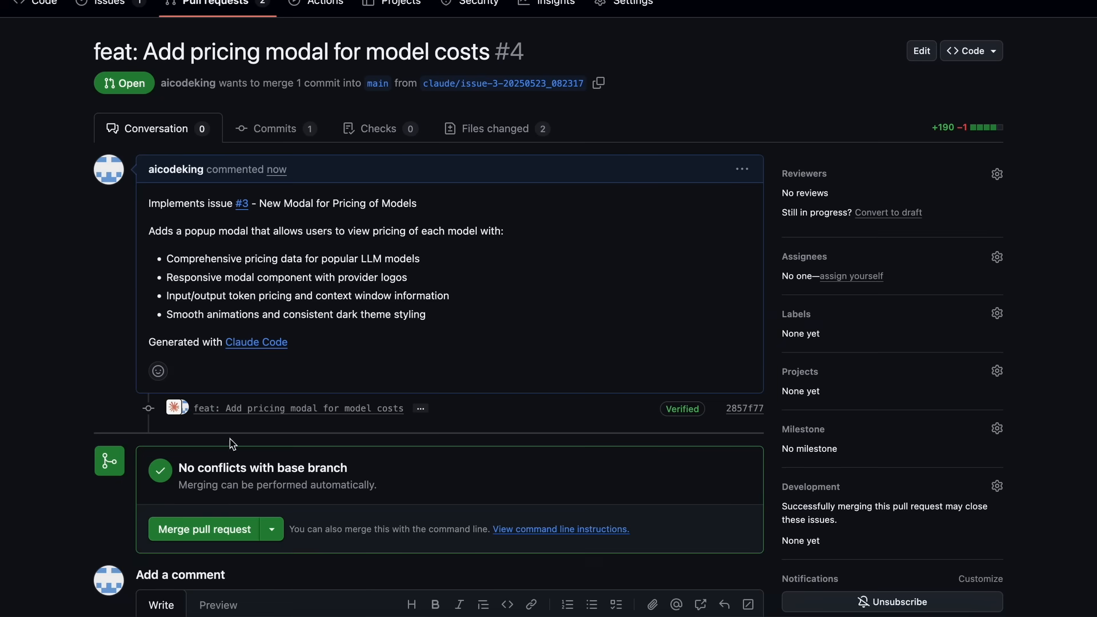
scroll("down", 3)
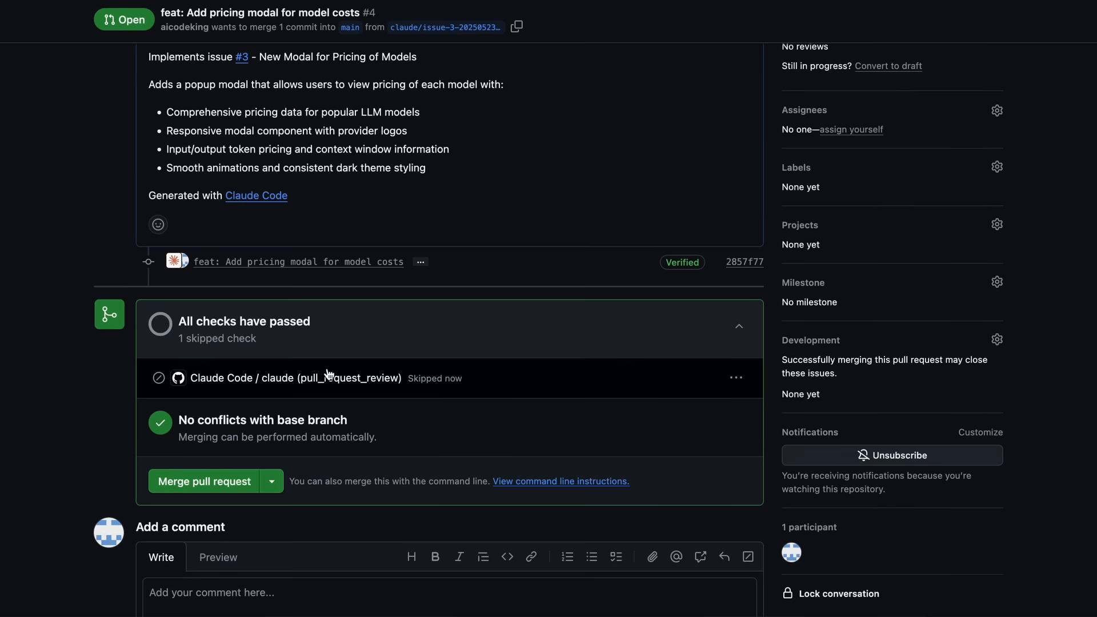
scroll("up", 3)
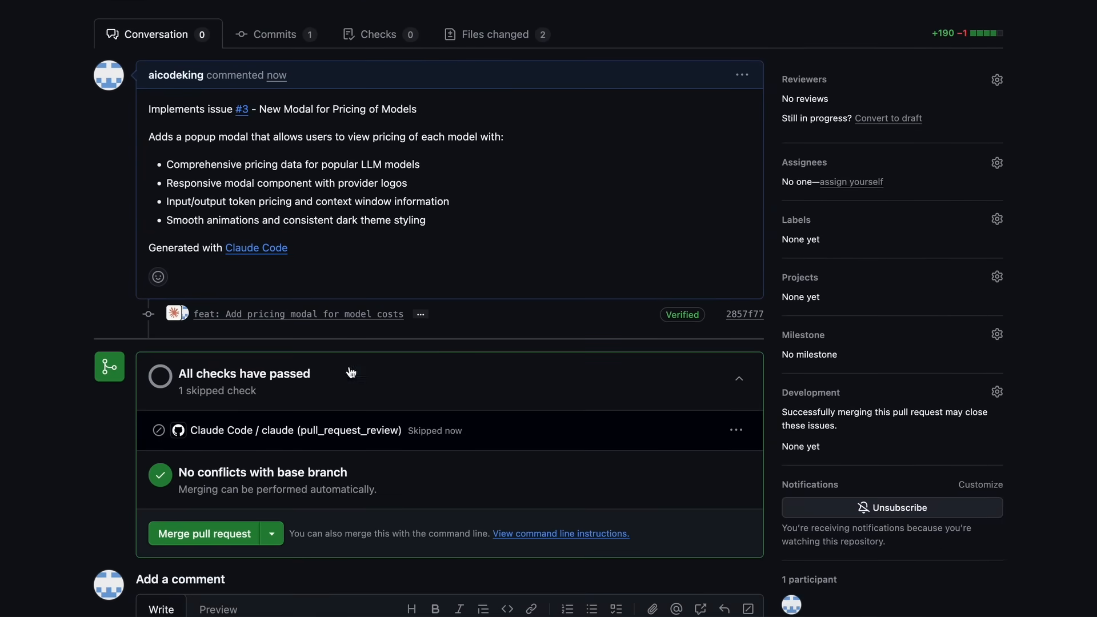
scroll("down", 3)
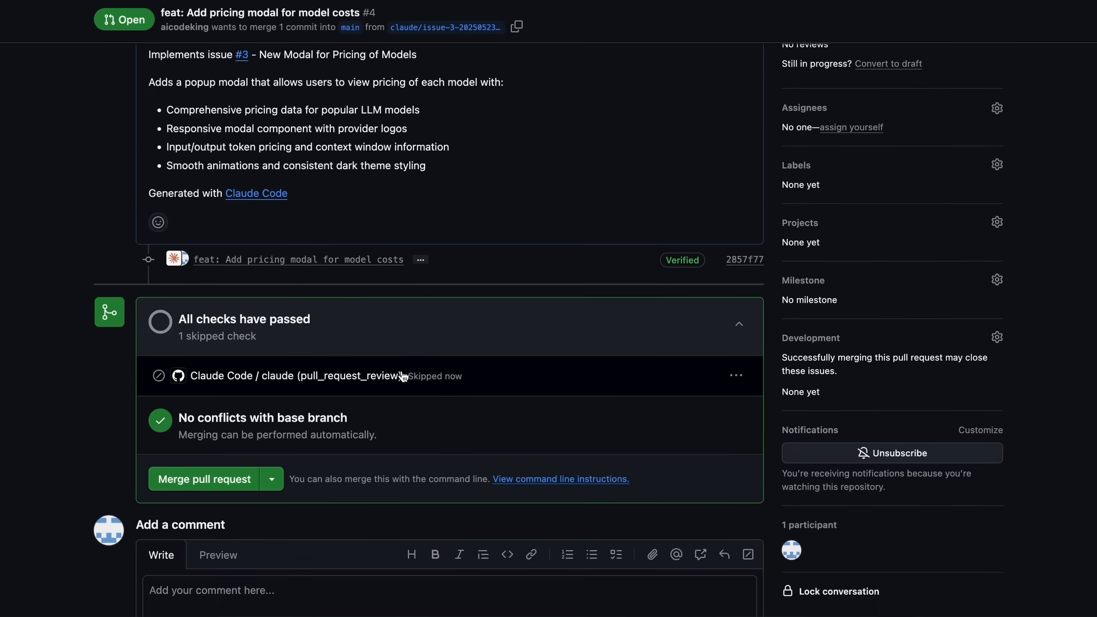
scroll("up", 3)
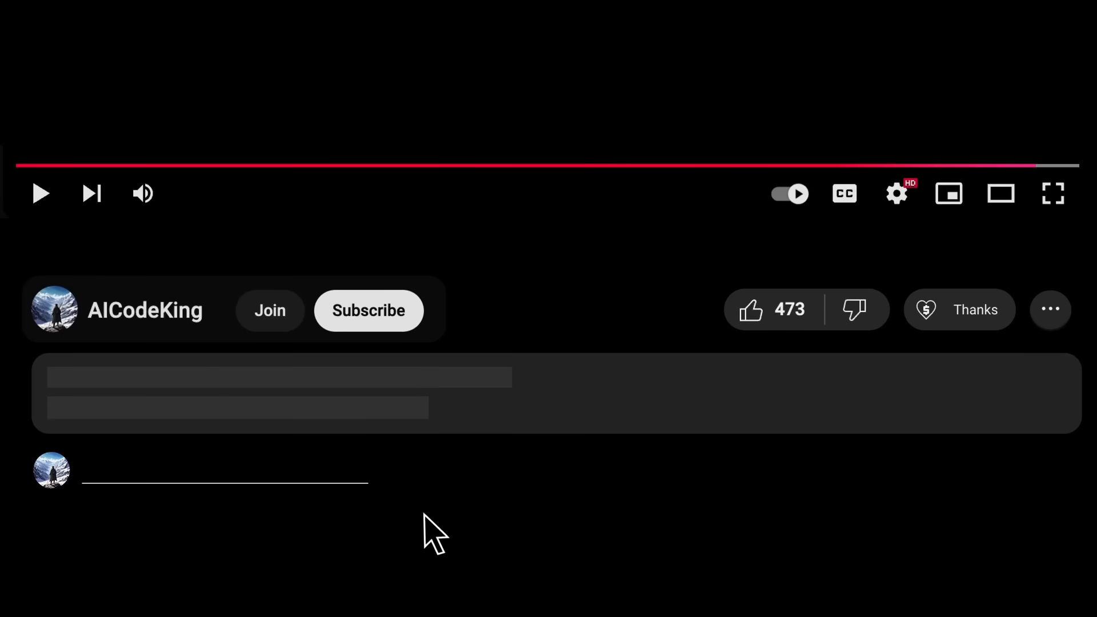
Step: Subscribe to the AICodeKing channel and open the $2.00 Super Thanks dialog
left_click(367, 310)
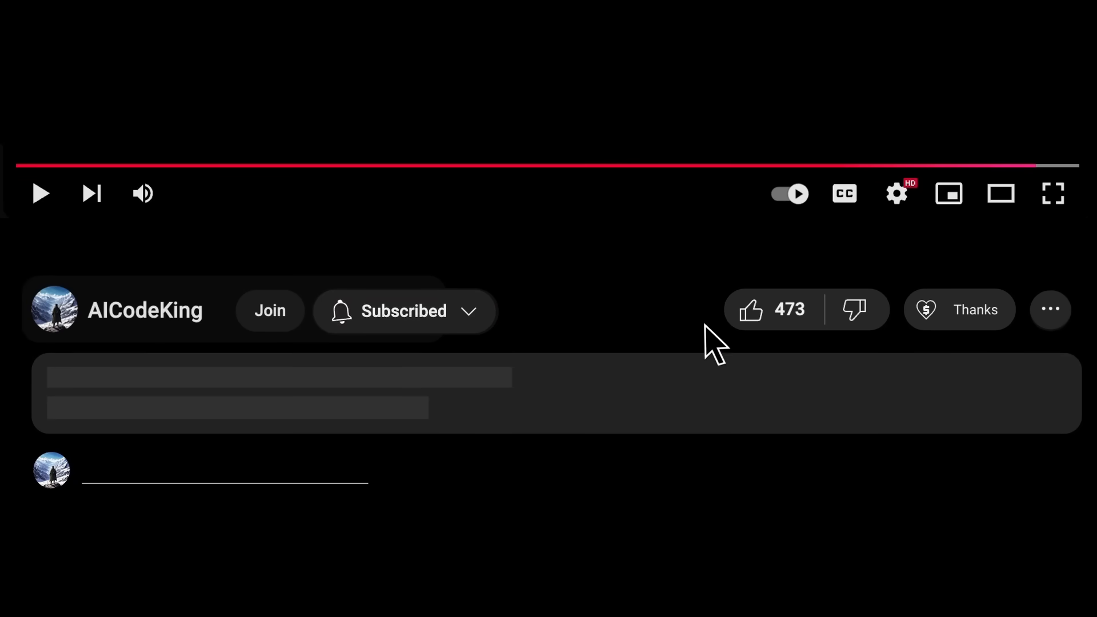
left_click(960, 309)
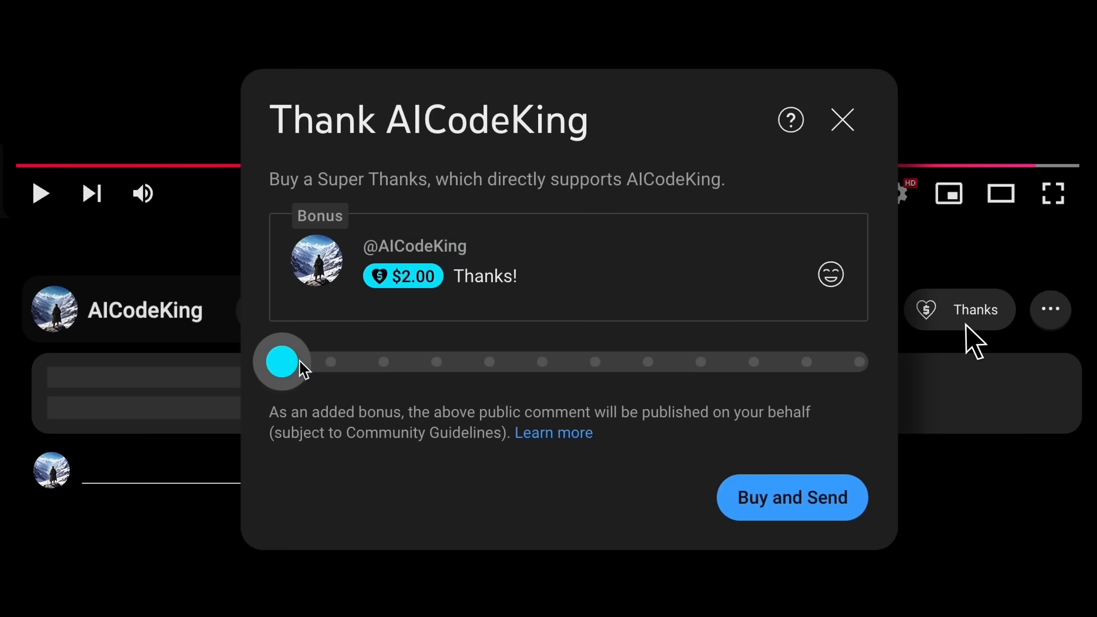